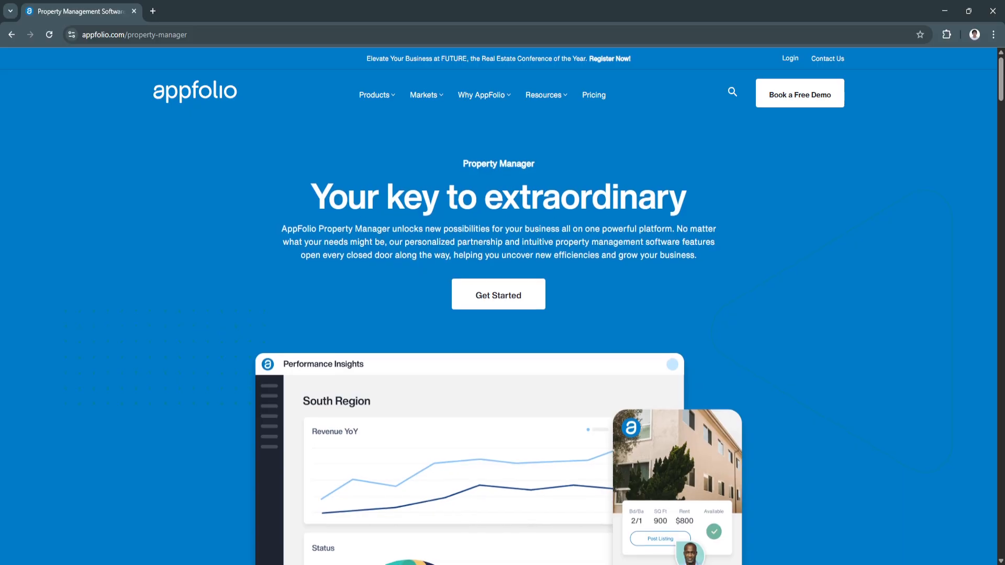
scroll("down", 3)
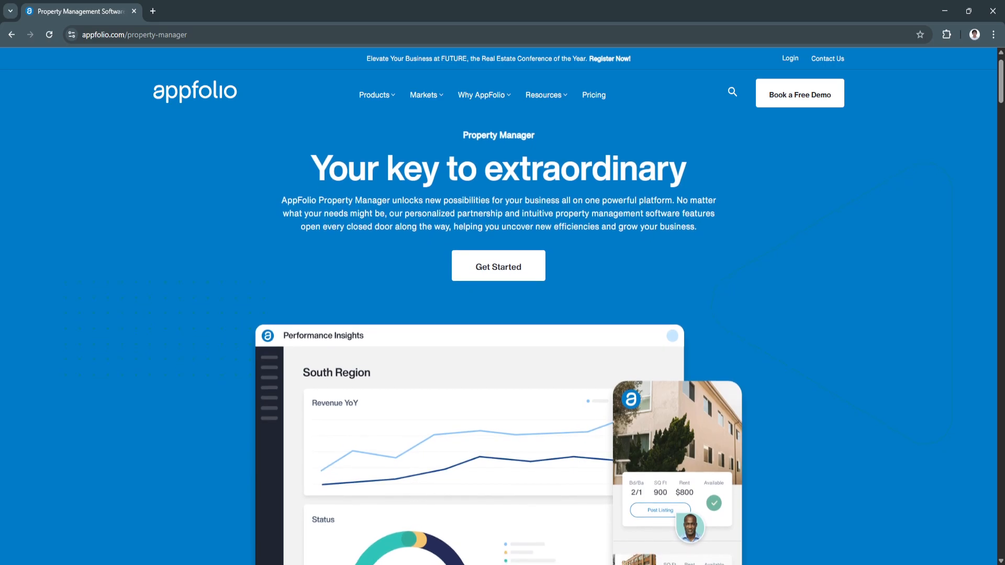
scroll("down", 3)
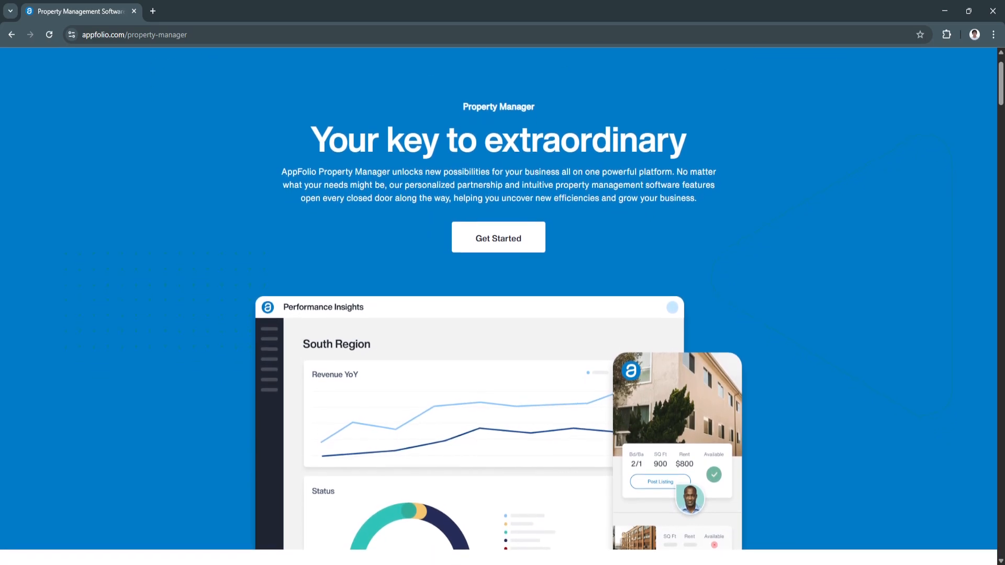
scroll("down", 3)
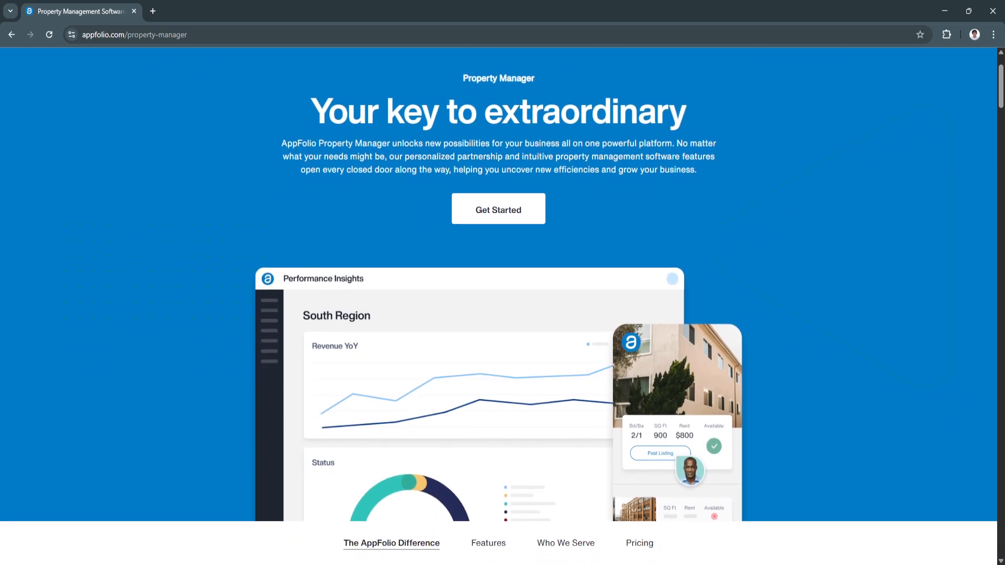
scroll("down", 3)
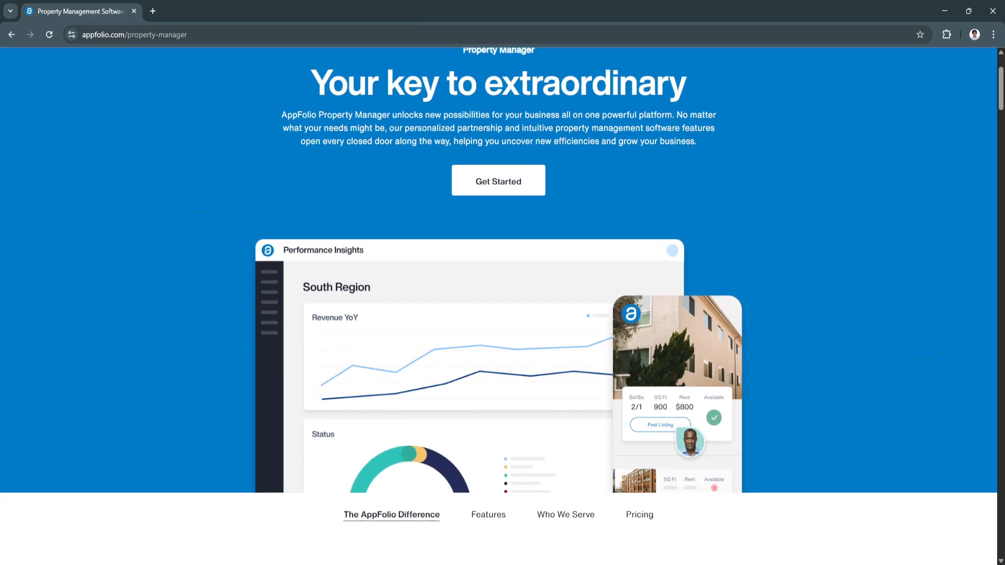
scroll("down", 3)
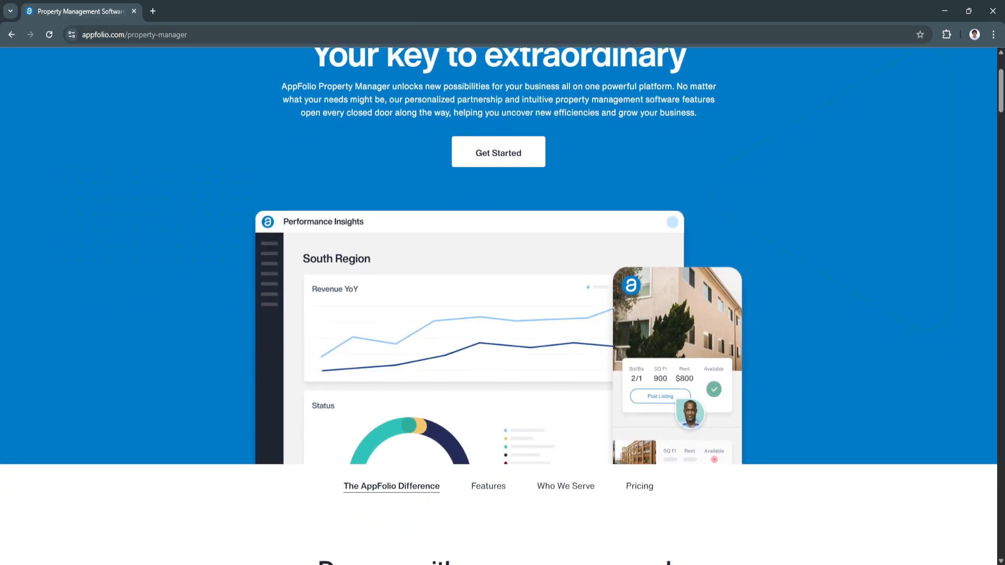
scroll("down", 3)
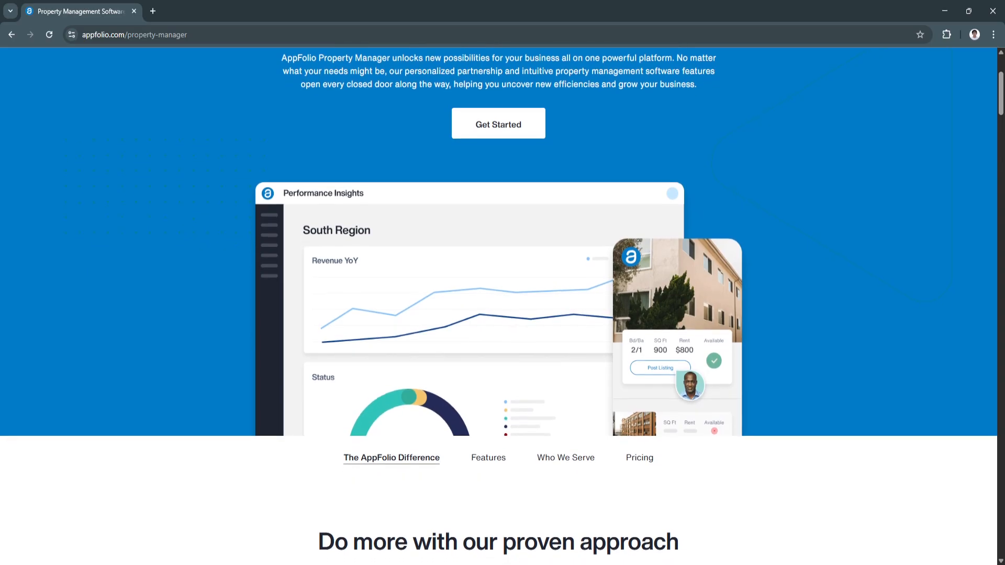
scroll("down", 3)
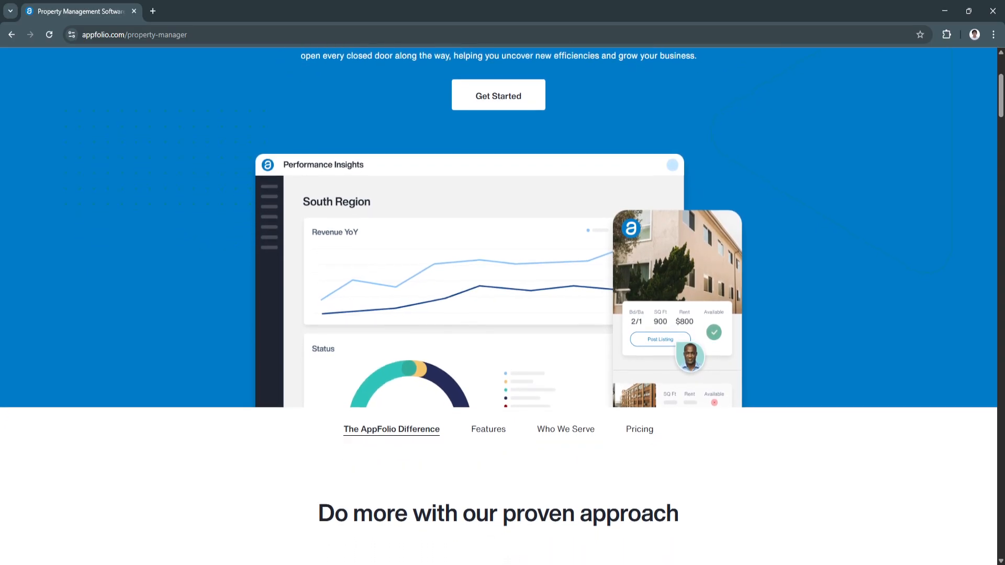
scroll("down", 3)
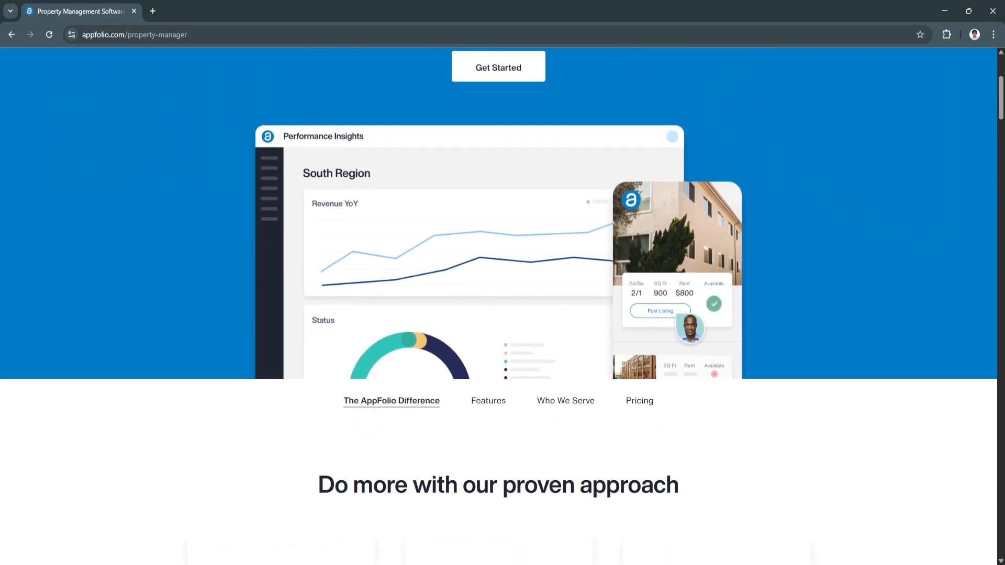
scroll("down", 3)
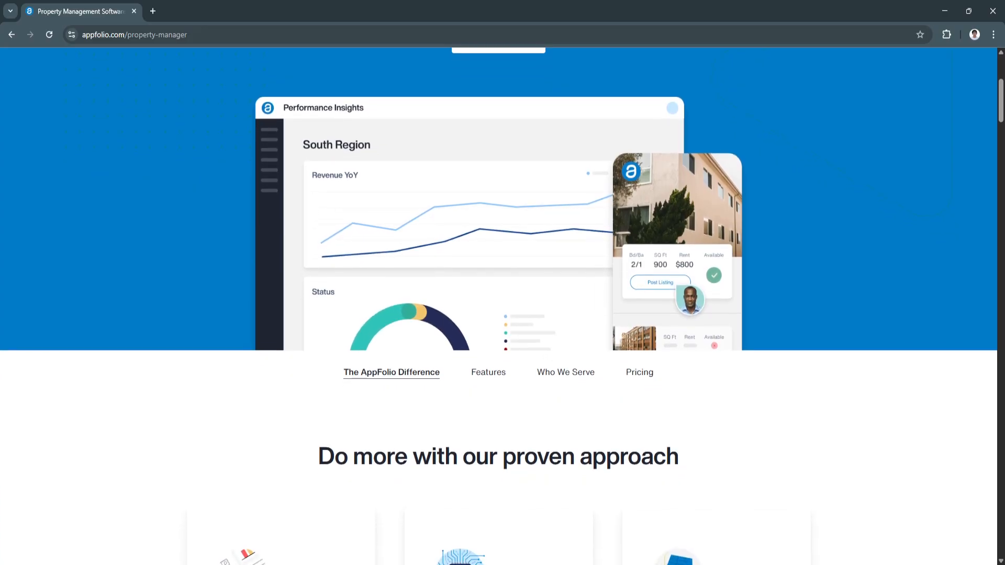
scroll("down", 3)
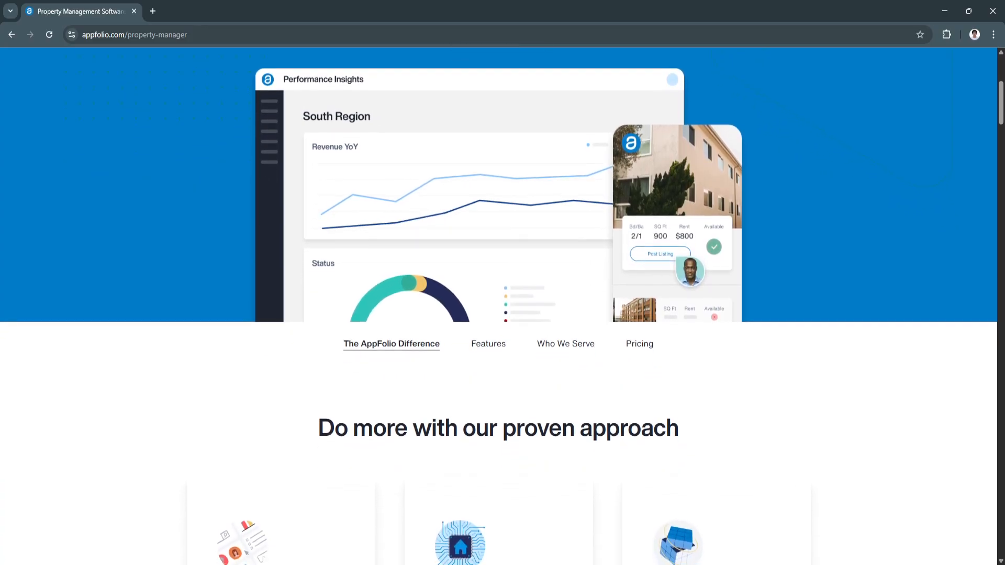
scroll("down", 3)
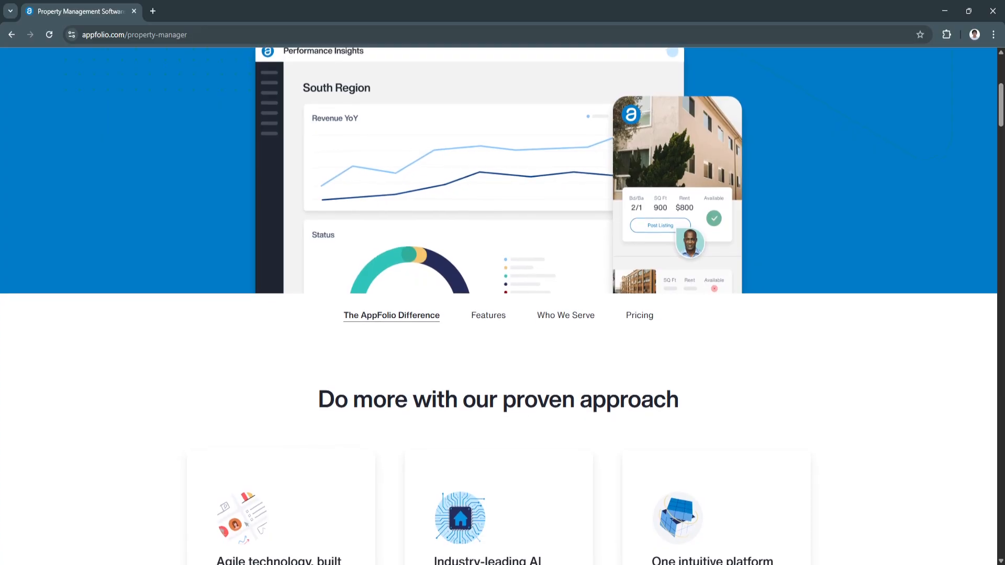
scroll("down", 3)
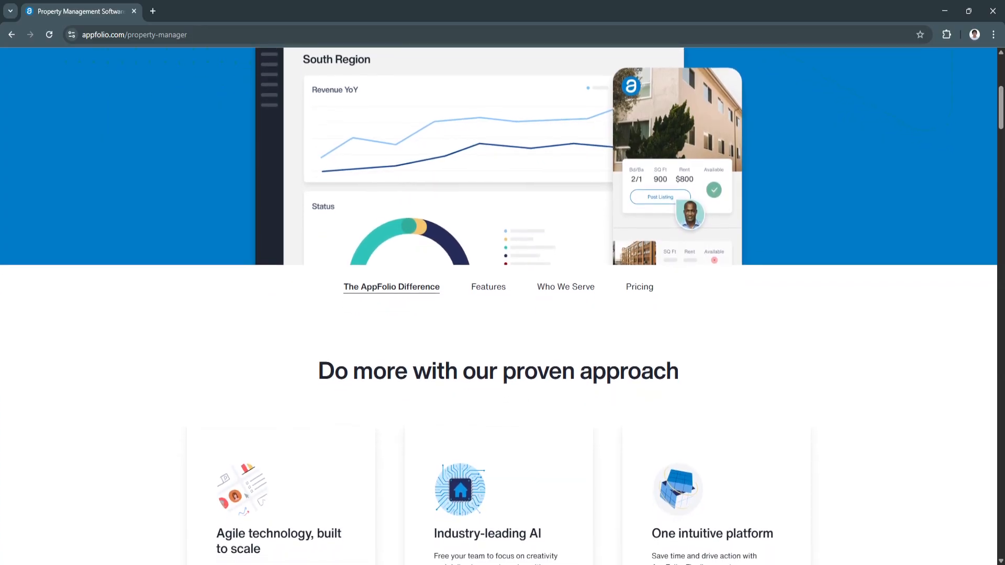
scroll("down", 3)
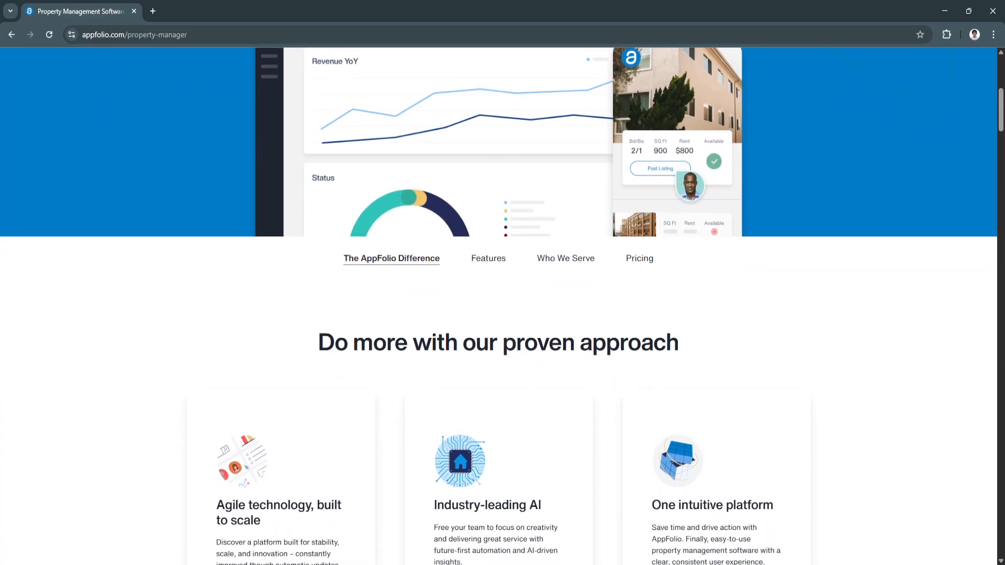
scroll("down", 3)
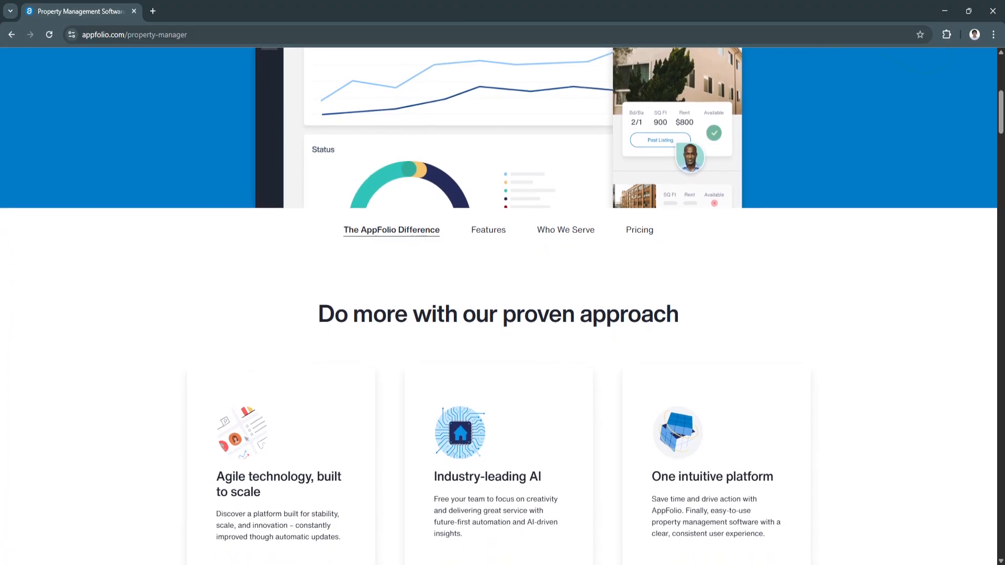
scroll("down", 3)
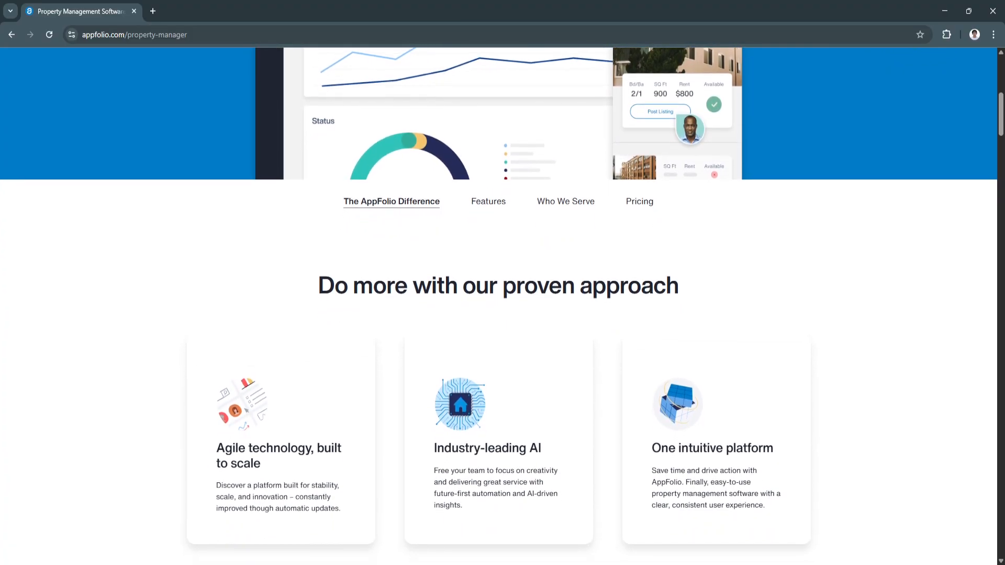
scroll("down", 3)
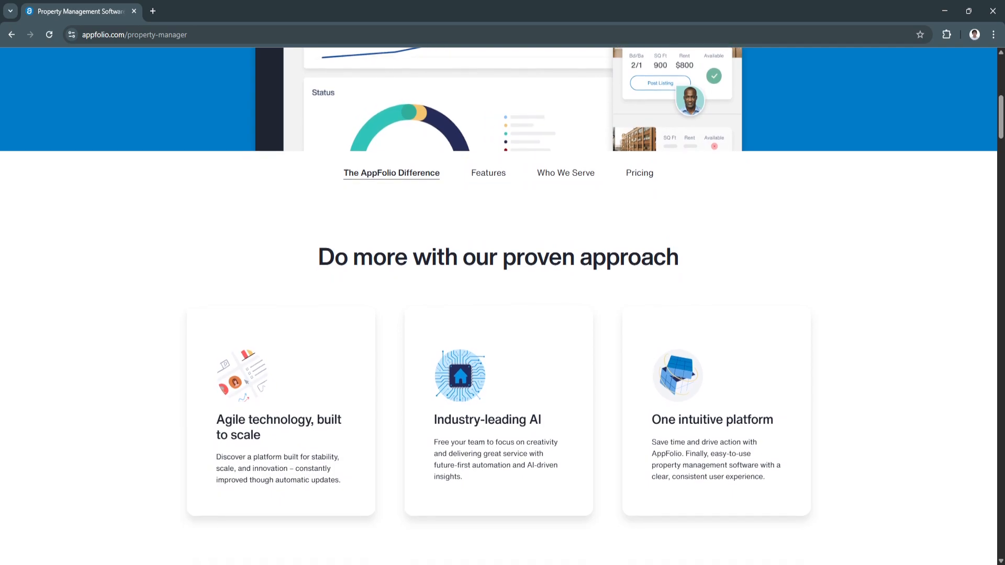
scroll("down", 3)
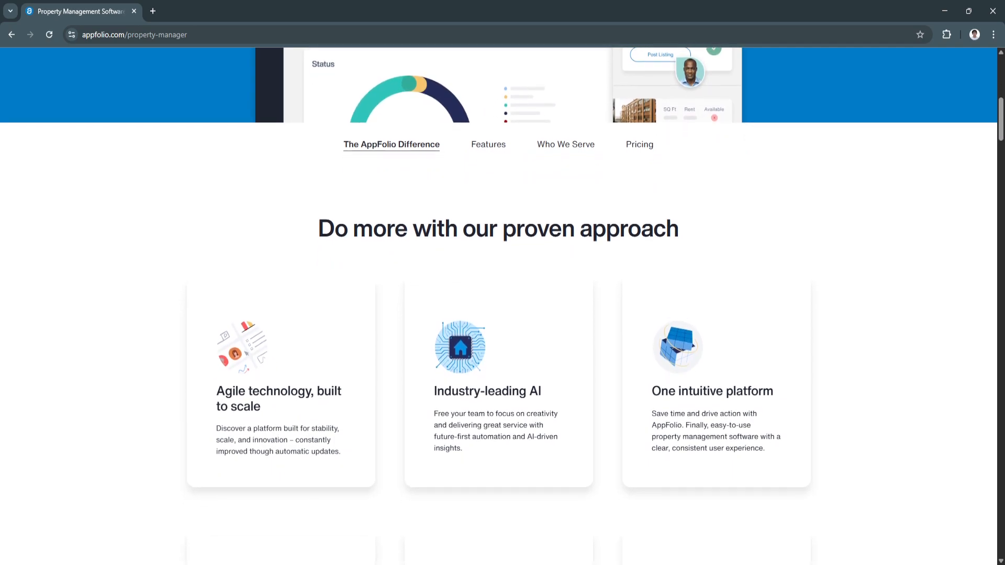
scroll("down", 3)
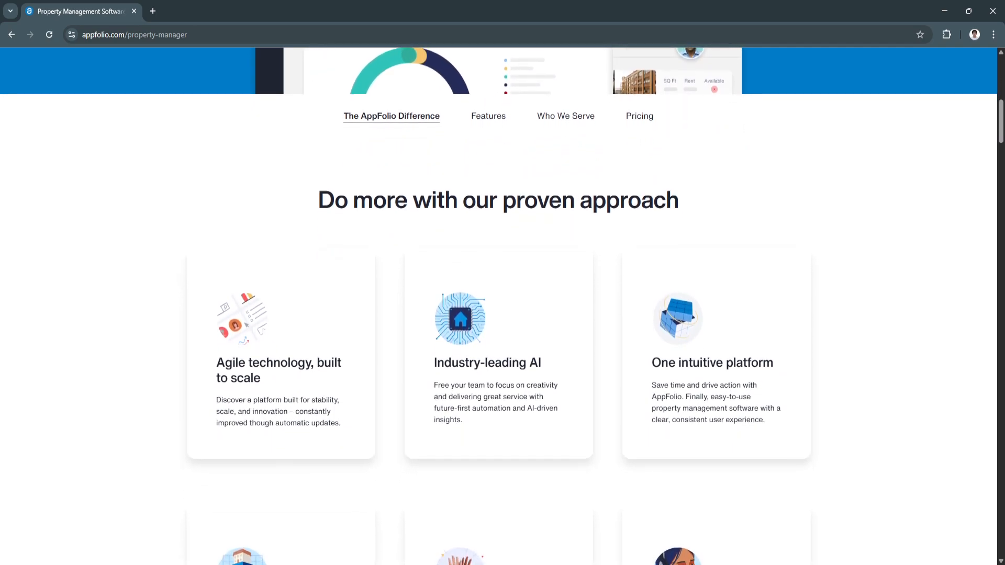
scroll("down", 3)
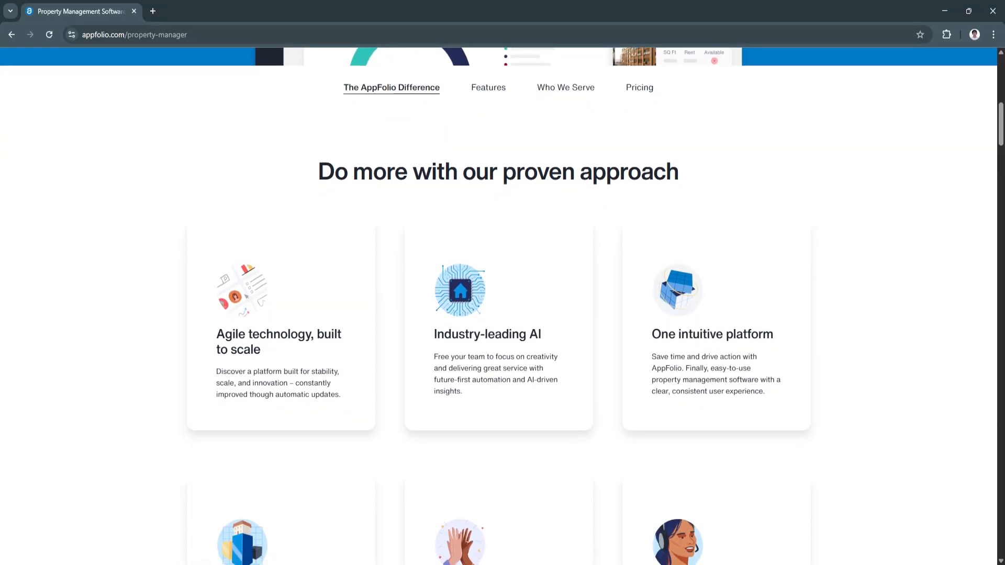
scroll("down", 3)
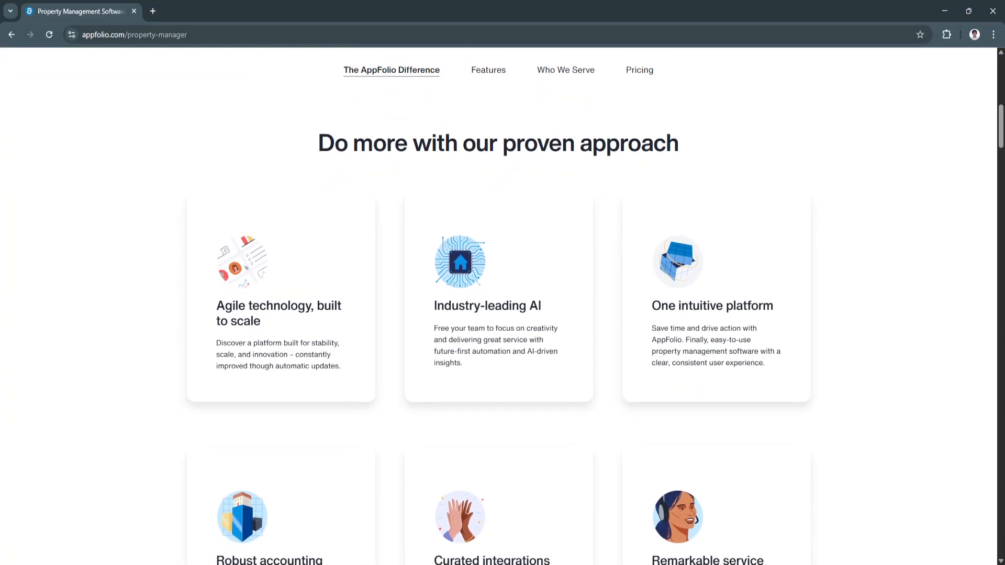
scroll("down", 3)
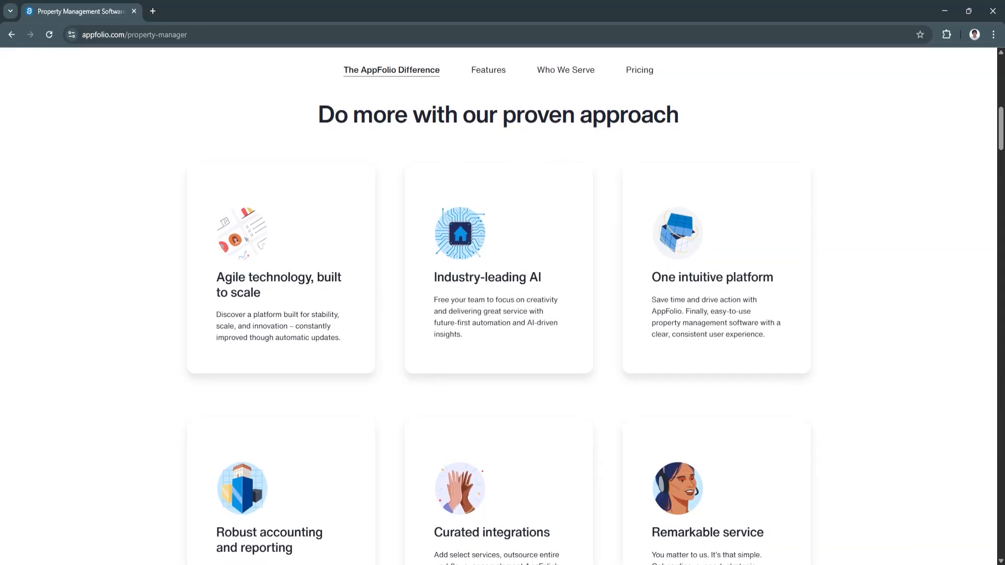
scroll("down", 3)
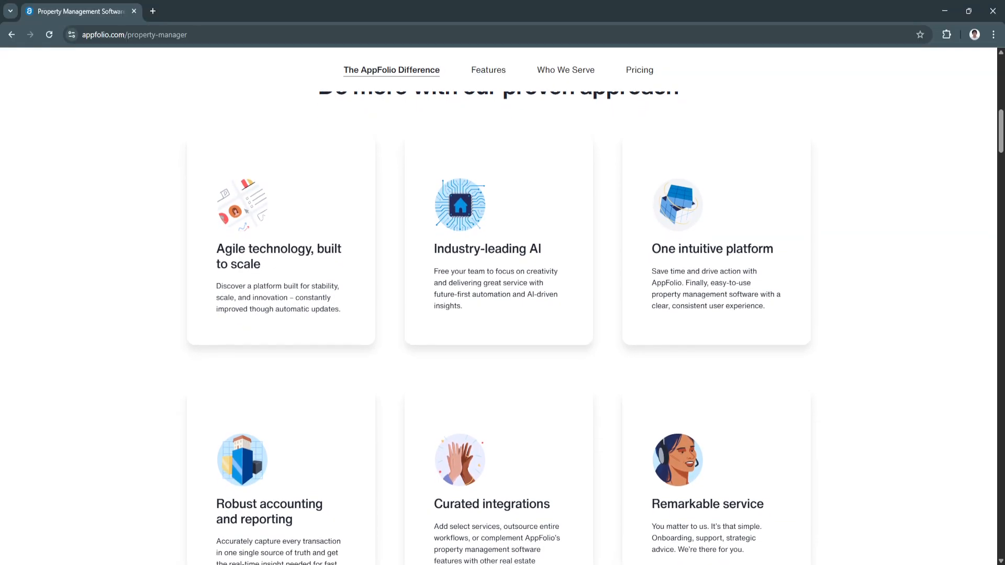
scroll("down", 3)
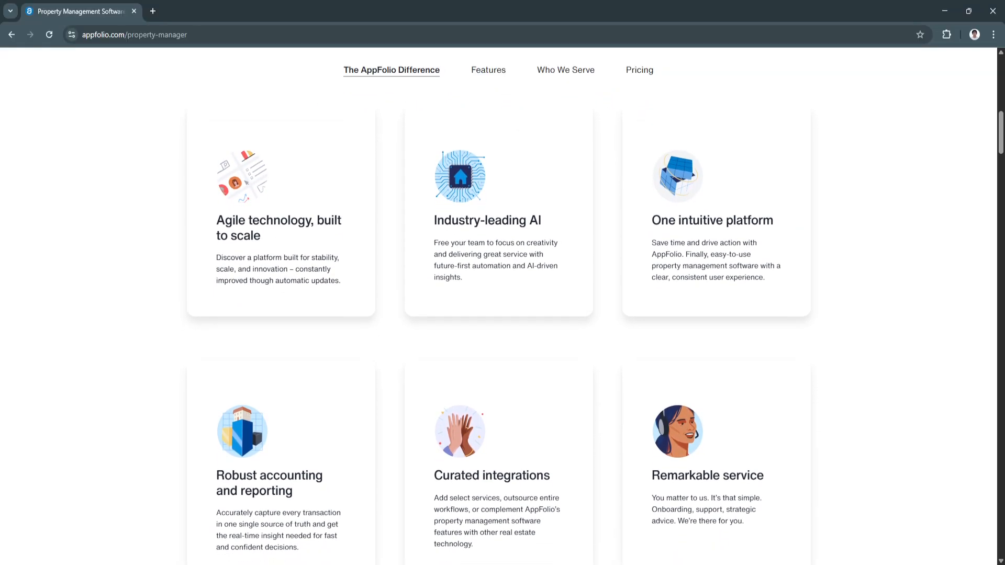
scroll("down", 3)
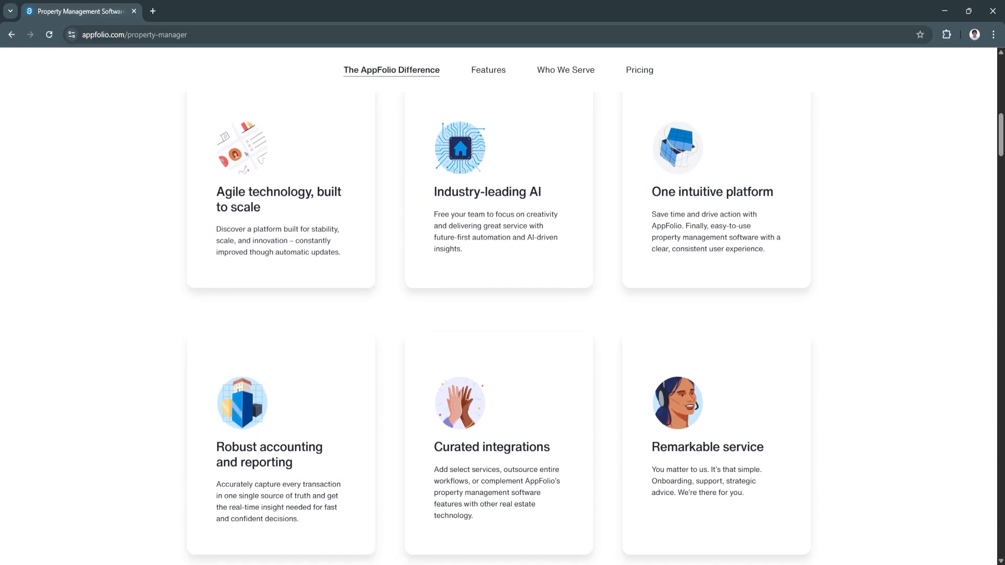
scroll("down", 3)
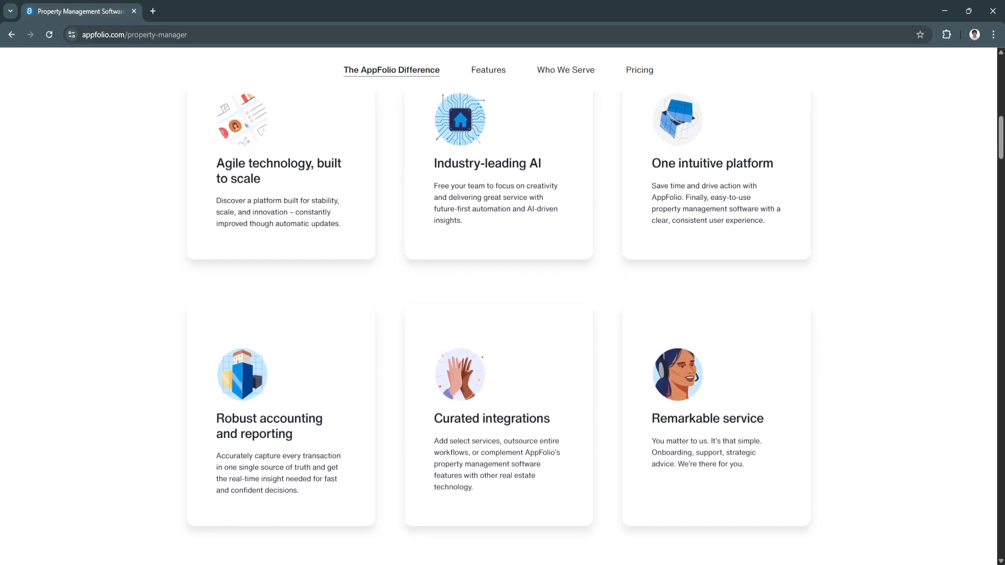
scroll("down", 3)
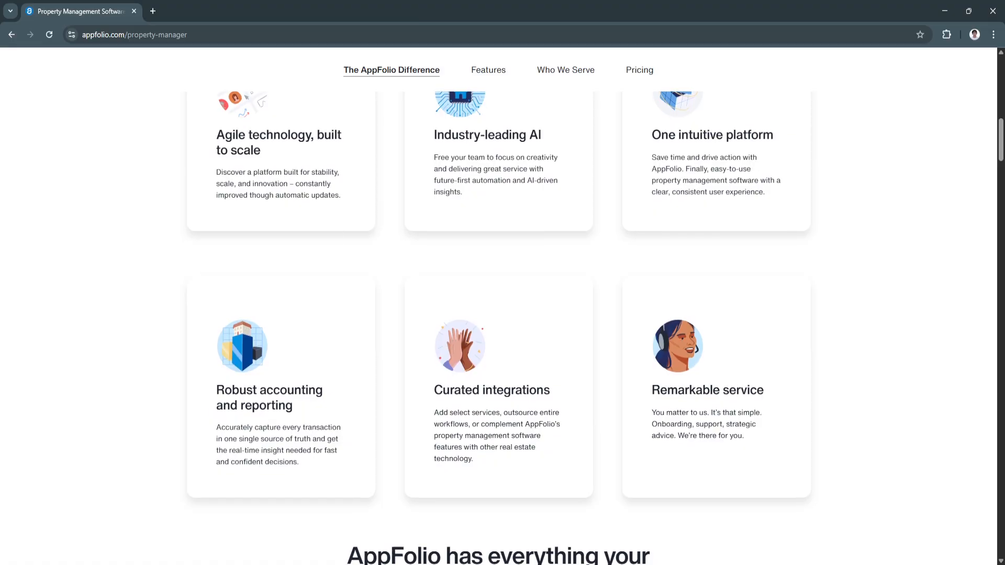
scroll("down", 3)
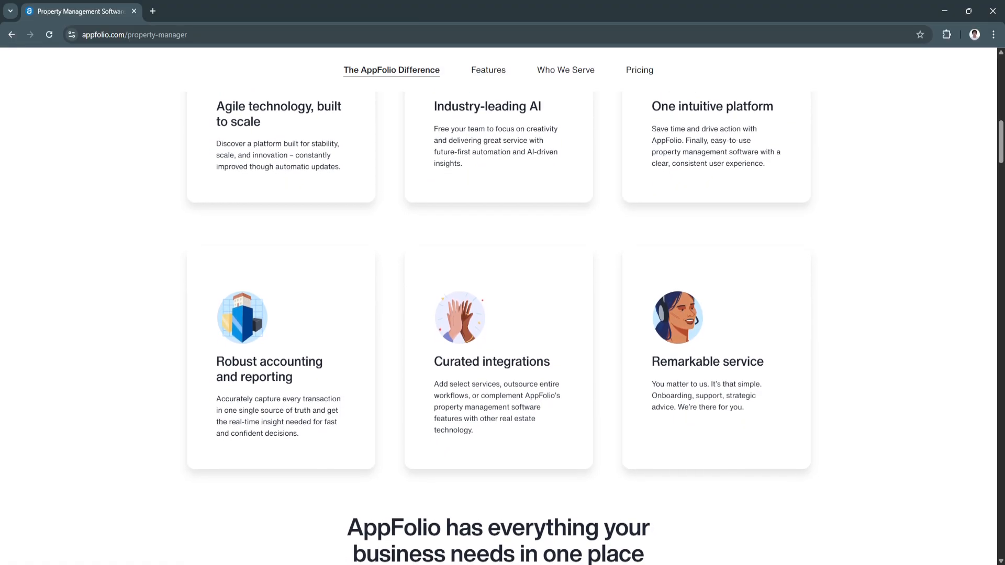
scroll("down", 3)
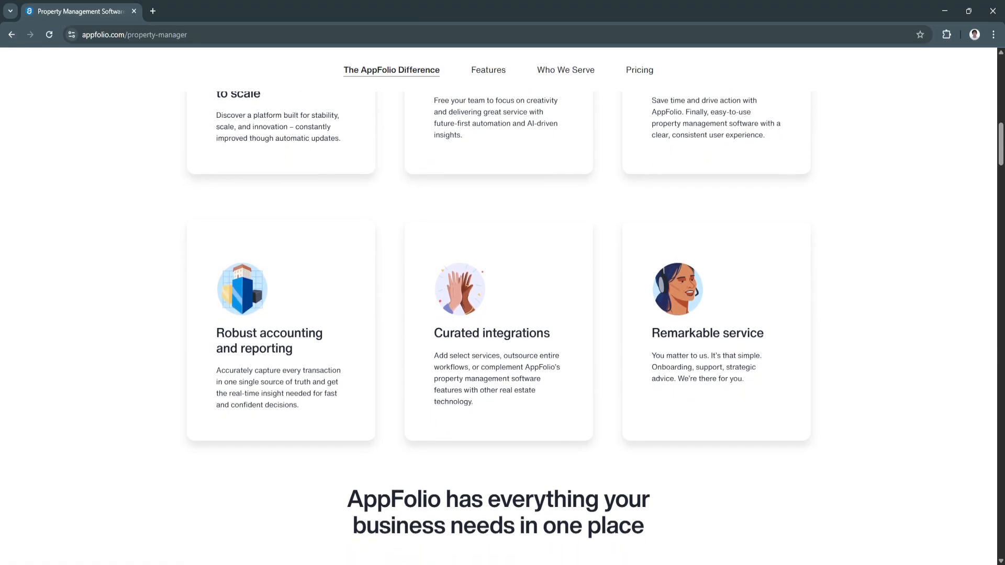
scroll("down", 3)
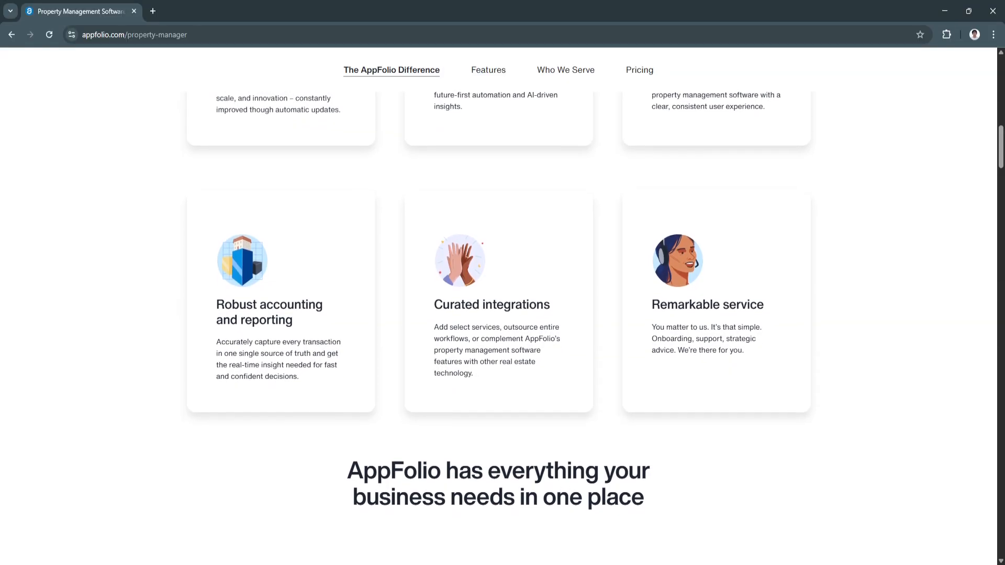
scroll("down", 3)
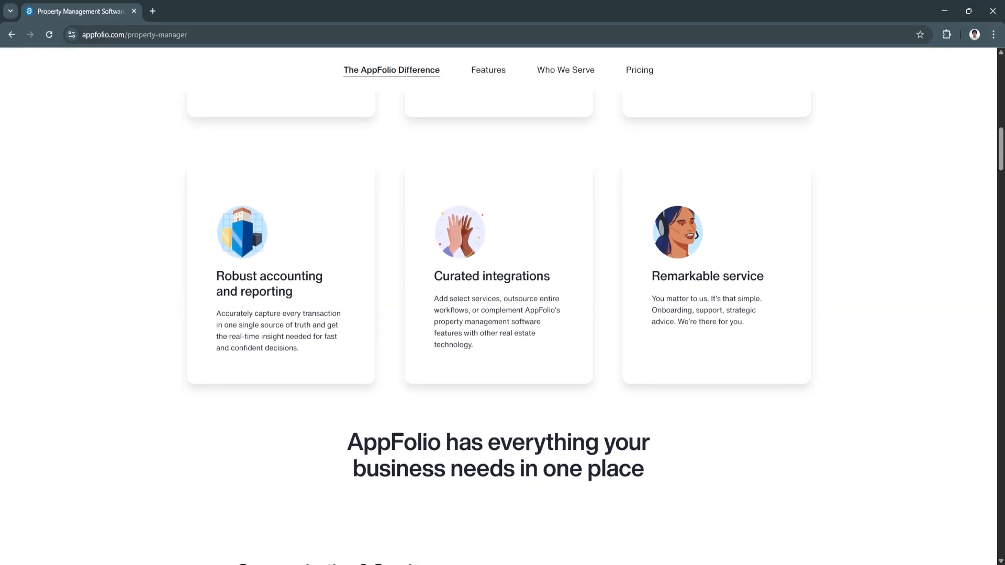
scroll("down", 3)
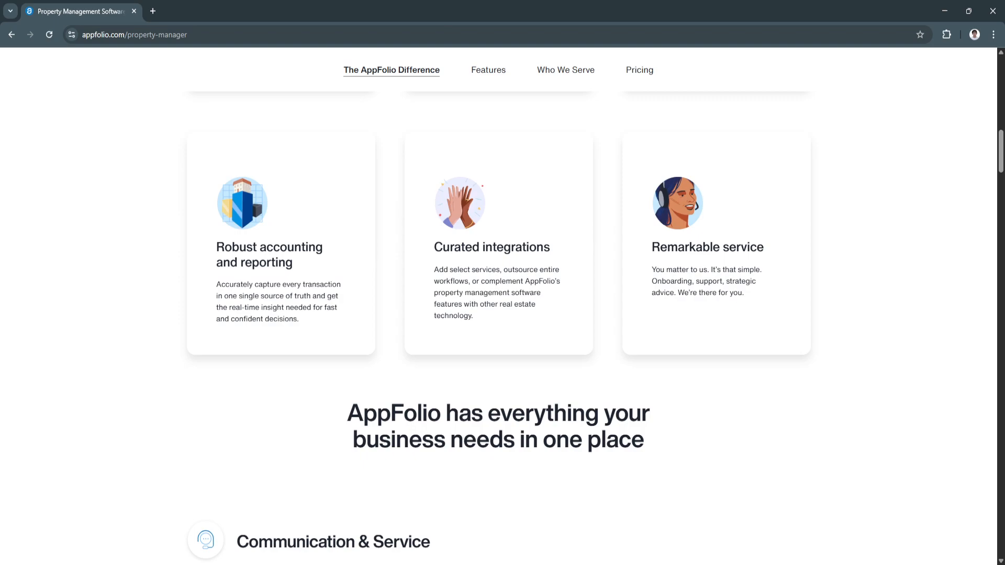
scroll("down", 3)
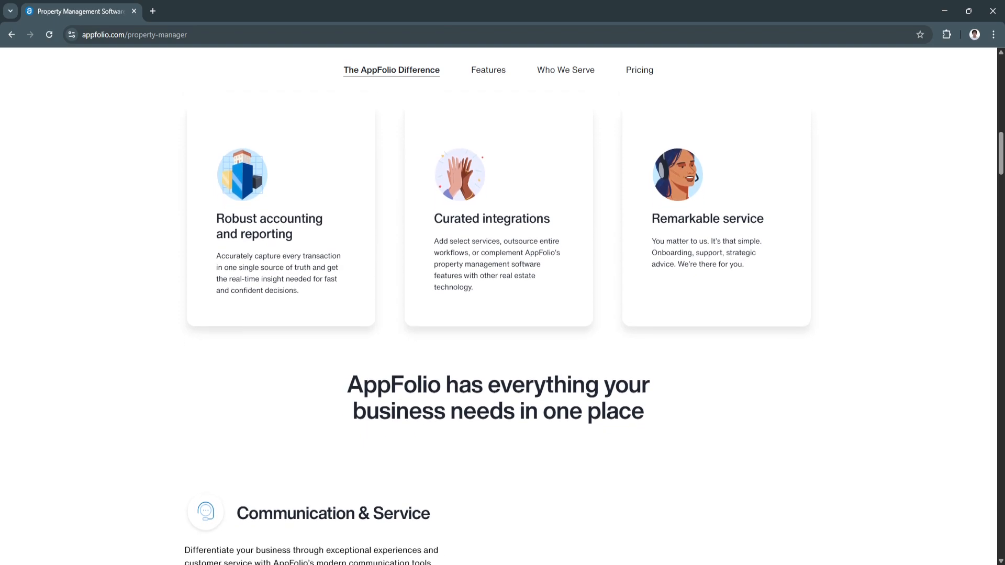
scroll("down", 3)
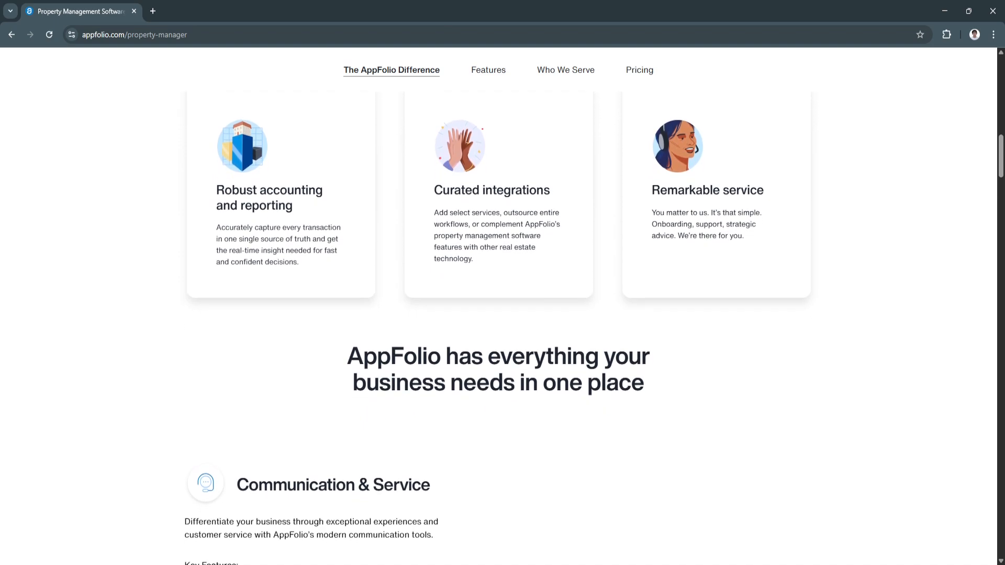
scroll("down", 3)
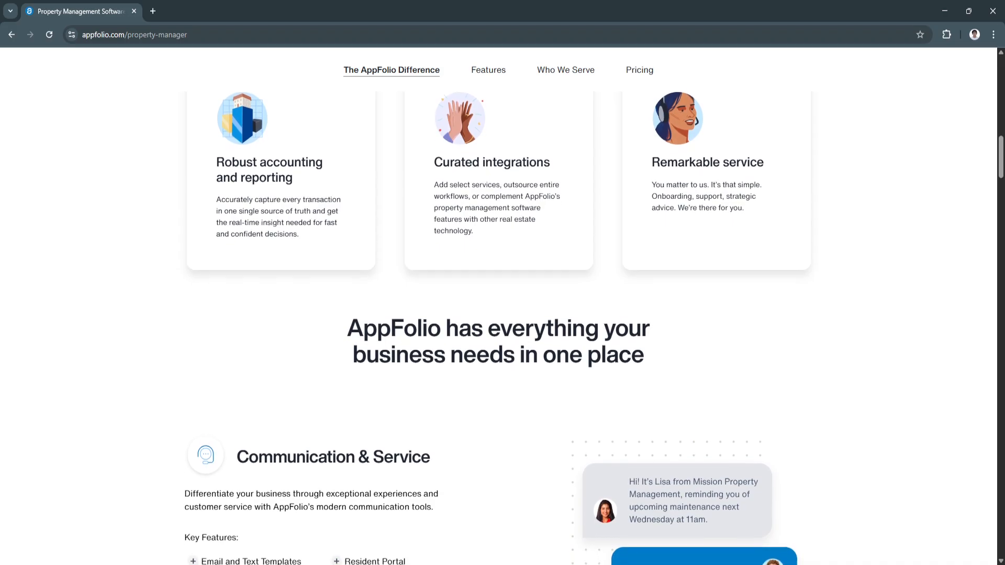
scroll("down", 3)
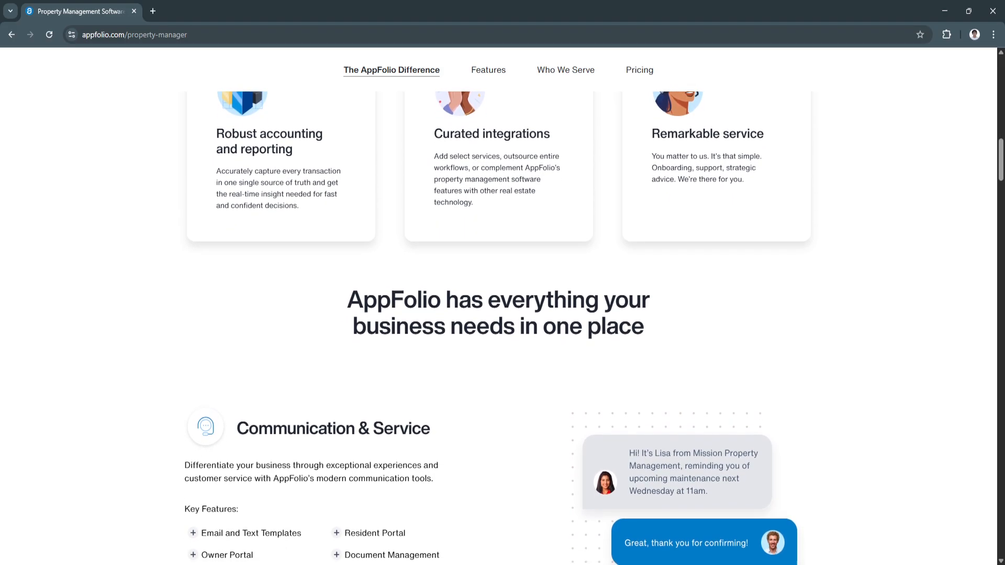
scroll("down", 3)
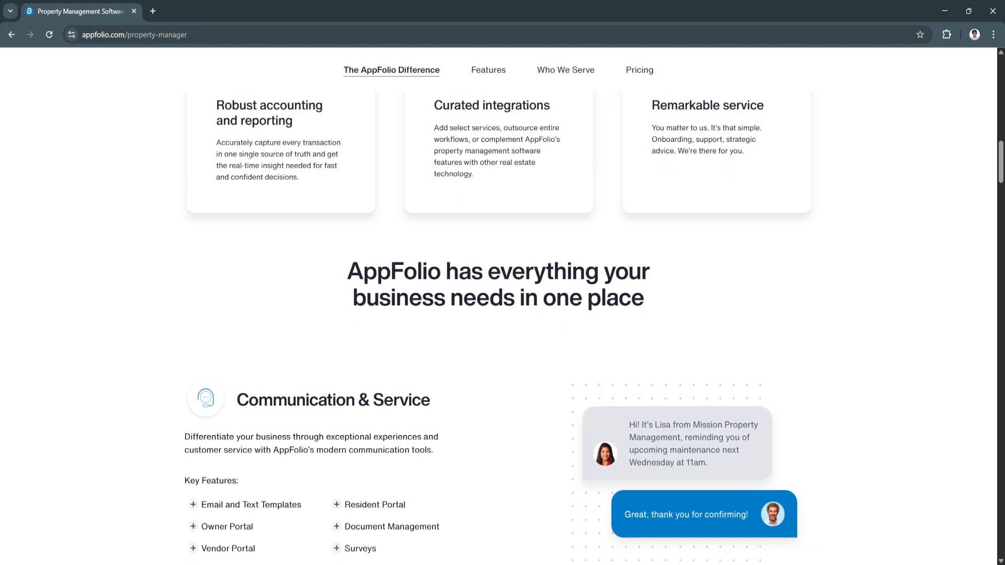
scroll("down", 3)
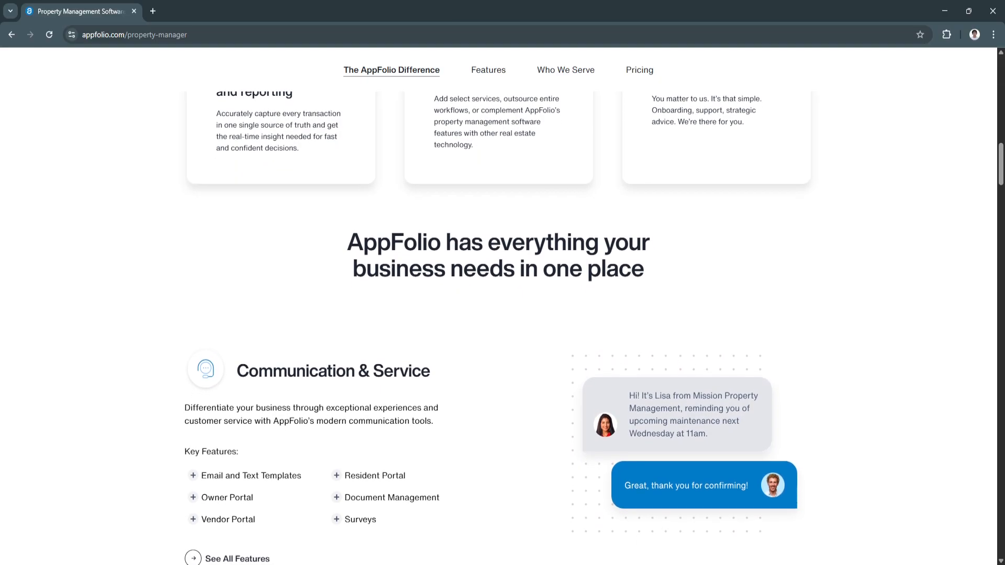
scroll("down", 3)
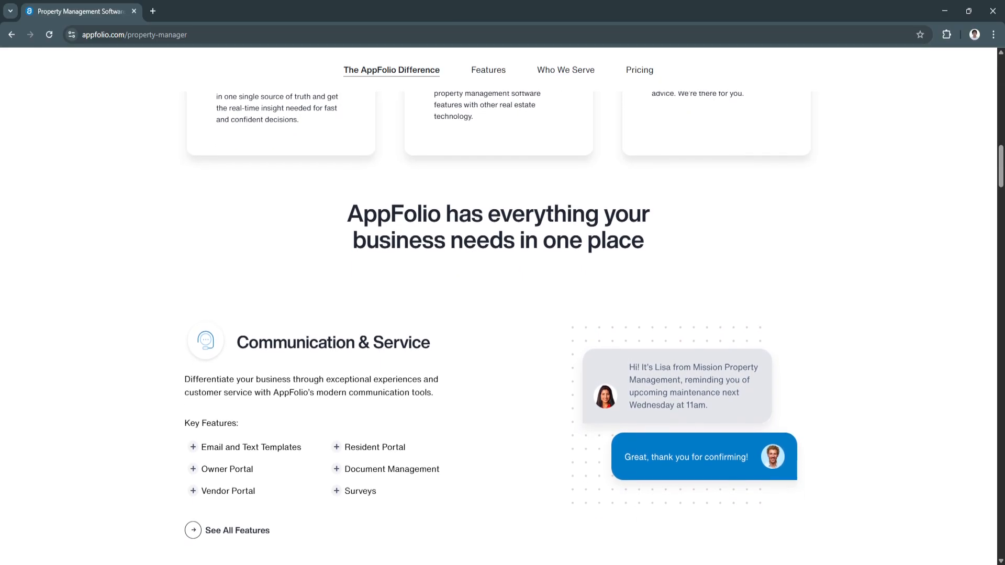
scroll("down", 3)
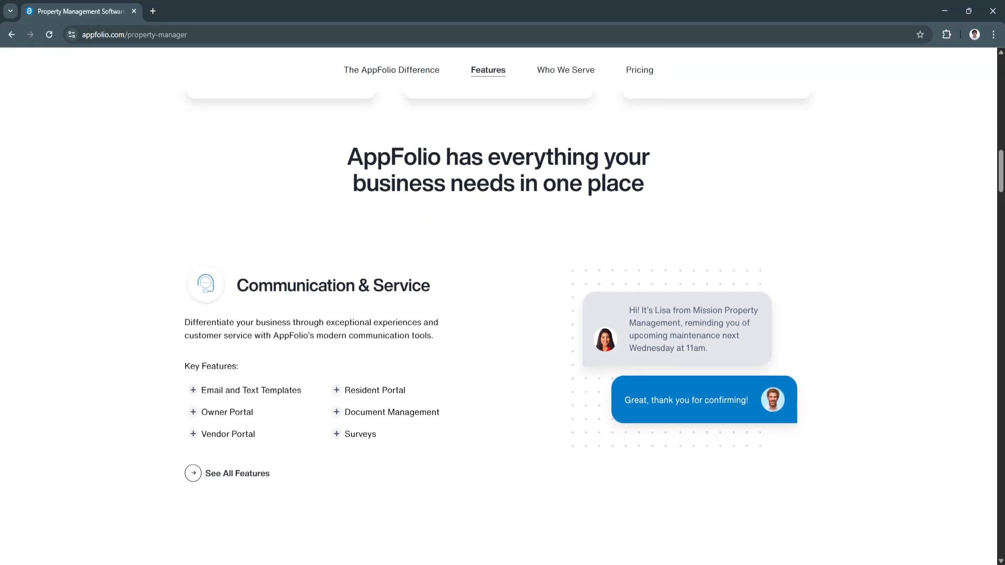
scroll("down", 3)
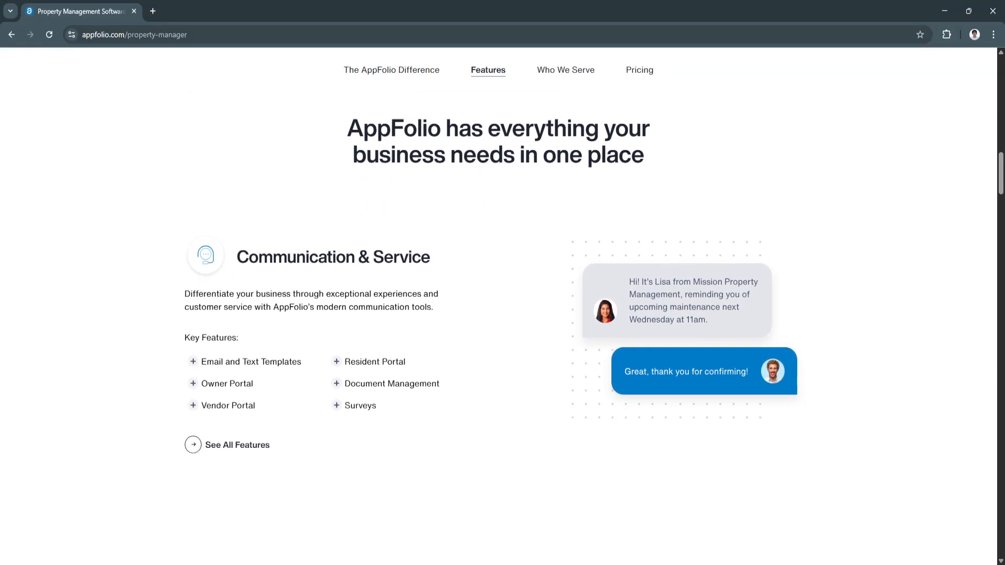
scroll("down", 3)
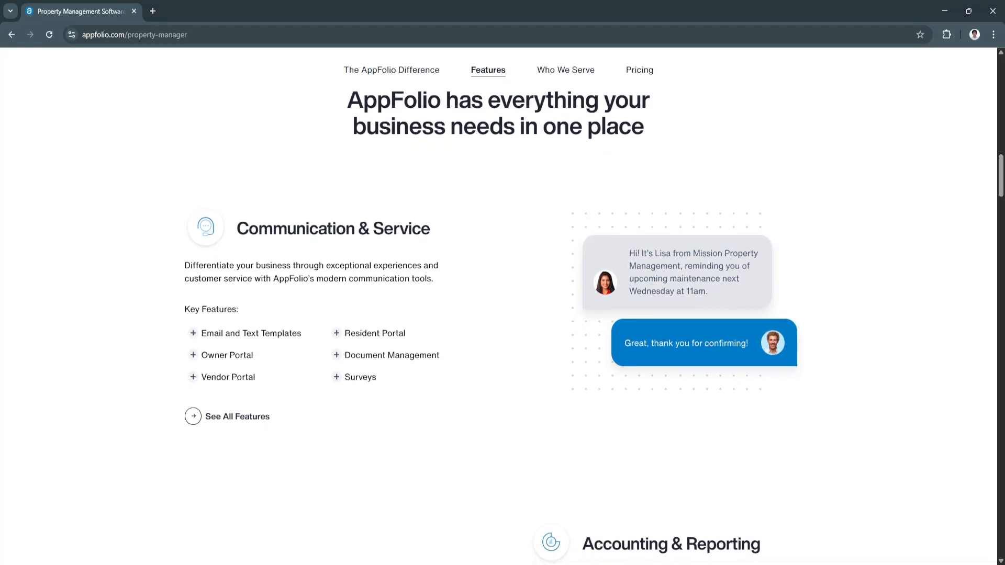
scroll("down", 3)
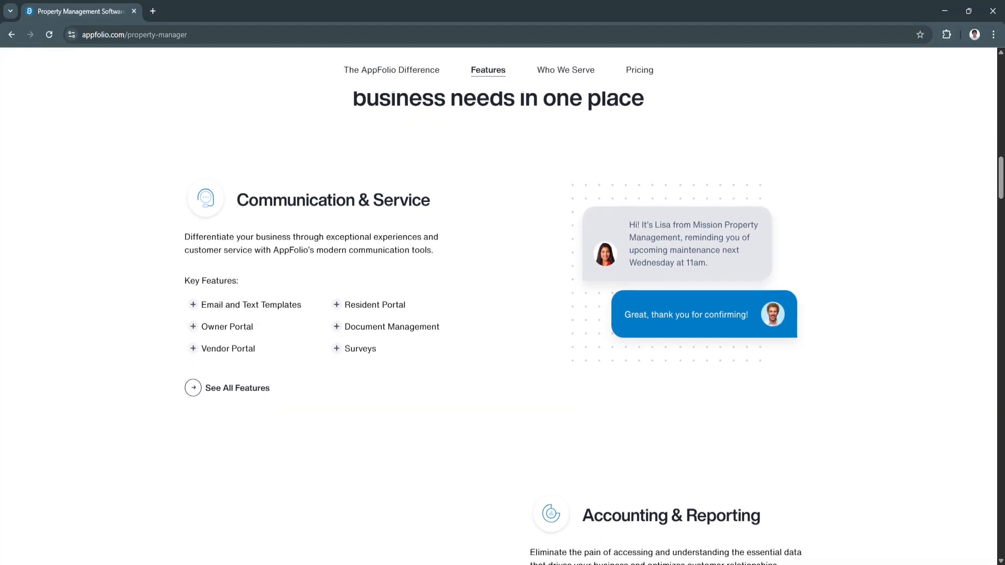
scroll("down", 3)
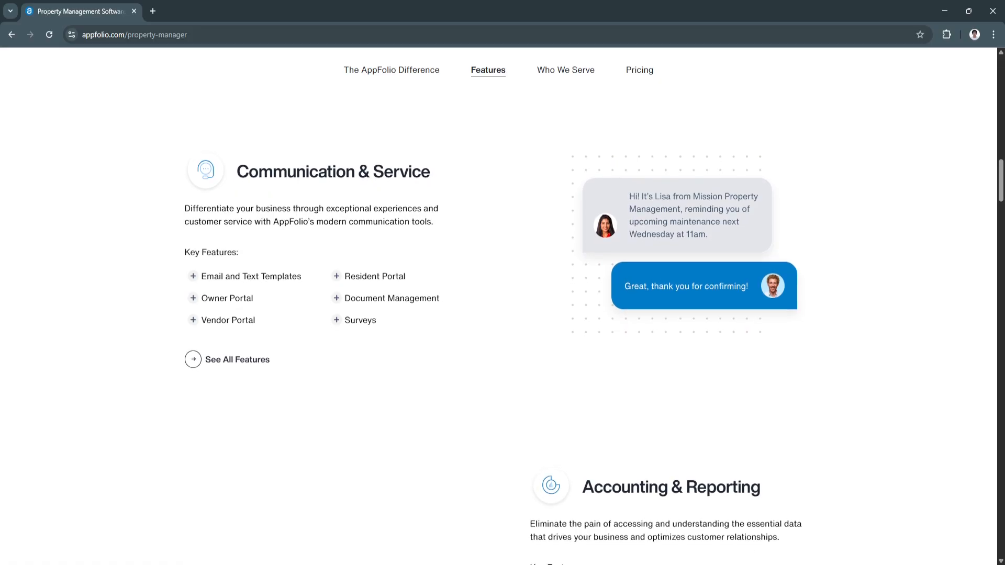
scroll("down", 3)
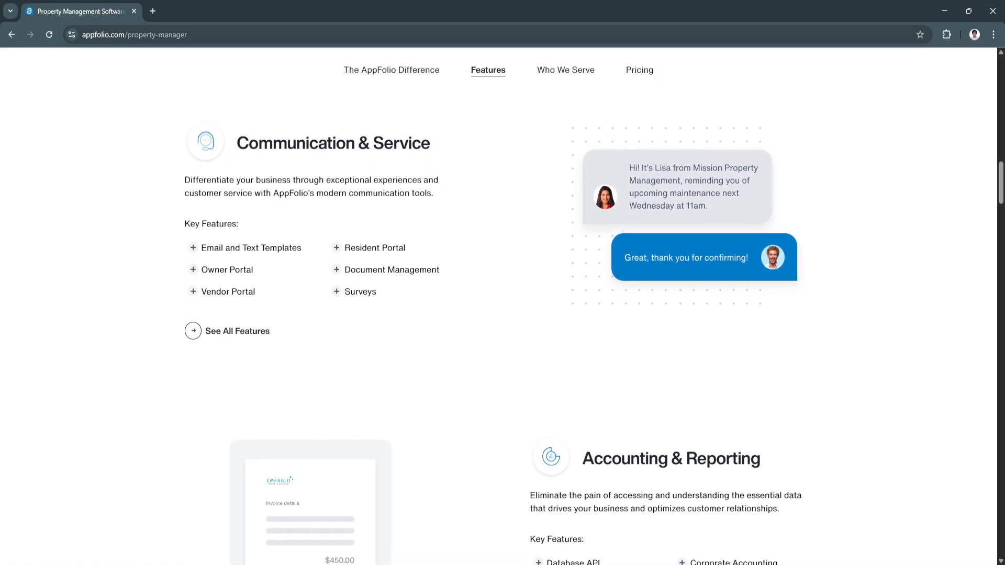
scroll("down", 3)
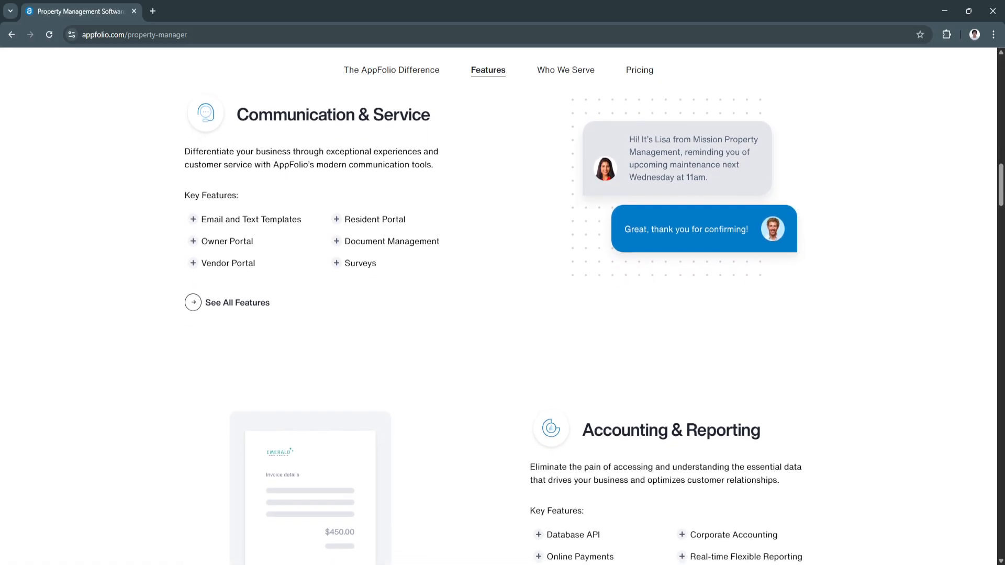
scroll("down", 3)
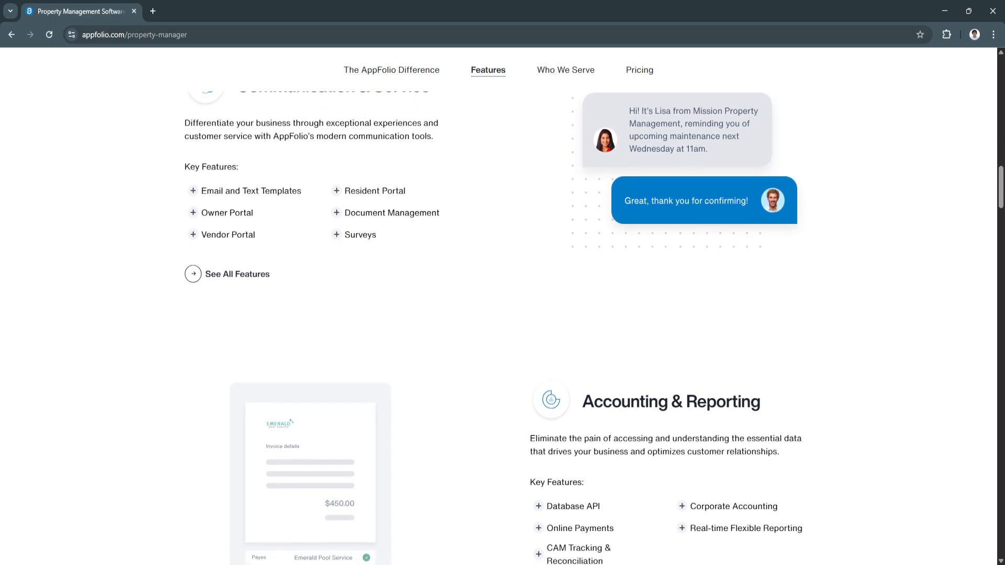
scroll("down", 3)
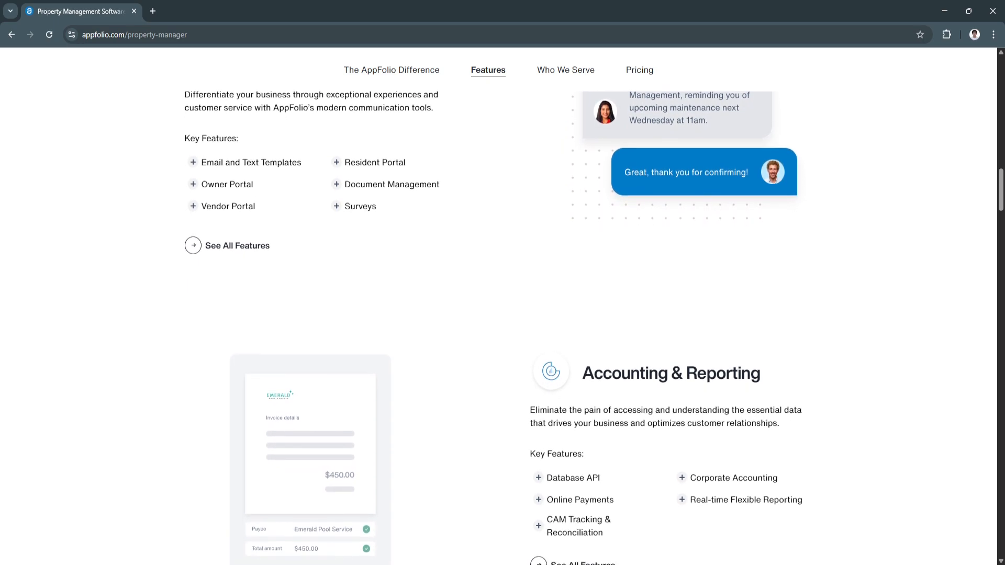
scroll("down", 3)
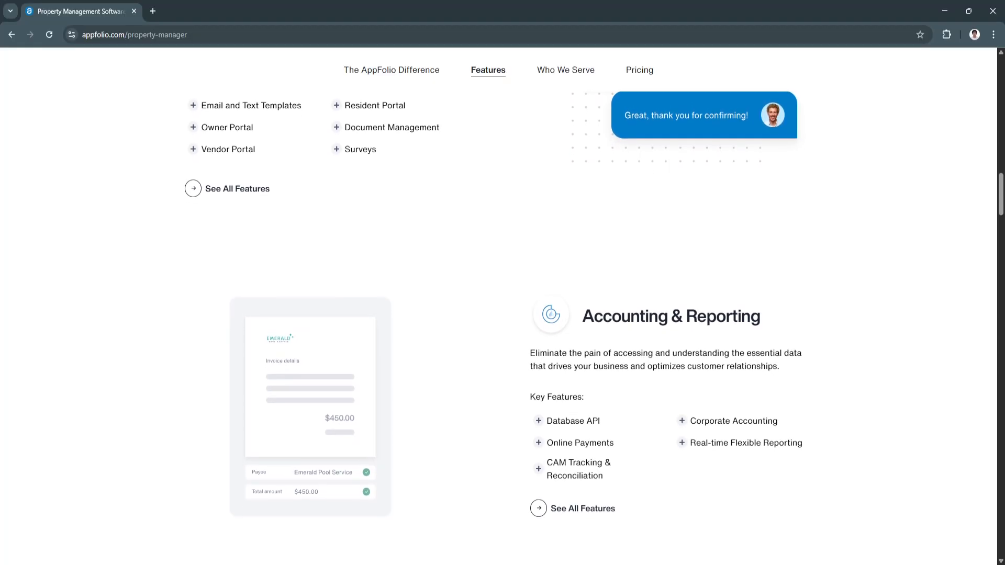
scroll("down", 3)
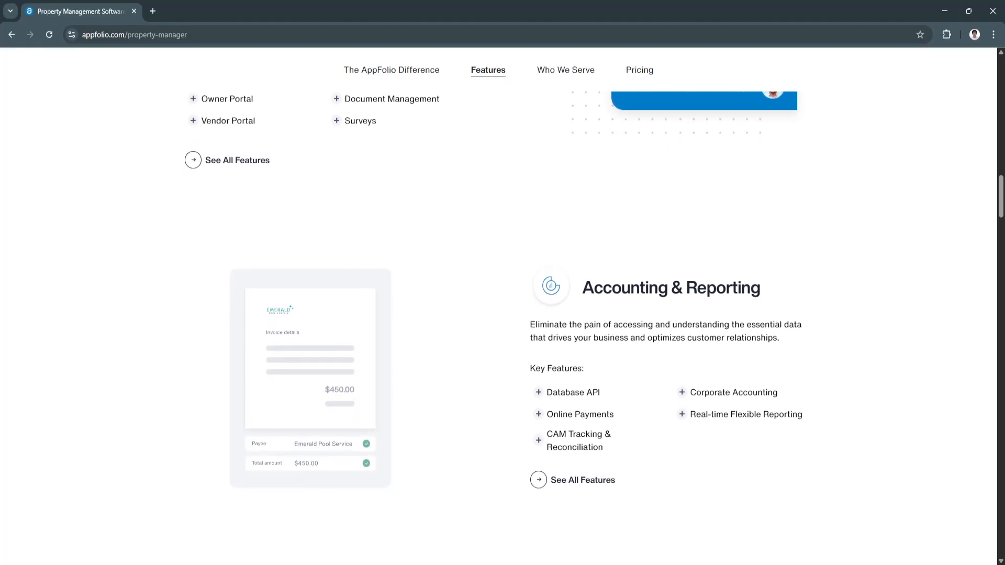
scroll("down", 3)
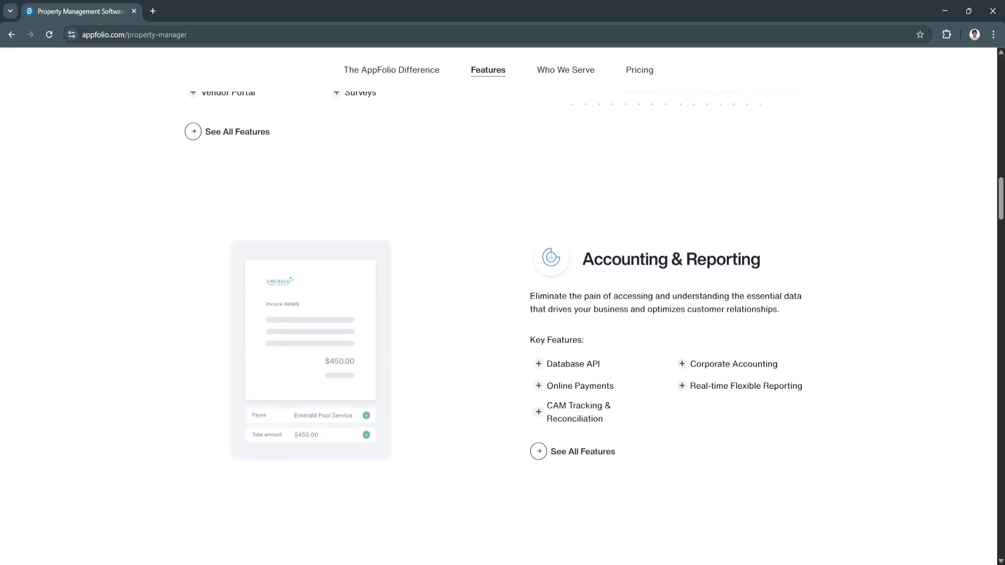
scroll("down", 3)
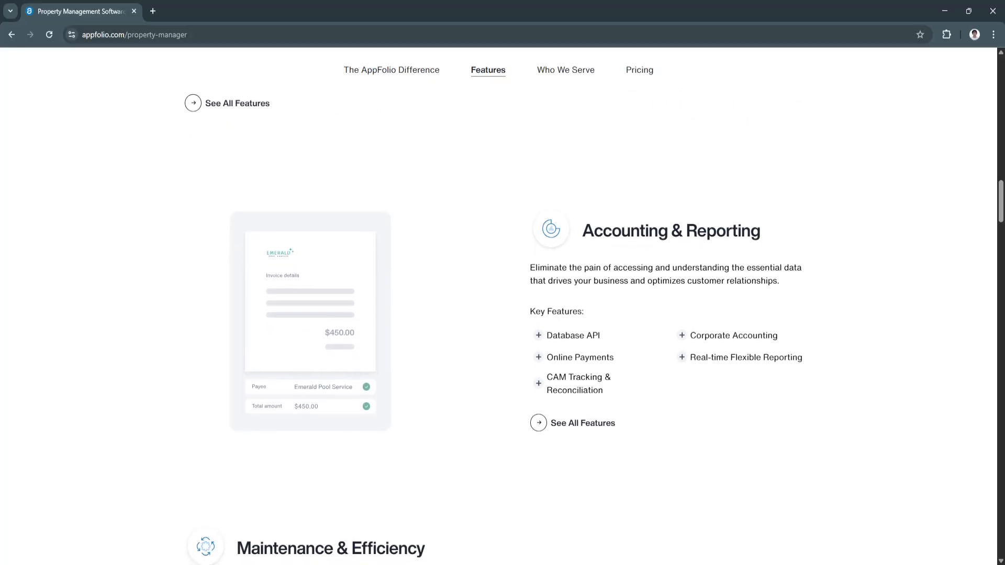
scroll("down", 3)
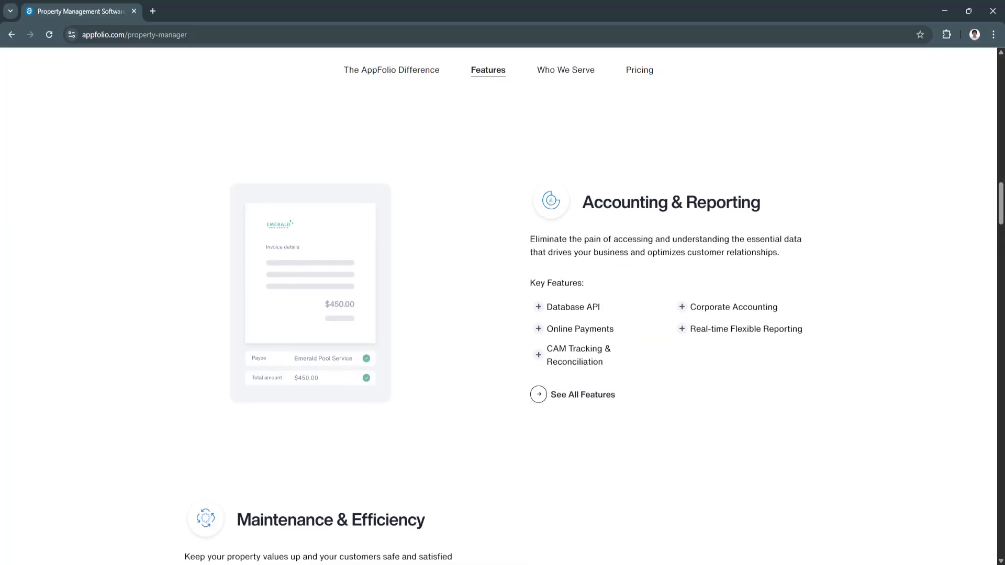
scroll("down", 3)
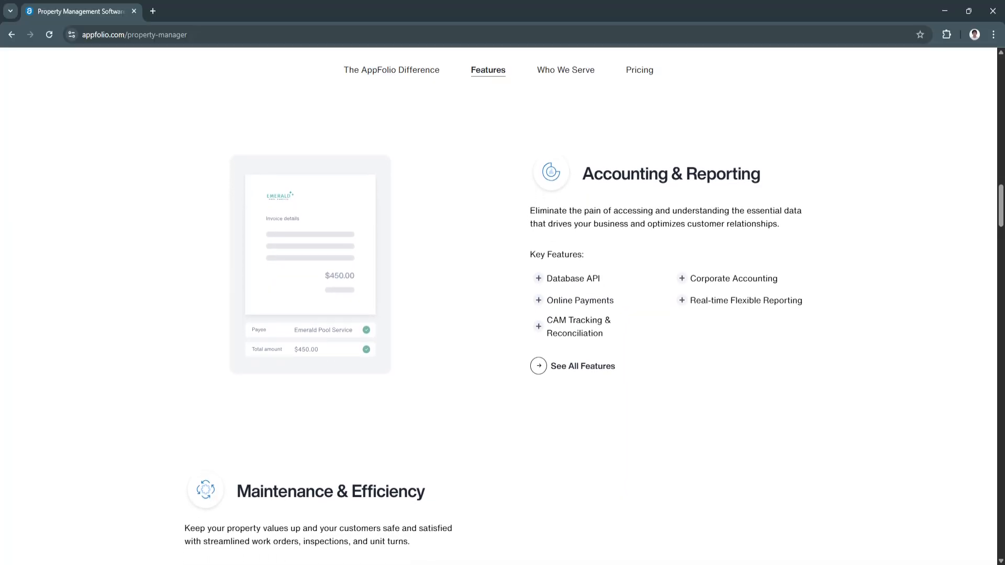
scroll("down", 3)
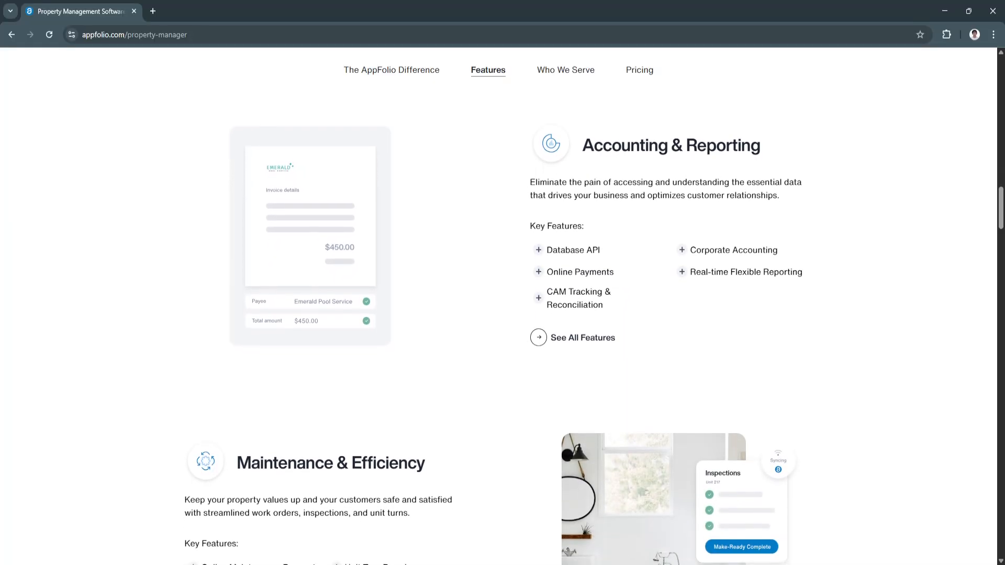
scroll("down", 3)
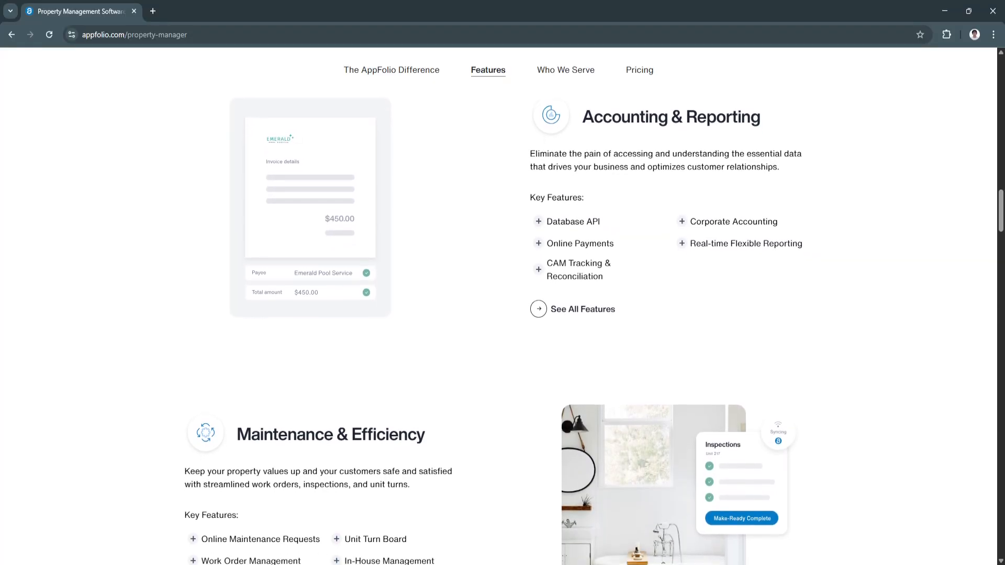
scroll("down", 3)
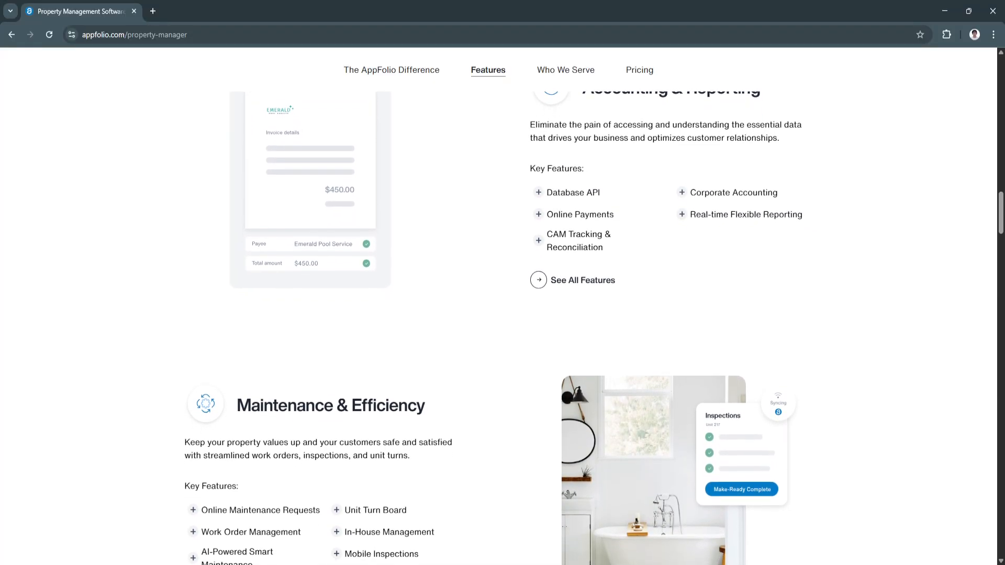
scroll("down", 3)
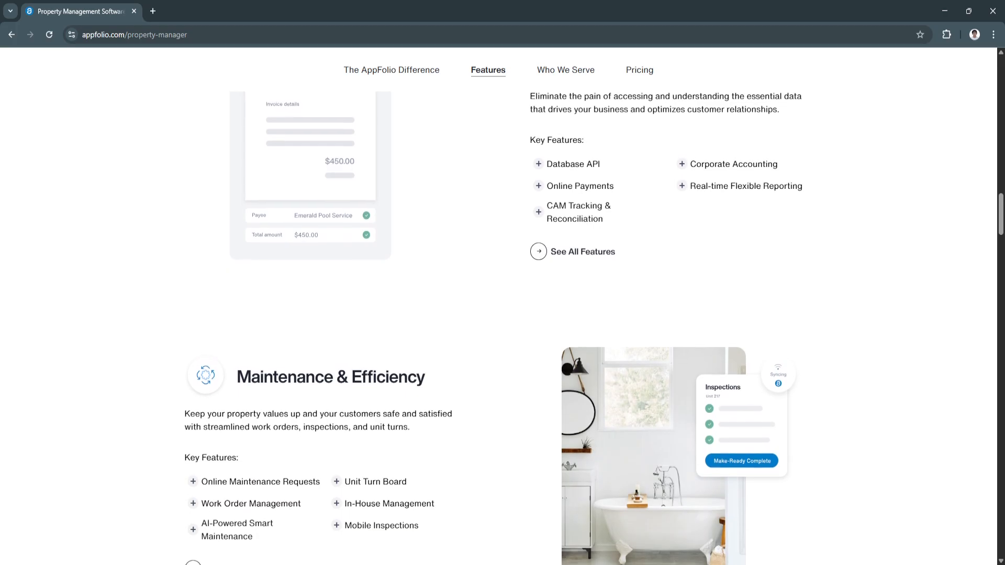
scroll("down", 3)
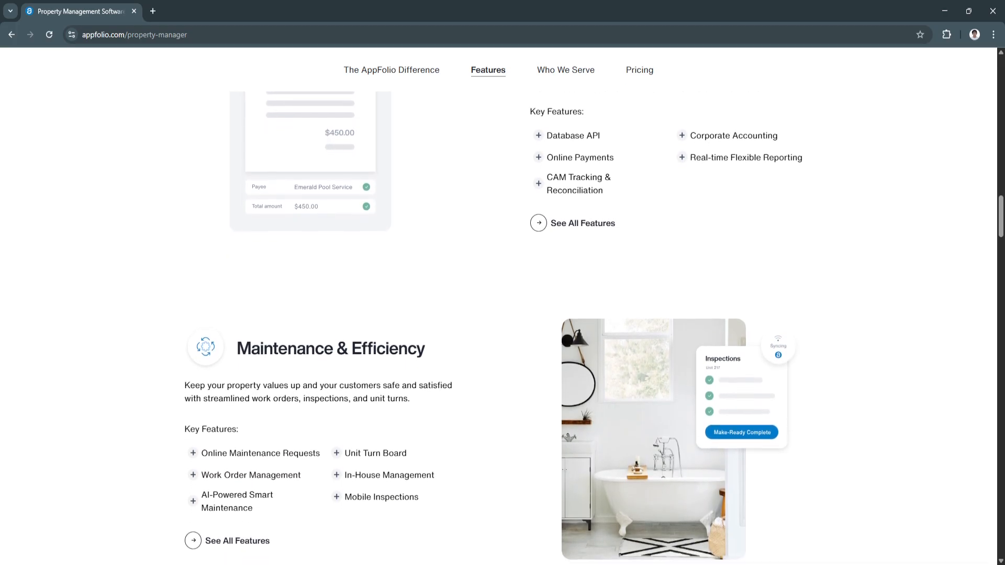
scroll("down", 3)
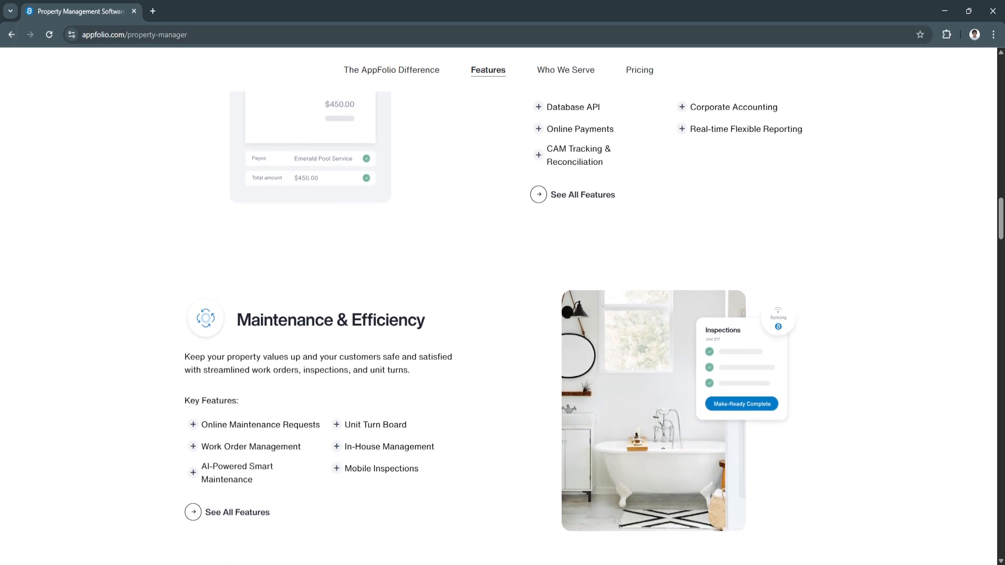
scroll("down", 3)
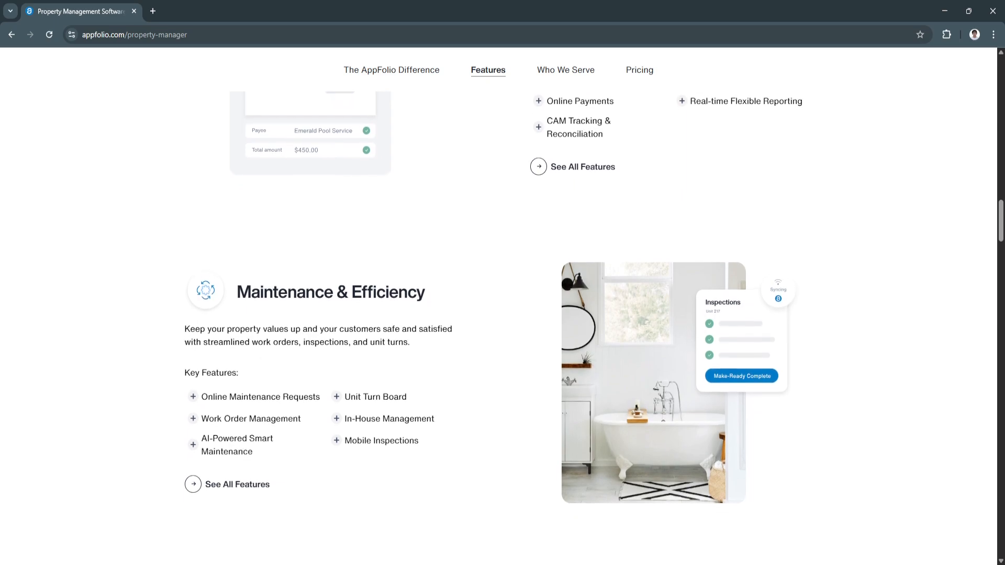
scroll("down", 3)
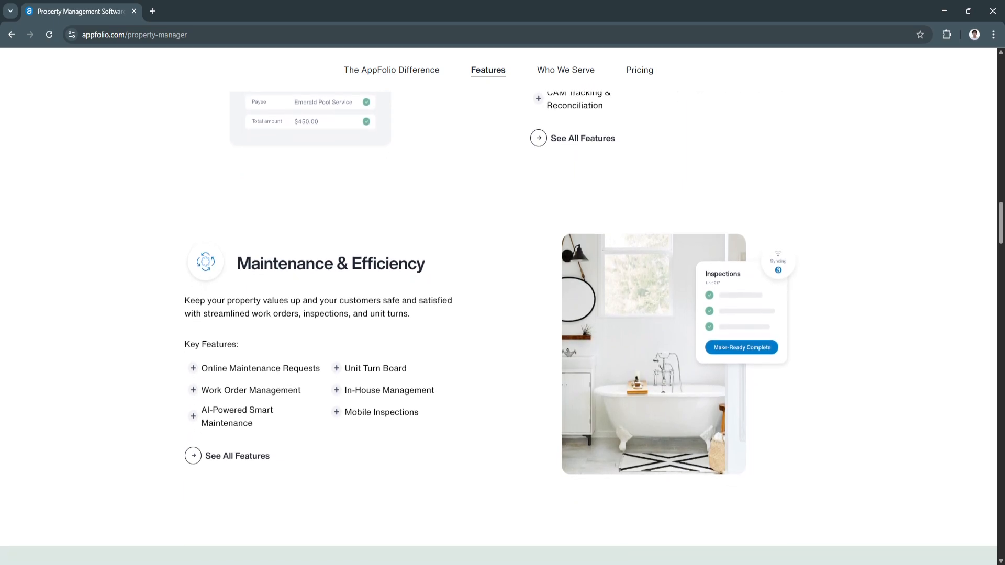
scroll("down", 3)
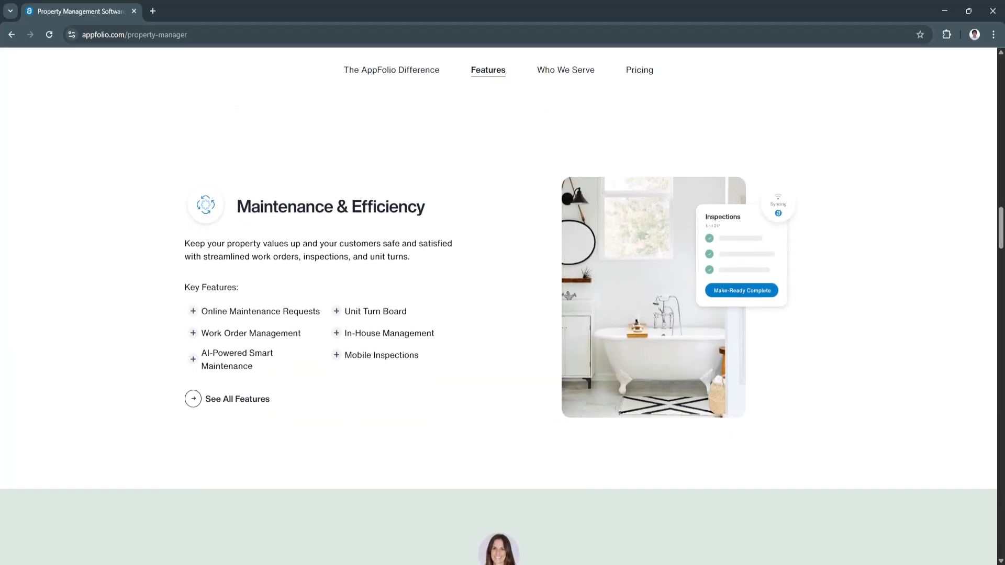
scroll("down", 3)
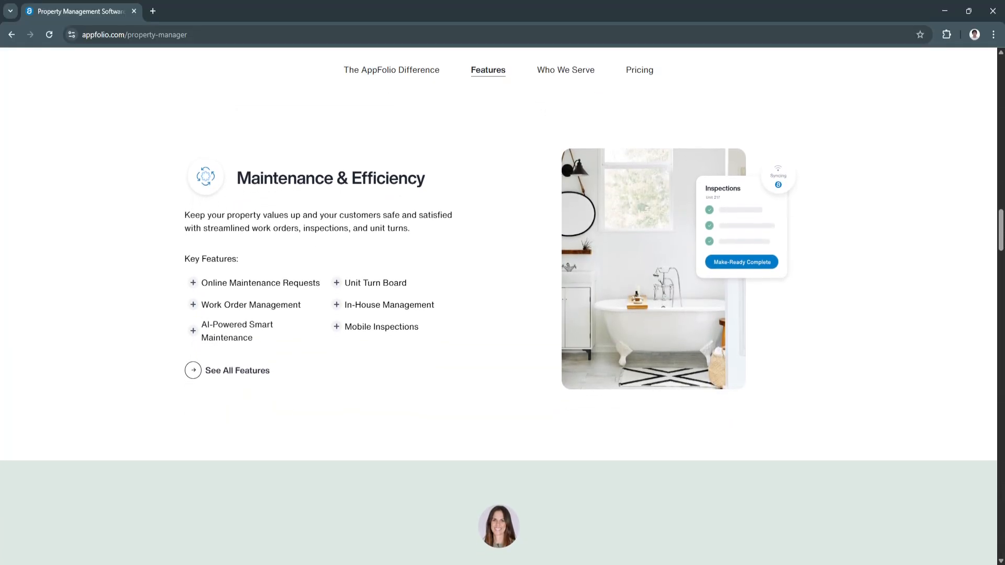
scroll("down", 3)
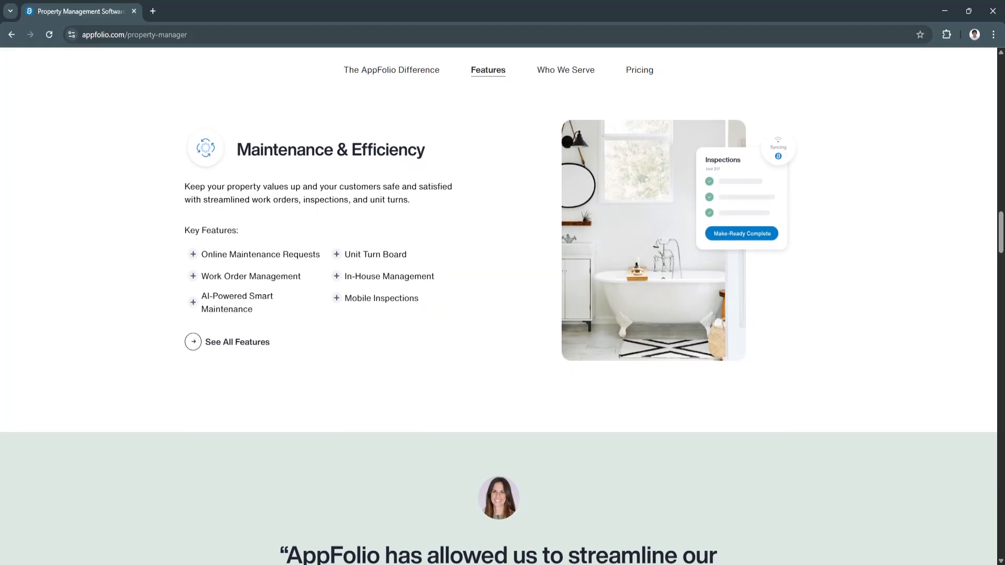
scroll("down", 3)
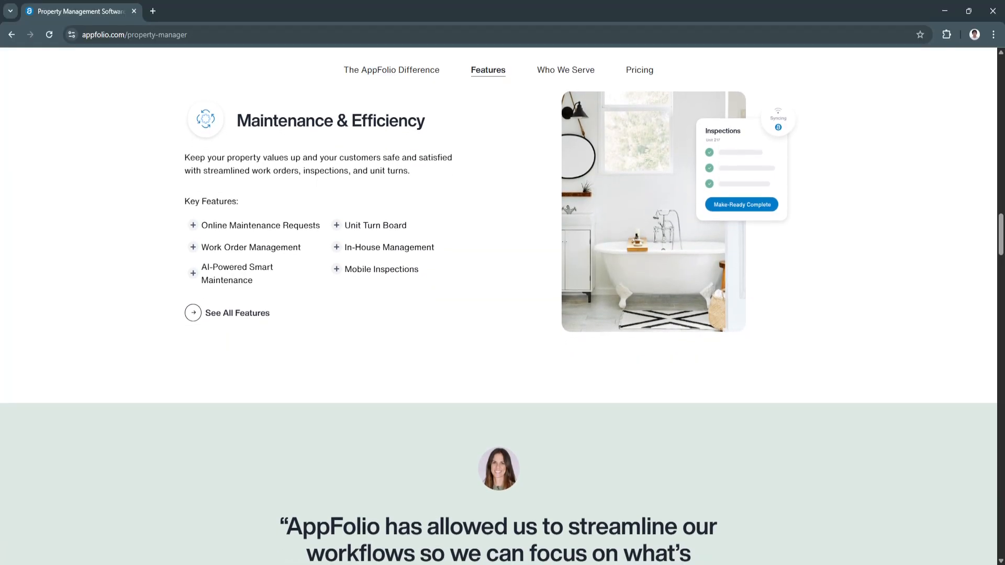
scroll("down", 3)
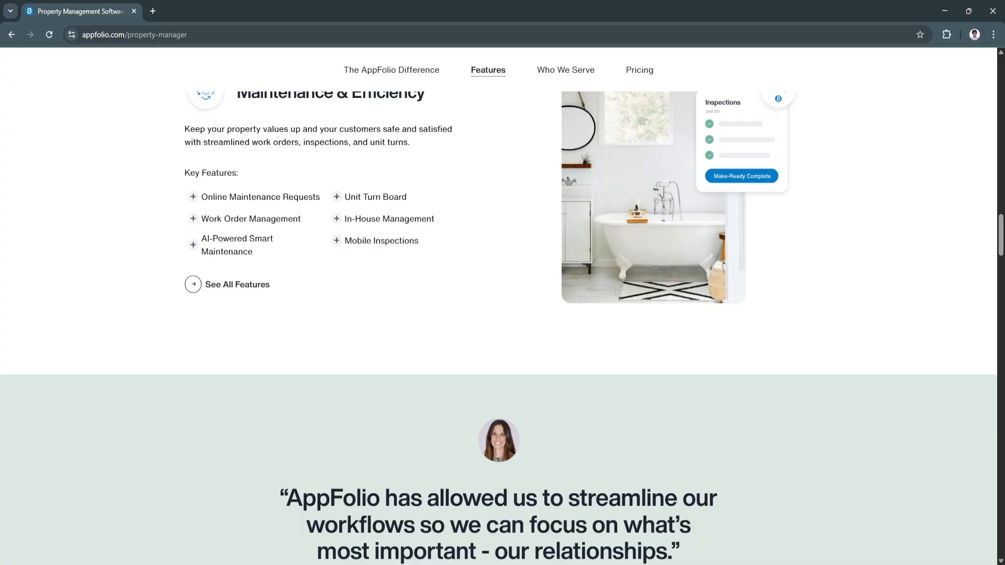
scroll("down", 3)
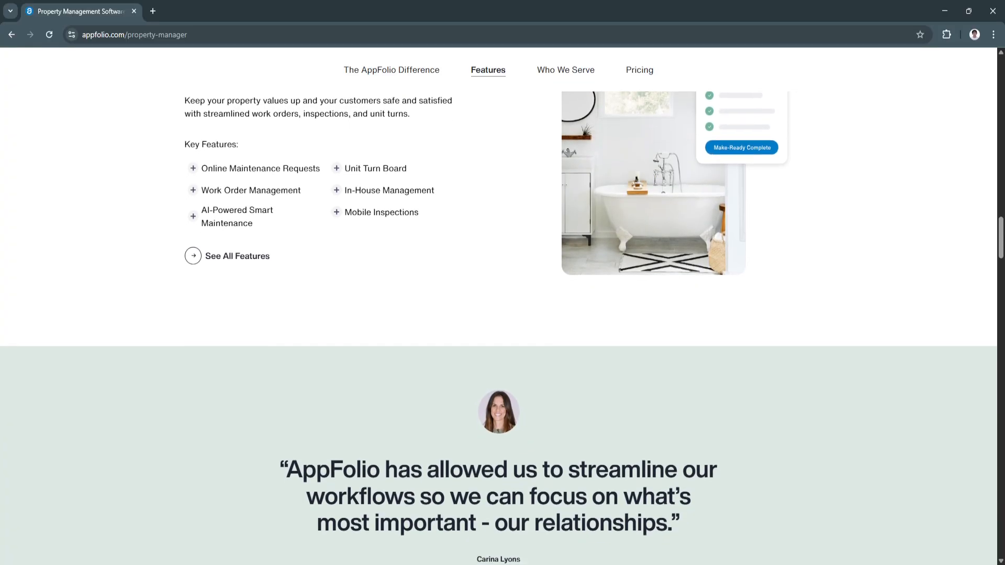
scroll("down", 3)
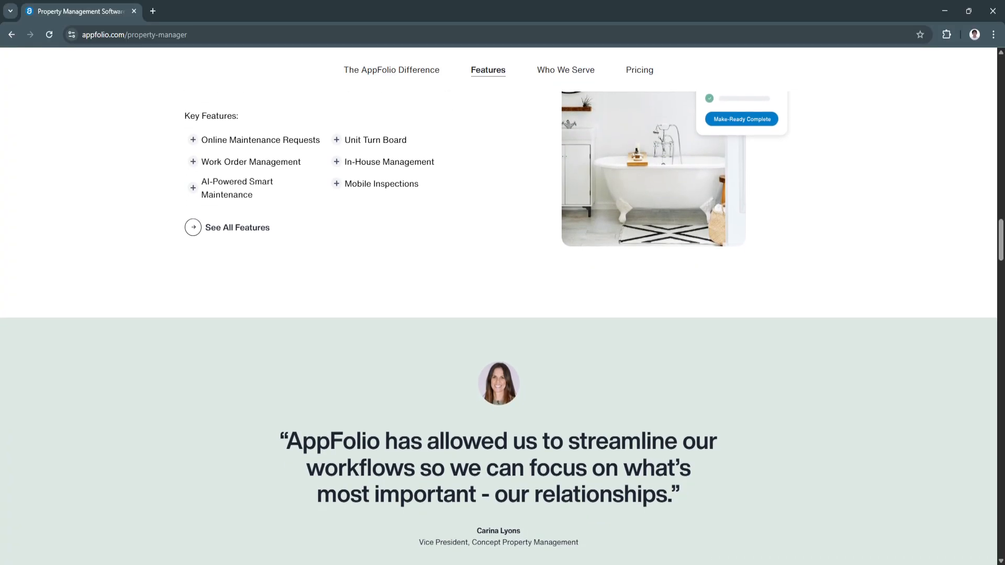
scroll("down", 3)
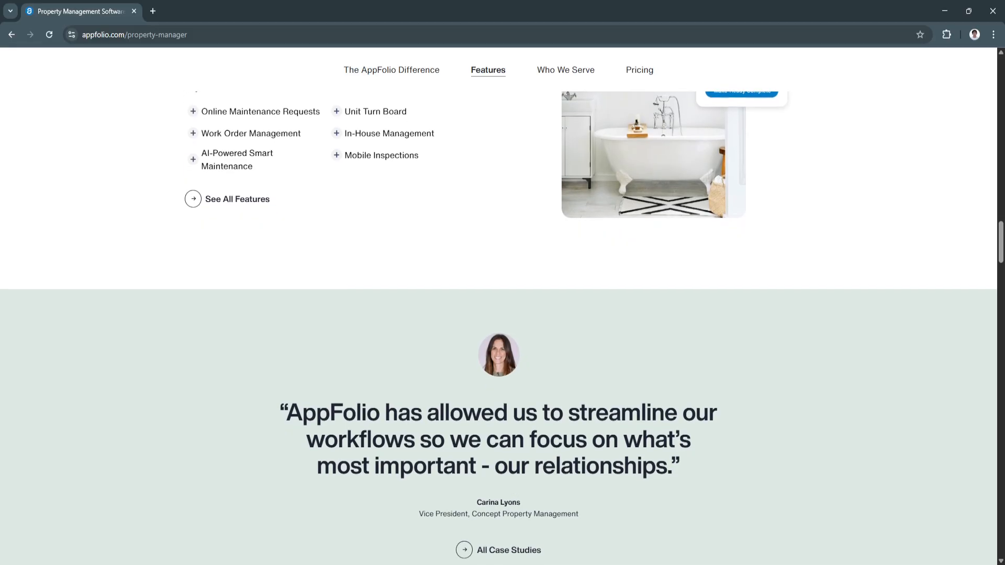
scroll("down", 3)
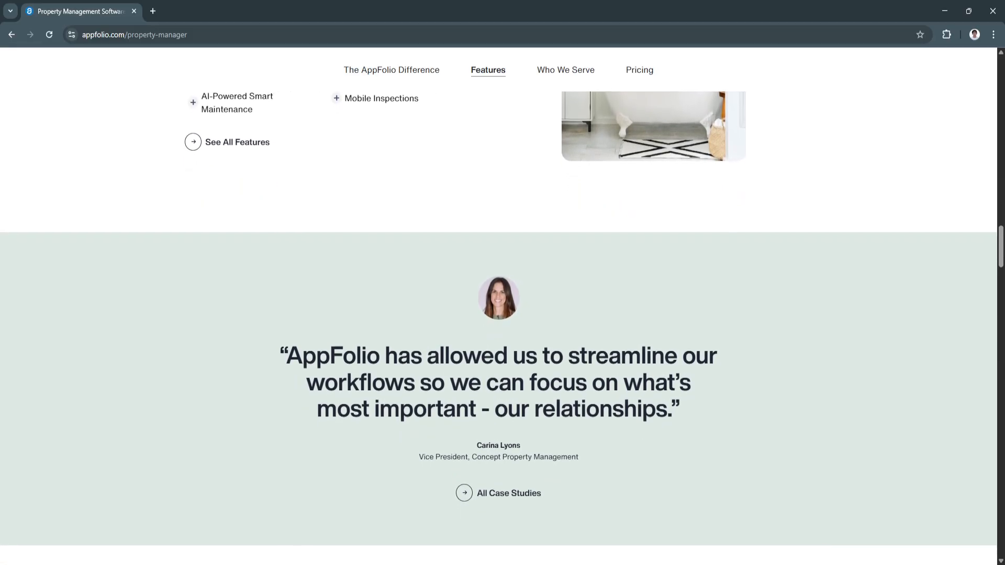
scroll("down", 3)
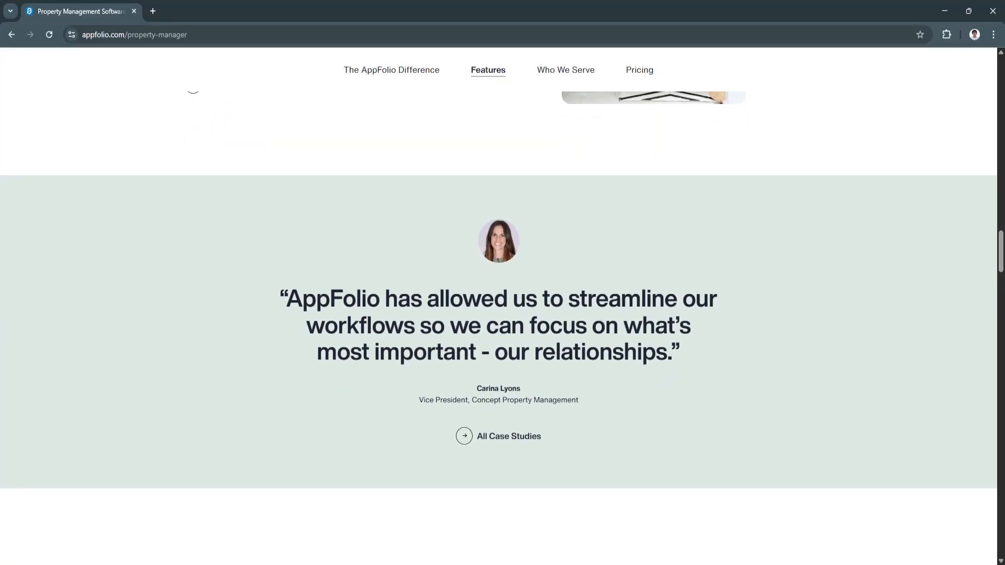
scroll("down", 3)
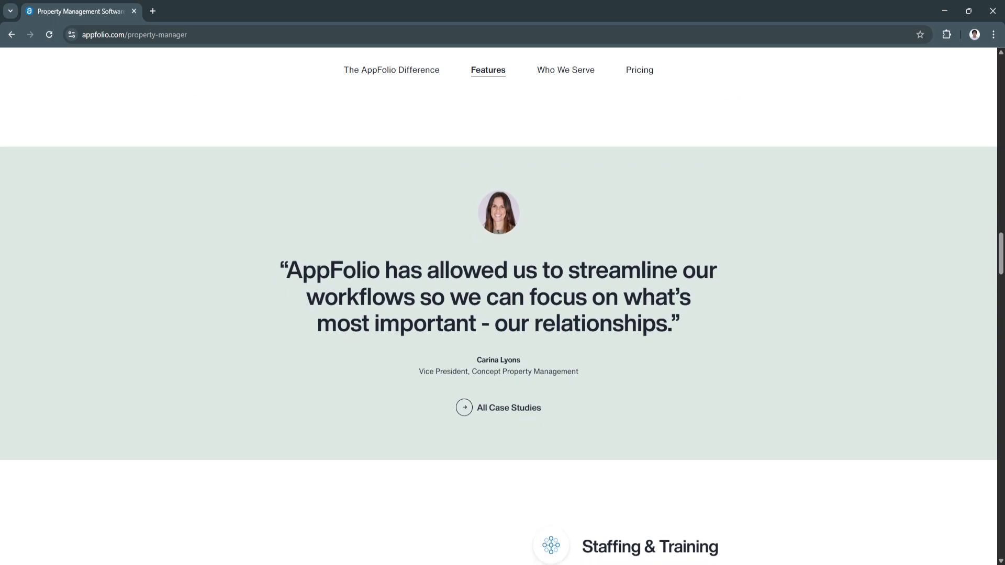
scroll("down", 3)
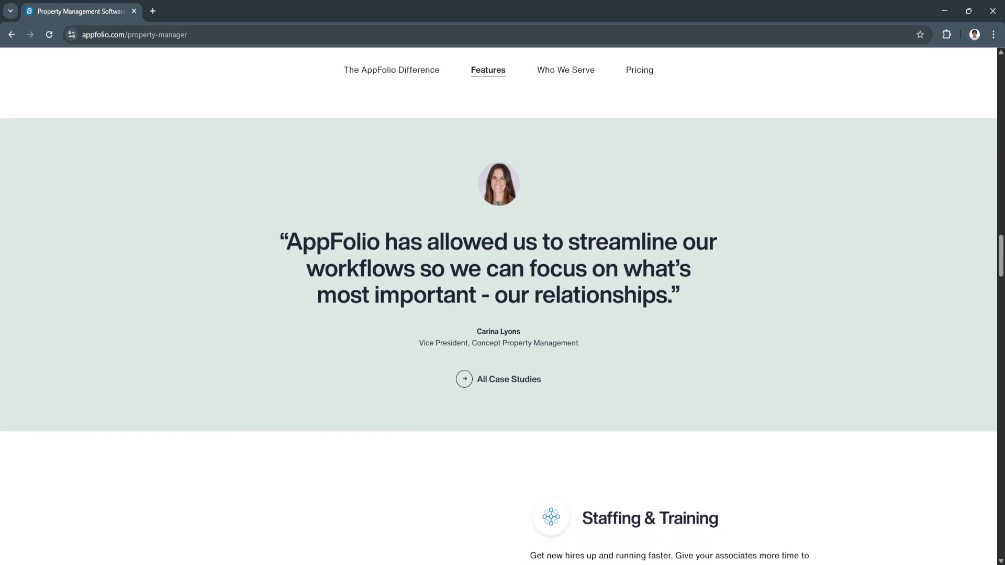
scroll("down", 3)
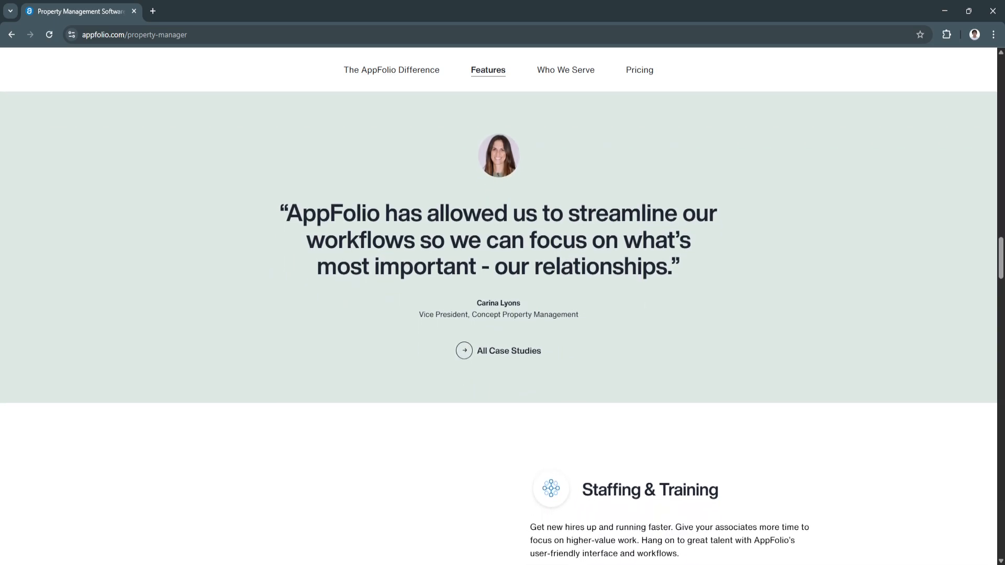
scroll("down", 3)
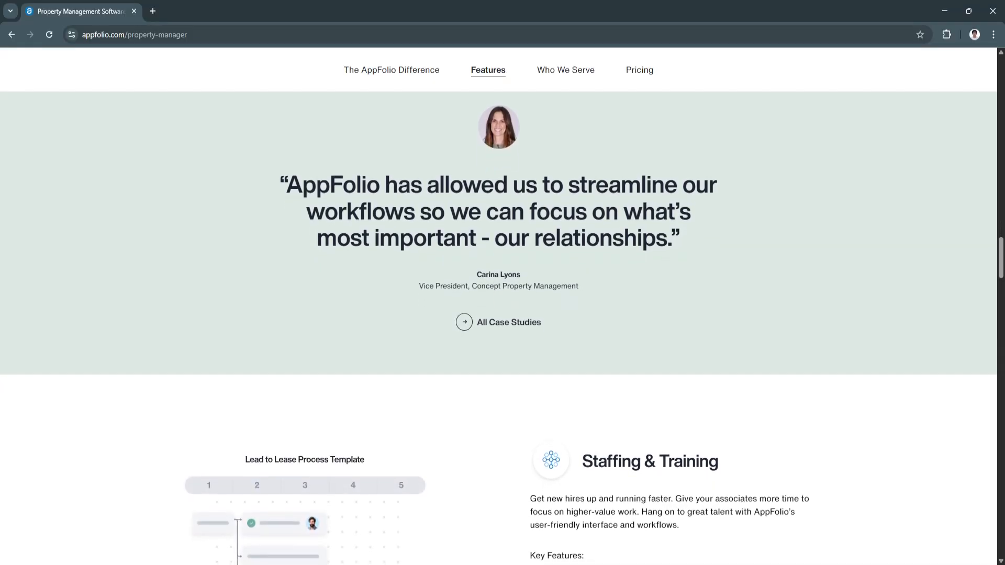
scroll("down", 3)
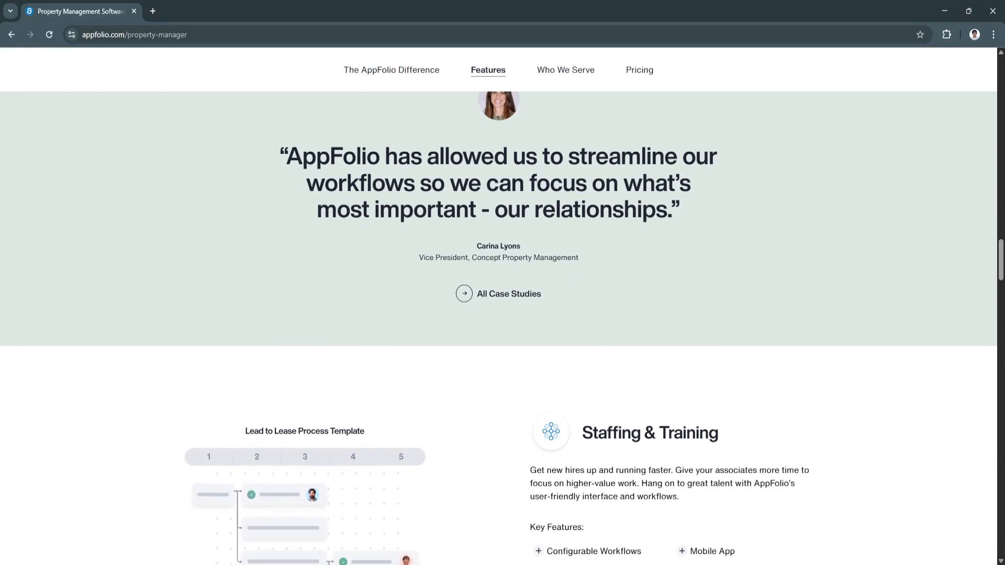
scroll("down", 3)
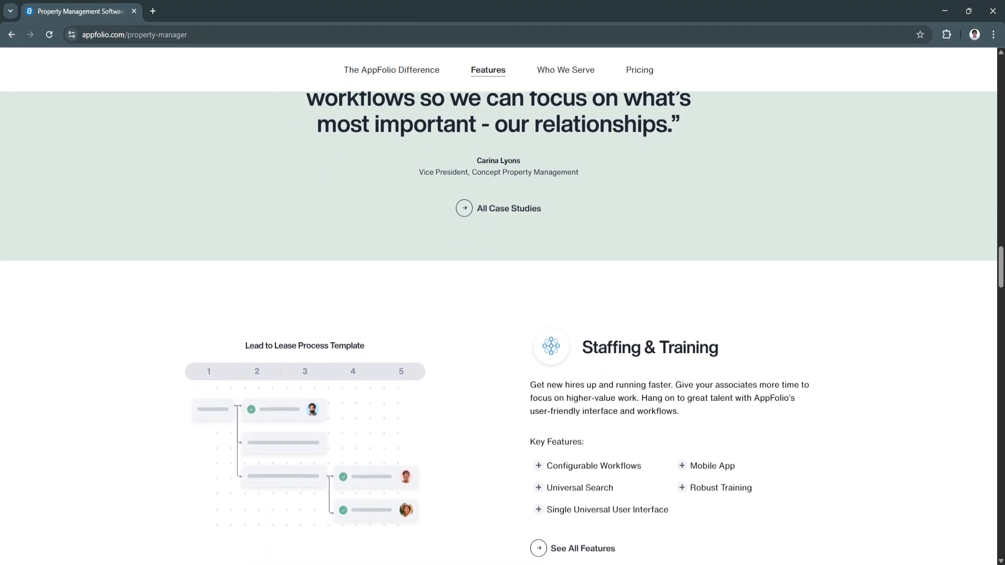
scroll("down", 3)
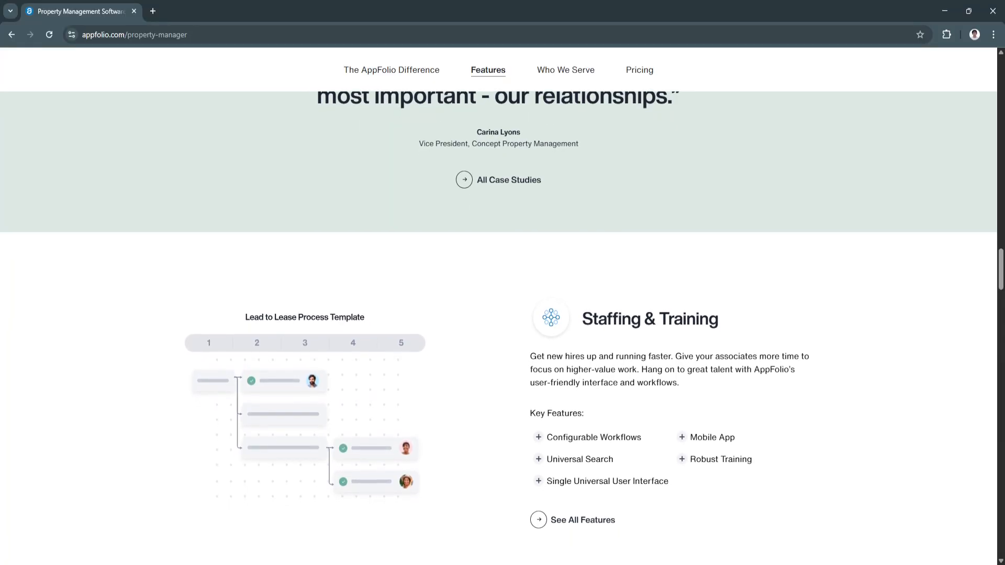
scroll("down", 3)
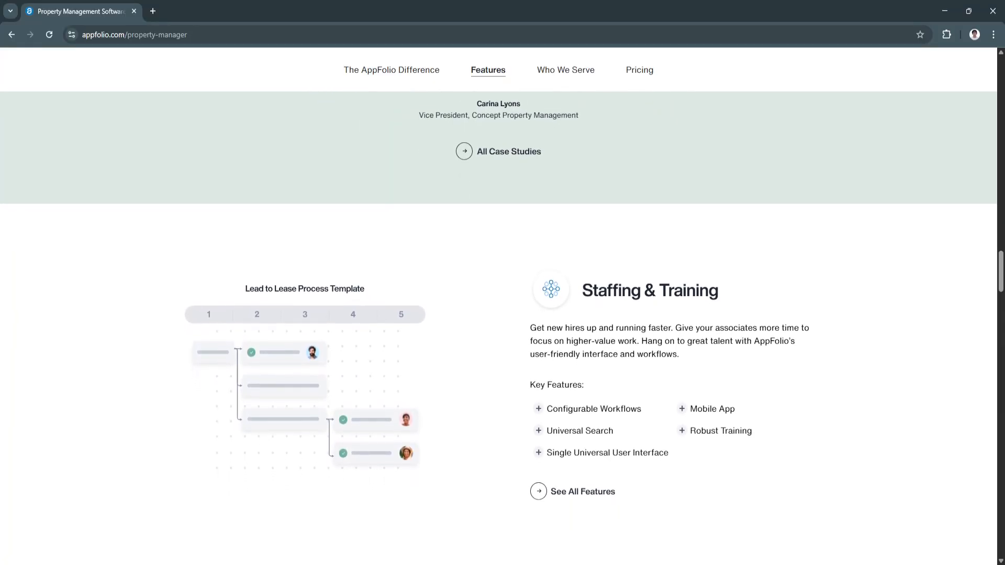
scroll("down", 3)
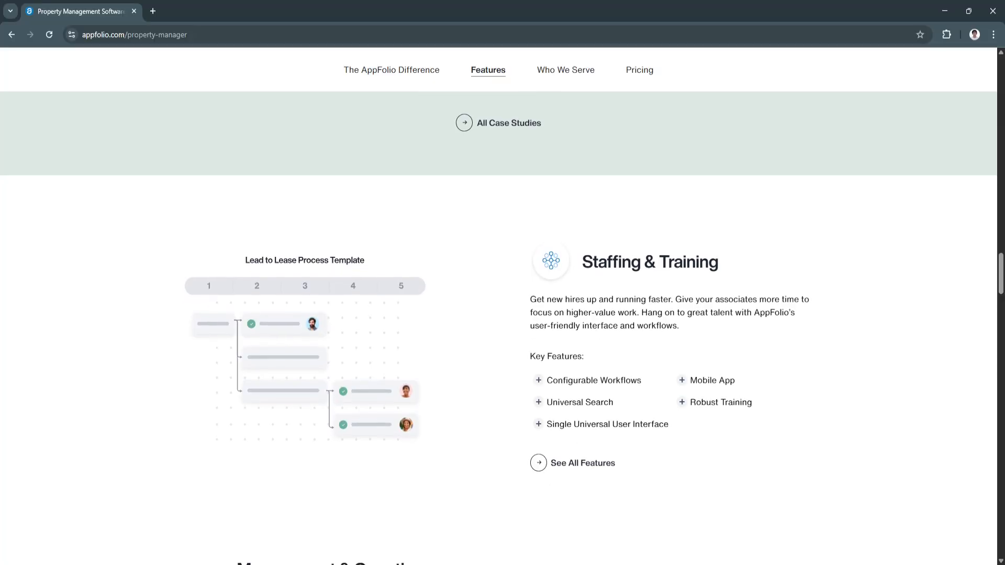
scroll("down", 3)
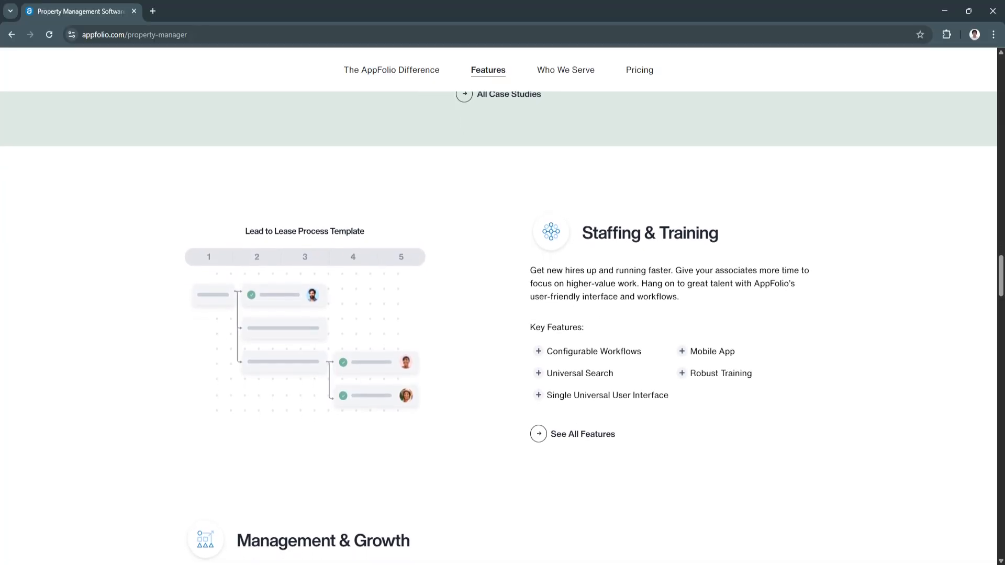
scroll("down", 3)
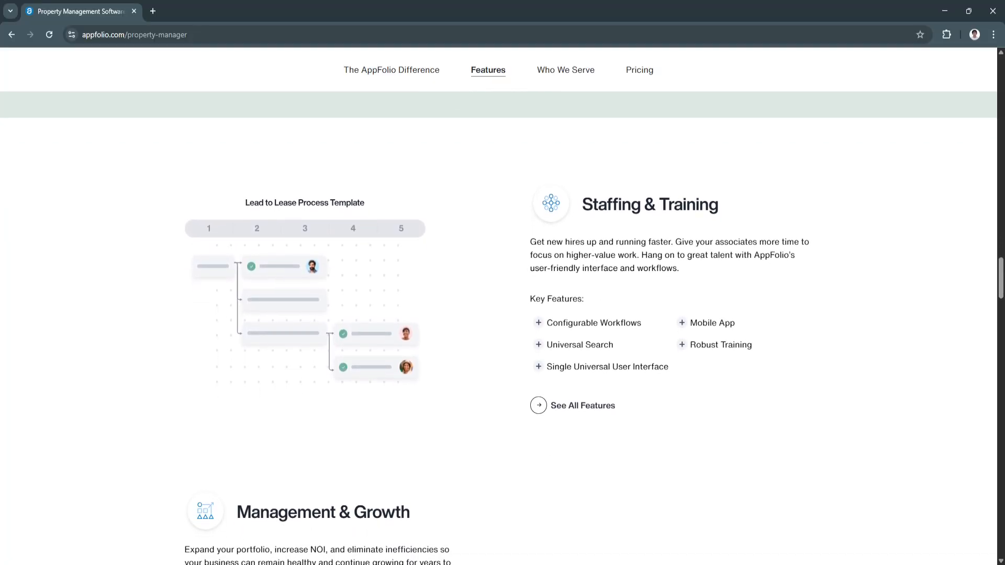
scroll("down", 3)
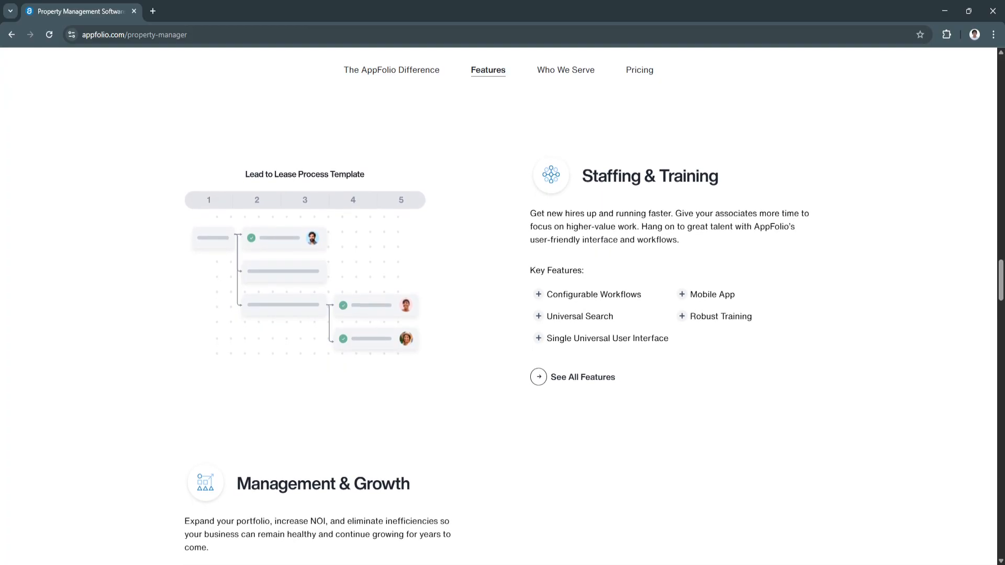
scroll("down", 3)
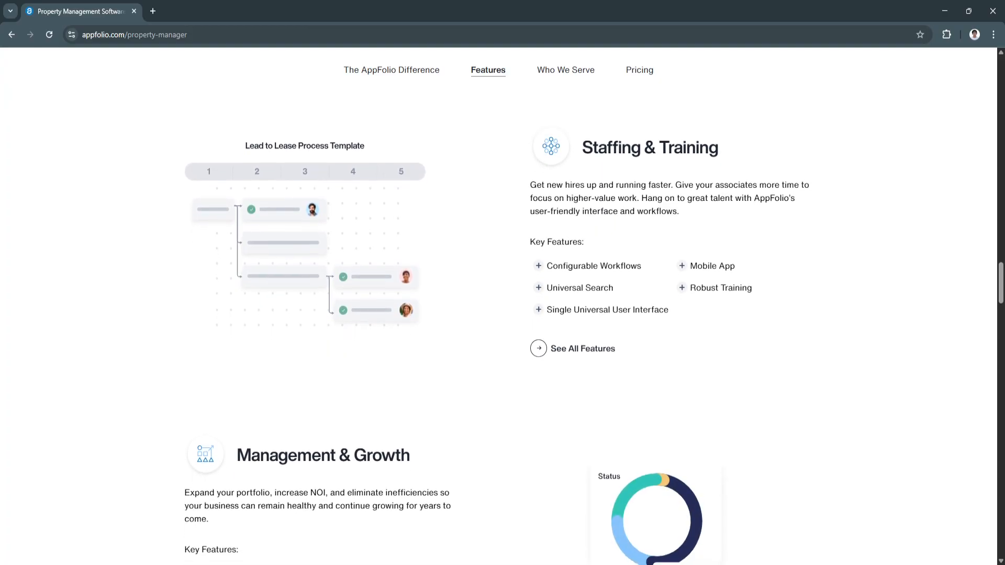
scroll("down", 3)
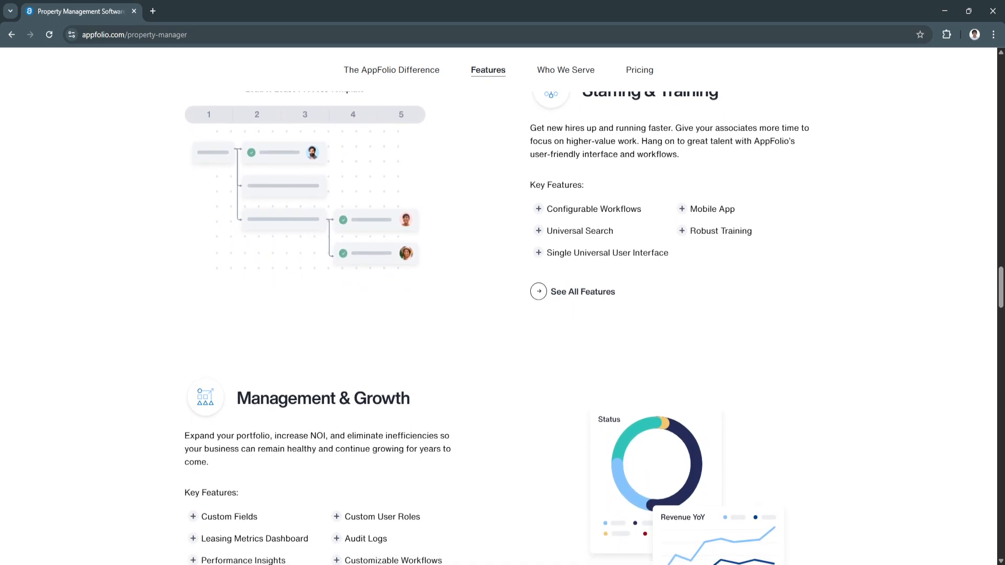
scroll("down", 3)
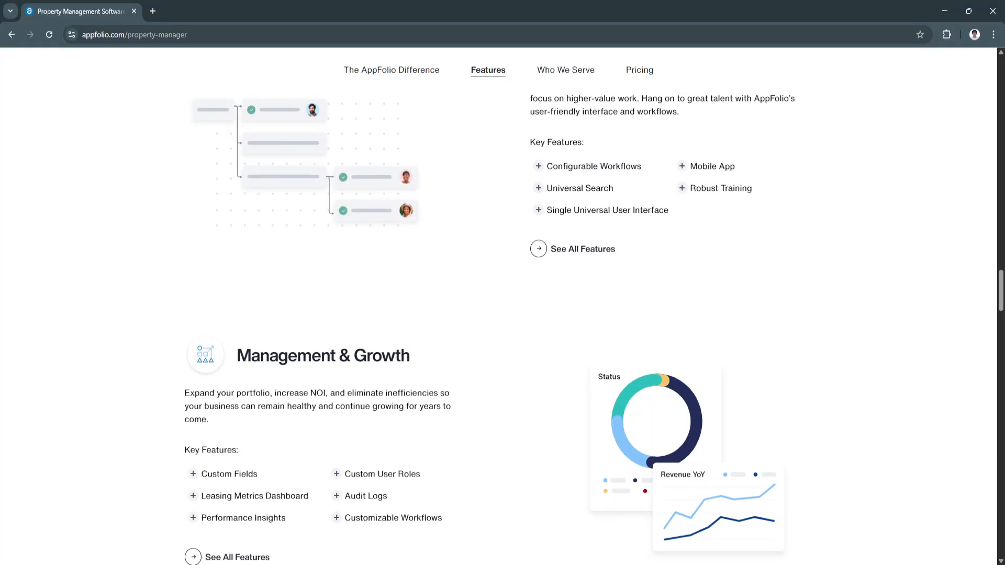
scroll("down", 3)
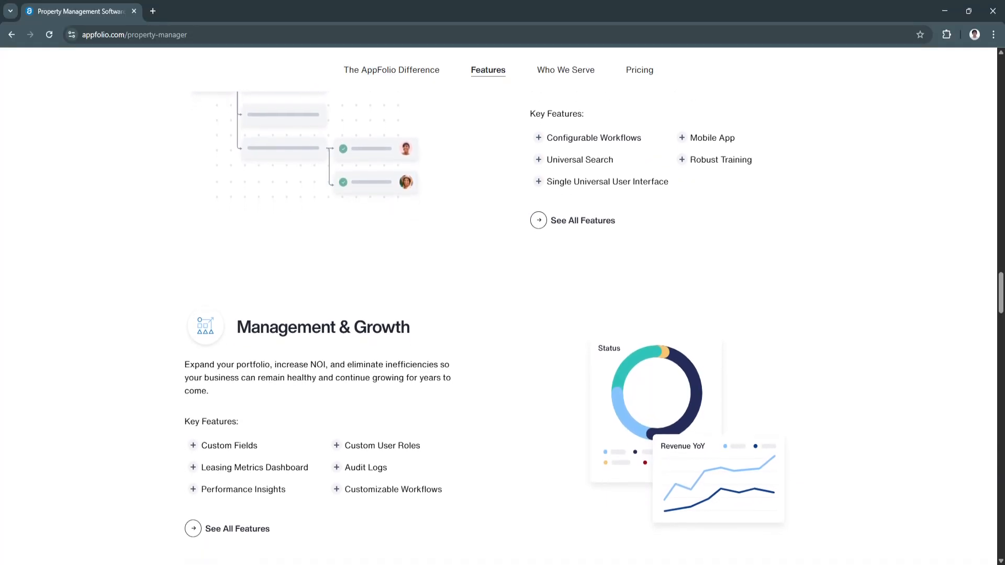
scroll("down", 3)
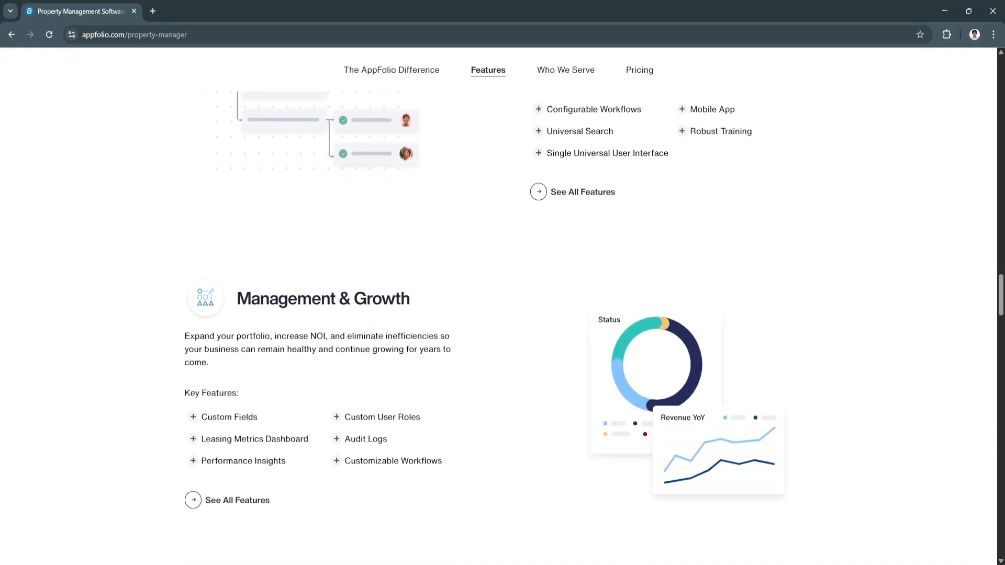
scroll("down", 3)
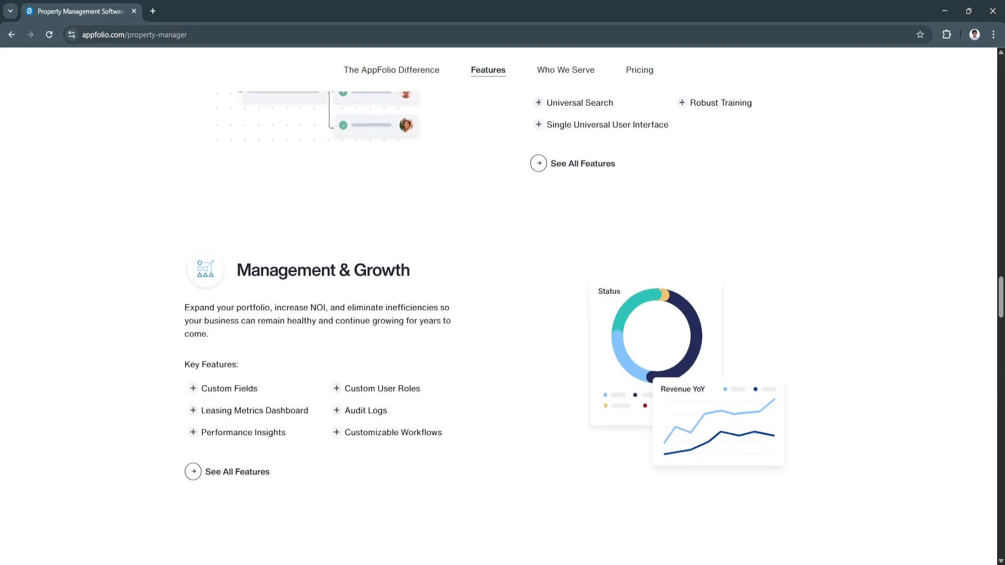
scroll("down", 3)
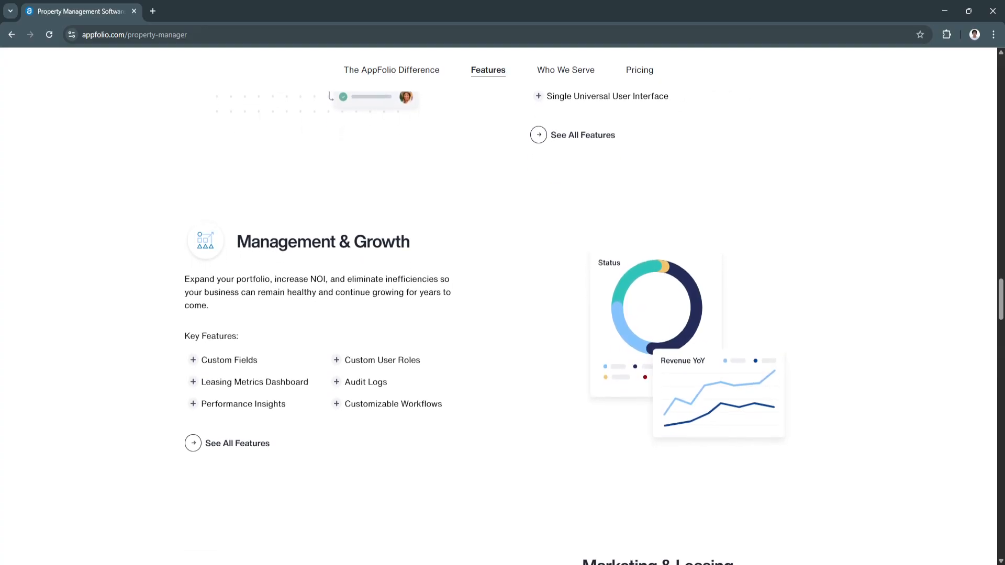
scroll("down", 3)
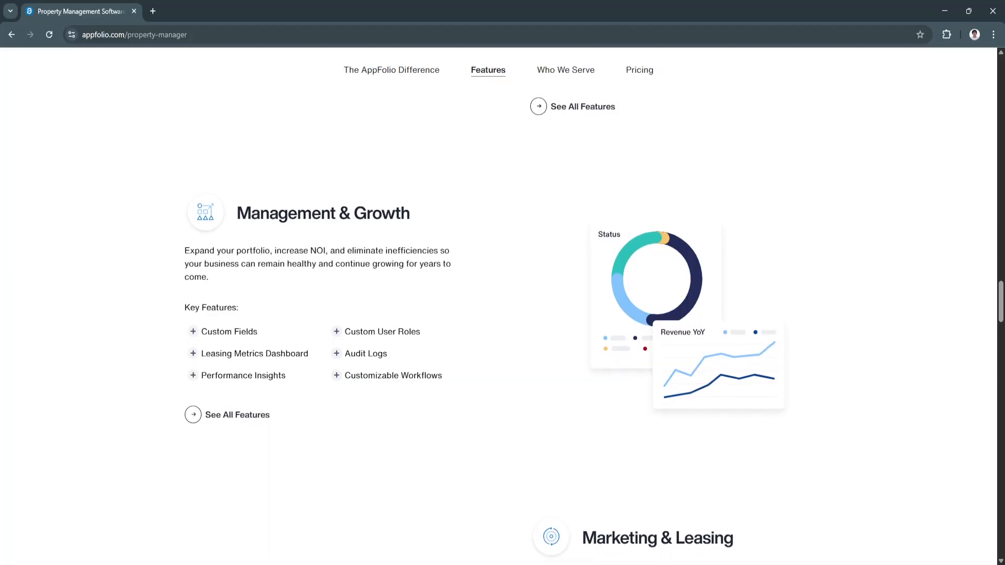
scroll("down", 3)
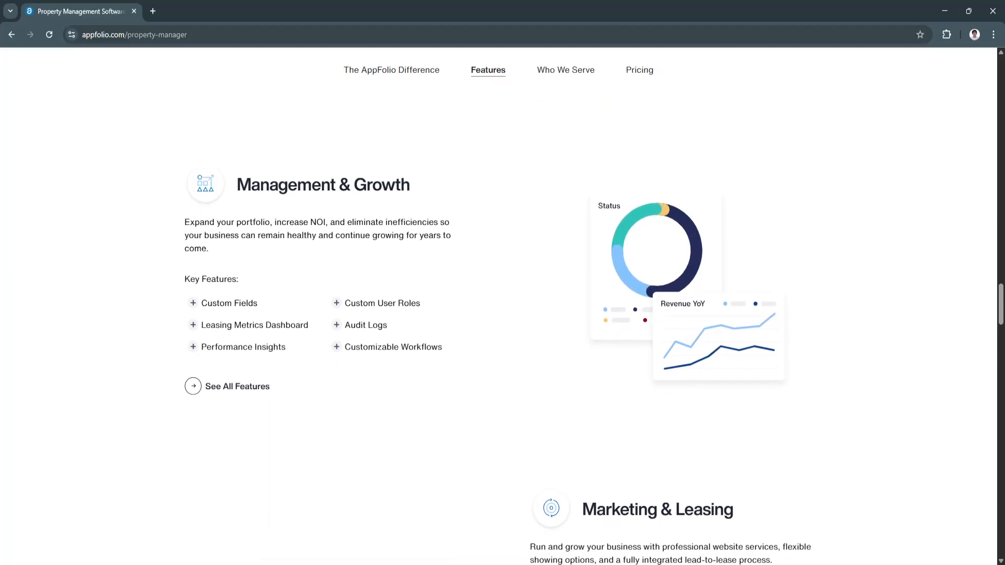
scroll("down", 3)
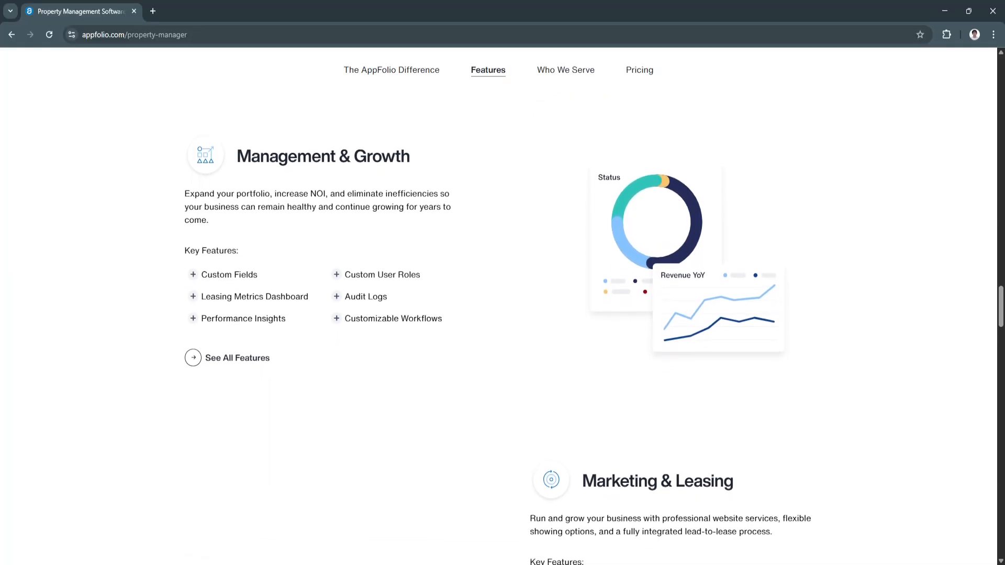
scroll("down", 3)
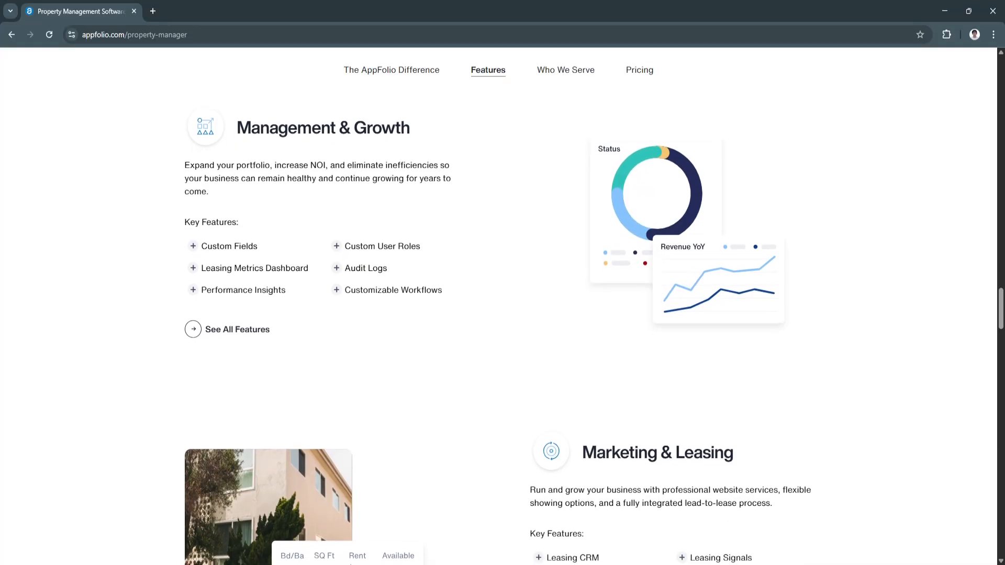
scroll("down", 3)
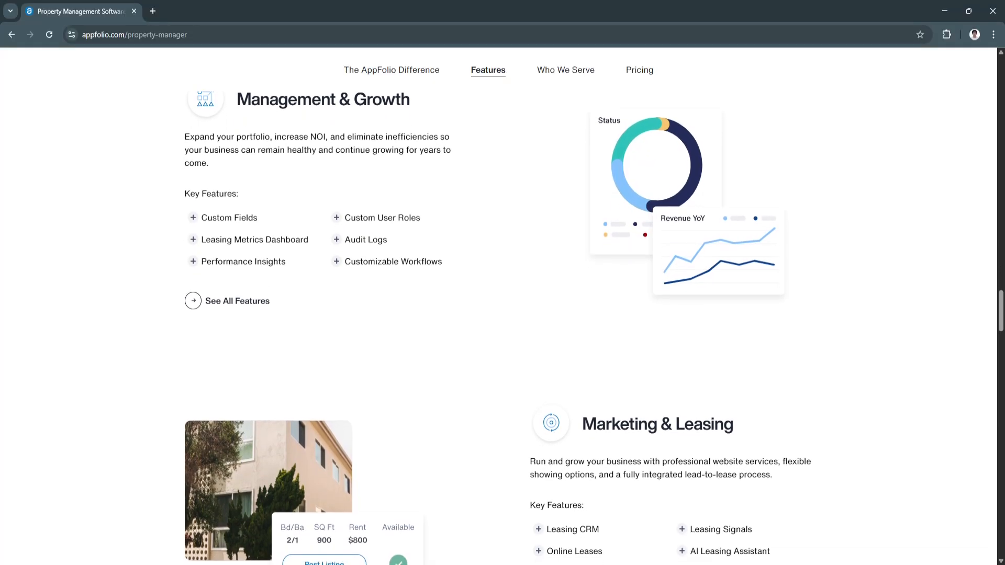
scroll("down", 3)
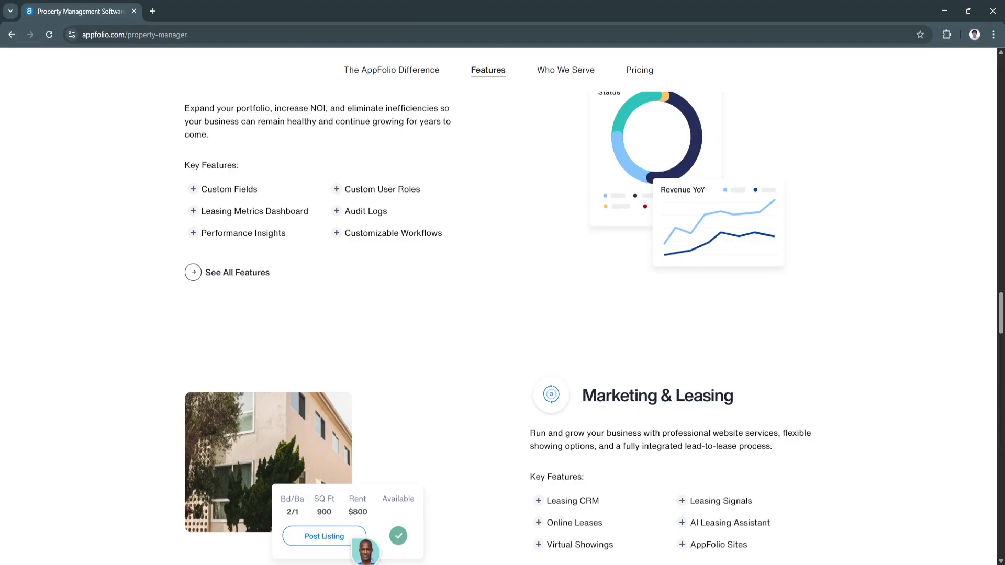
scroll("down", 3)
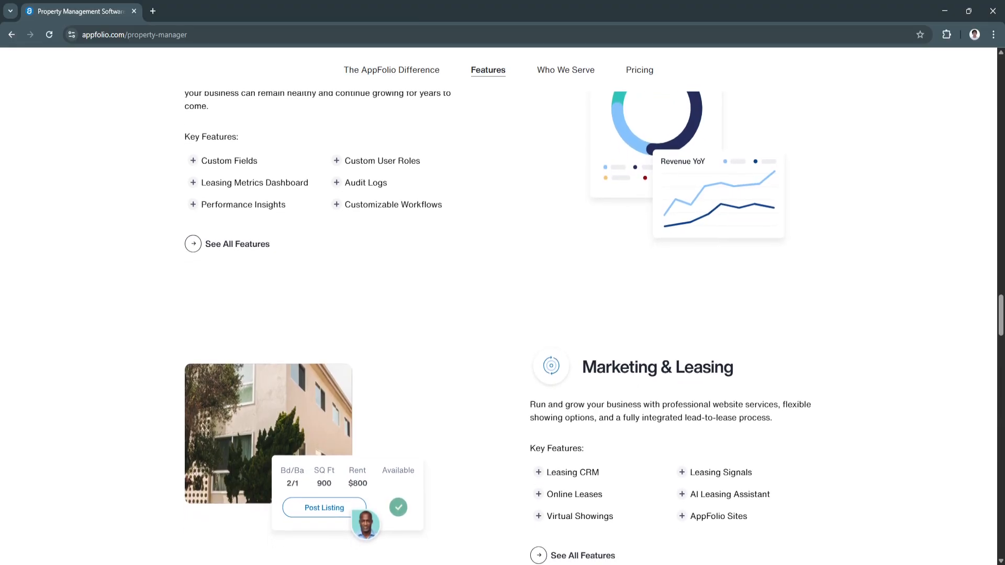
scroll("down", 3)
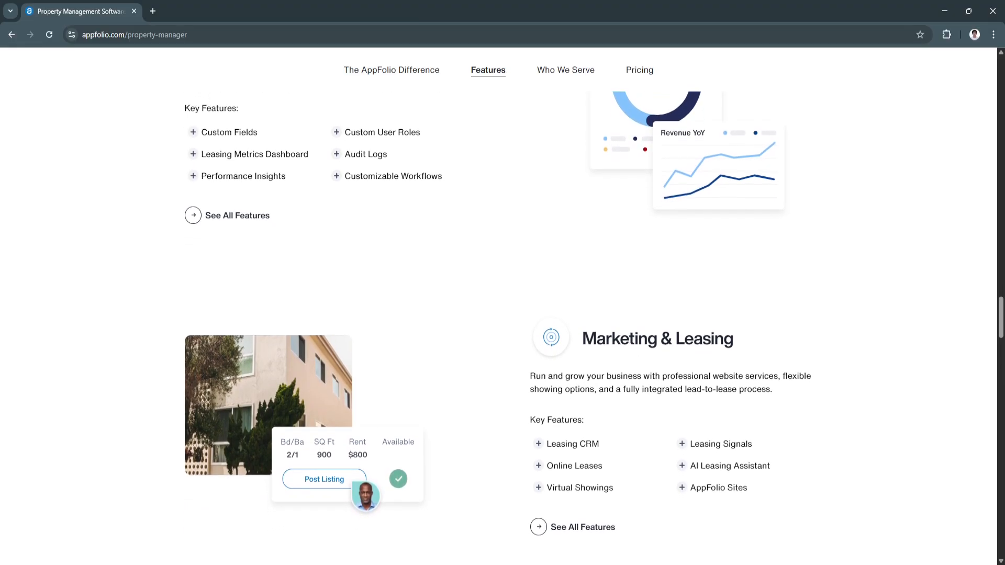
scroll("down", 3)
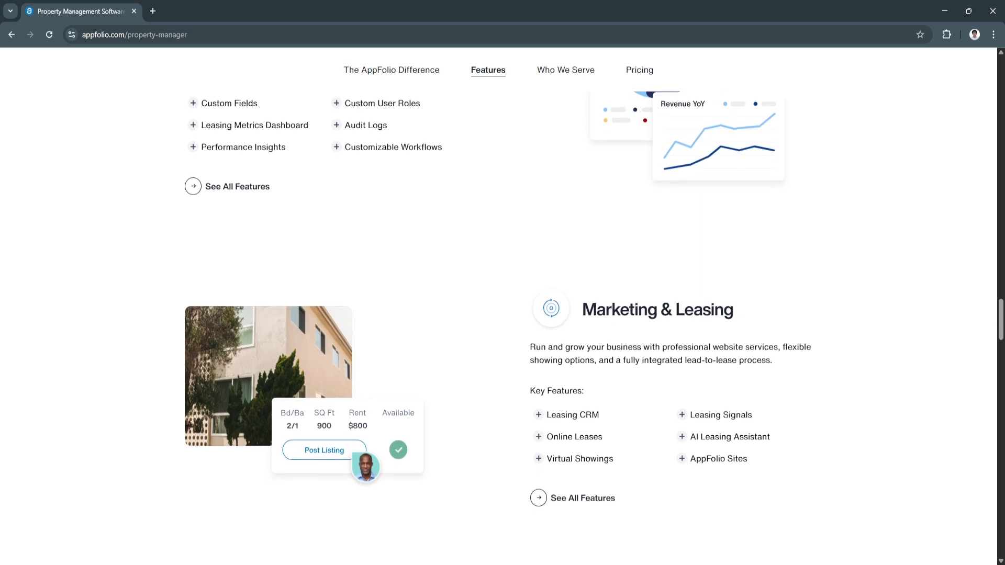
scroll("down", 3)
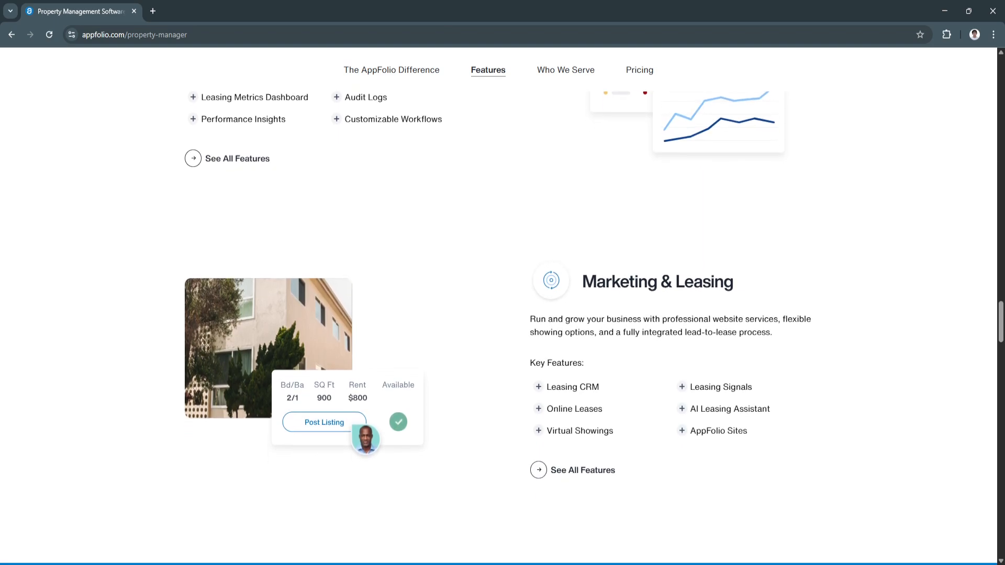
scroll("down", 3)
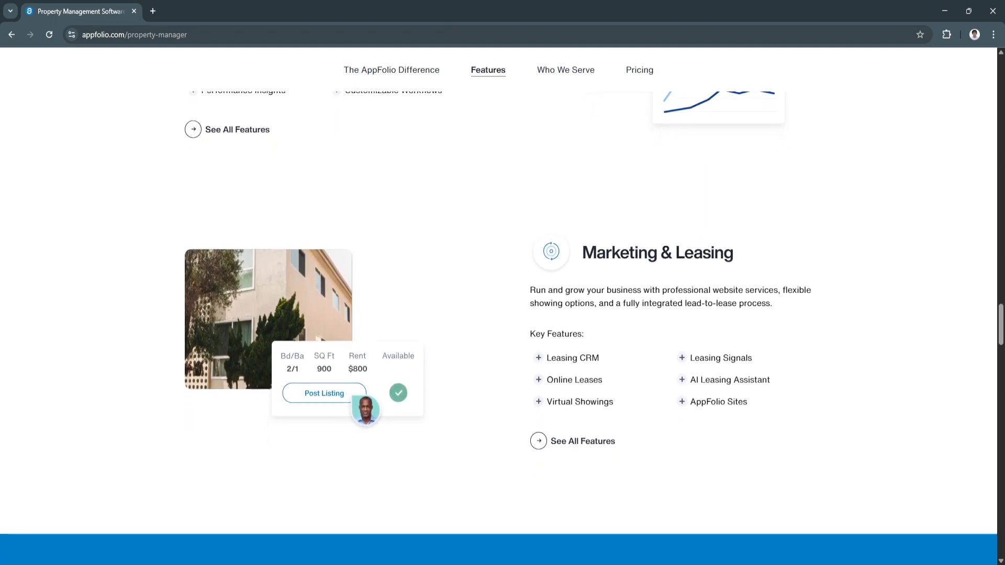
scroll("down", 3)
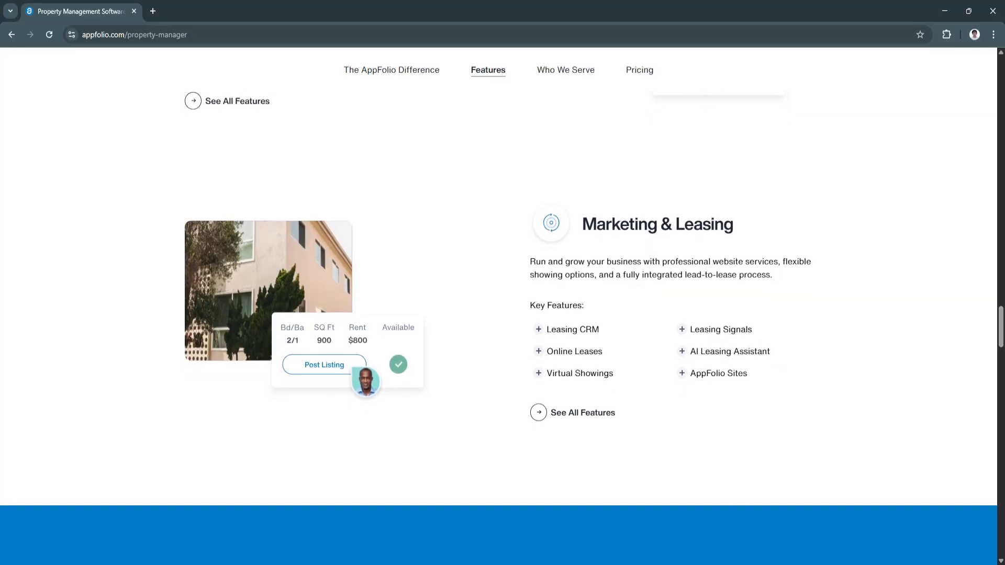
scroll("down", 3)
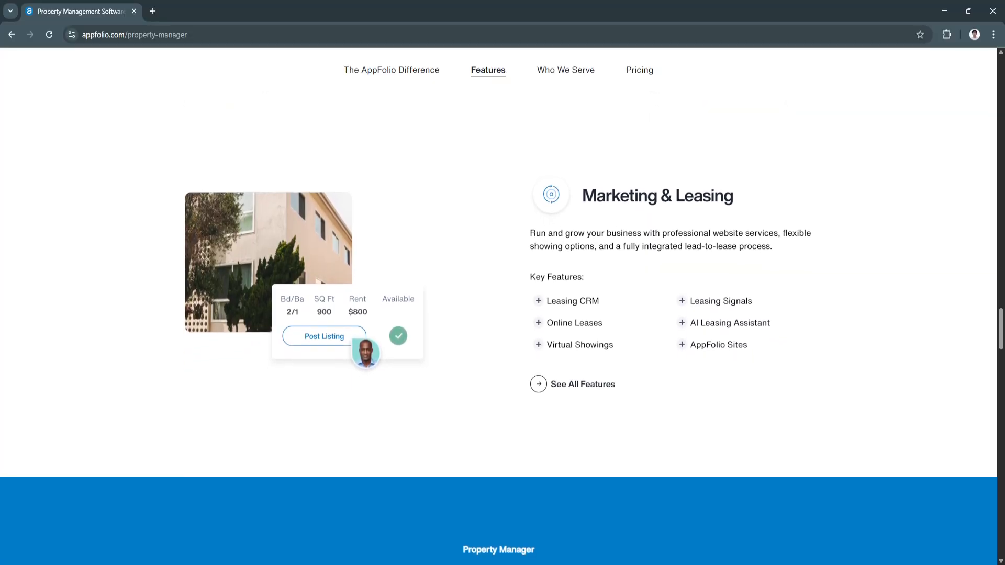
scroll("down", 3)
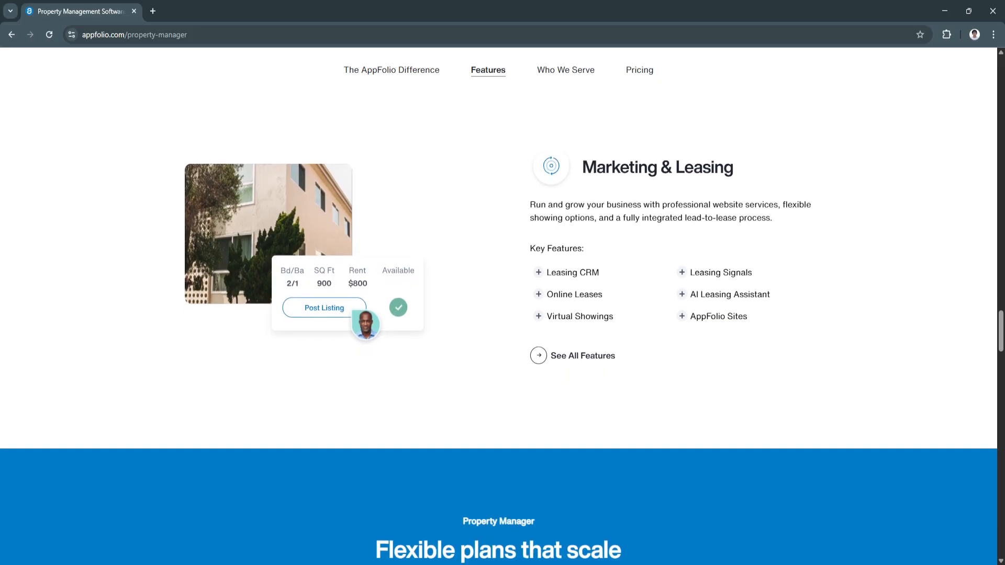
scroll("down", 3)
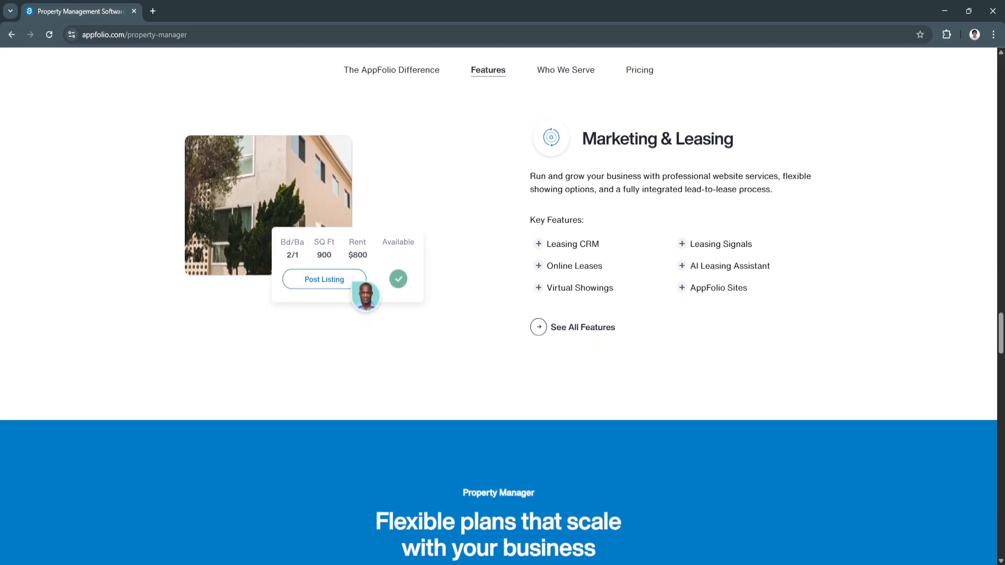
scroll("down", 3)
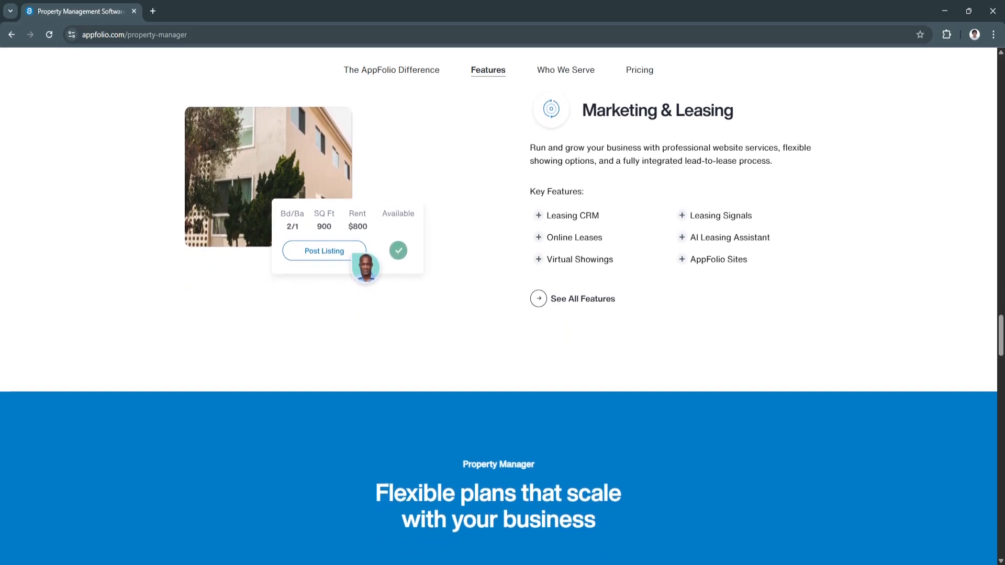
scroll("down", 3)
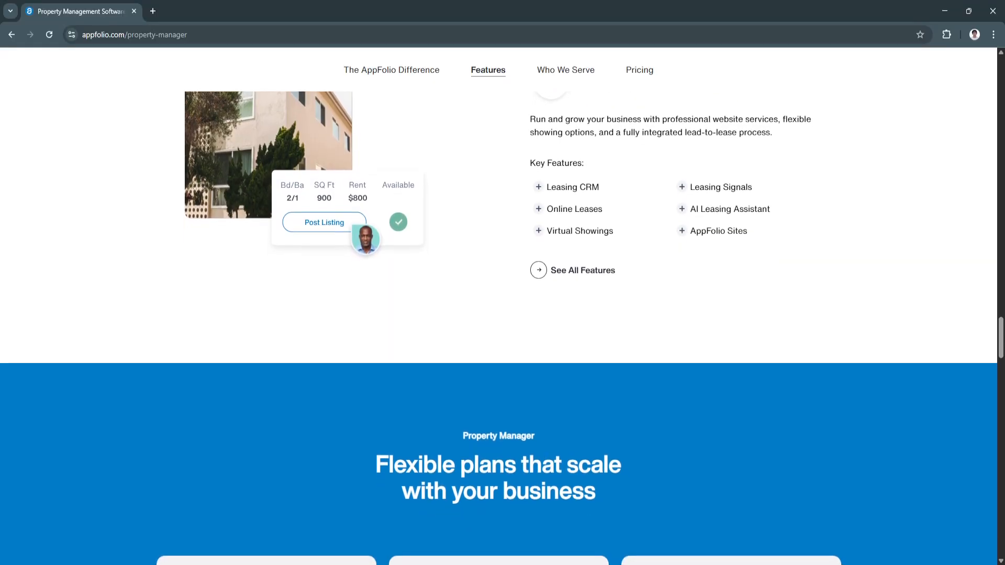
scroll("down", 3)
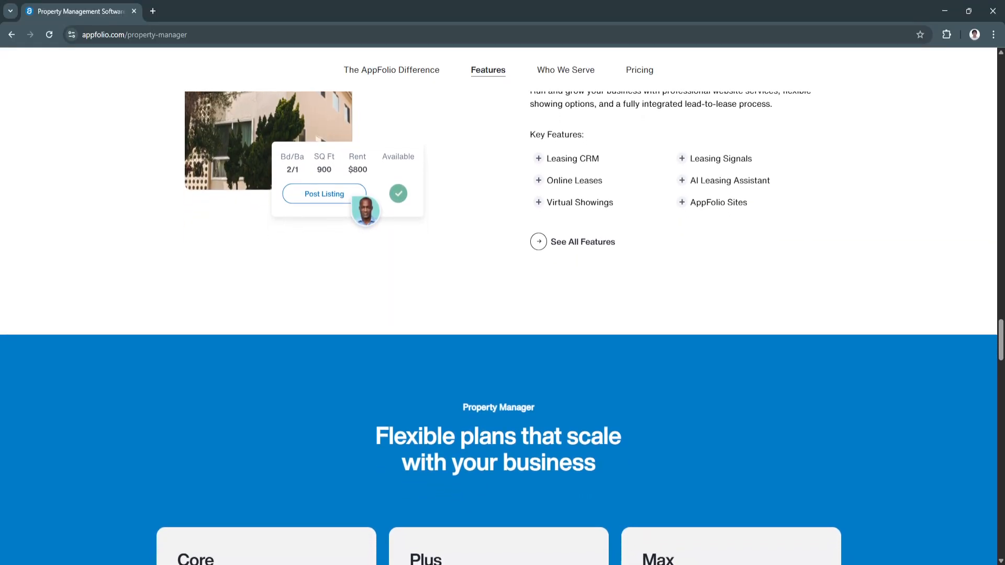
scroll("down", 3)
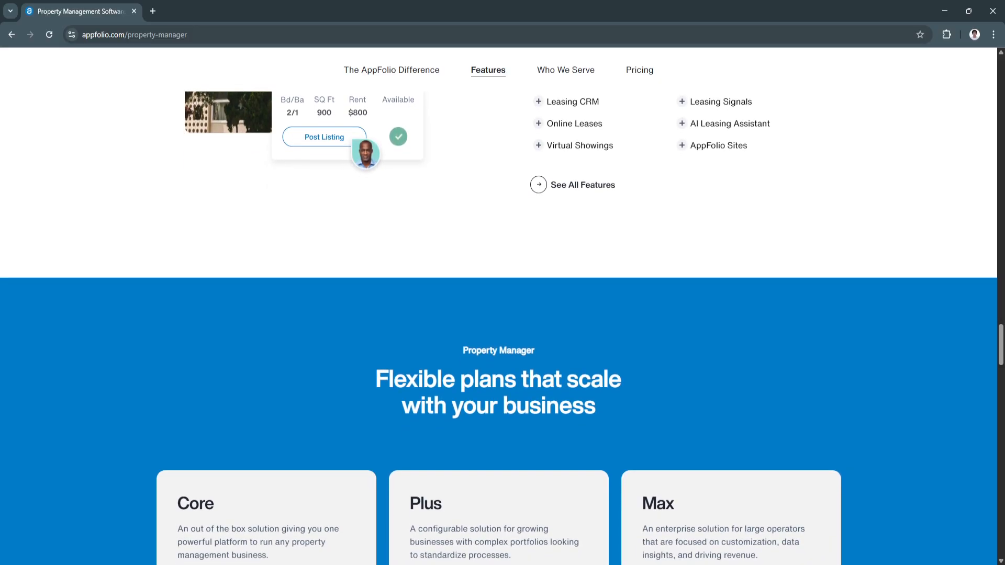
scroll("down", 3)
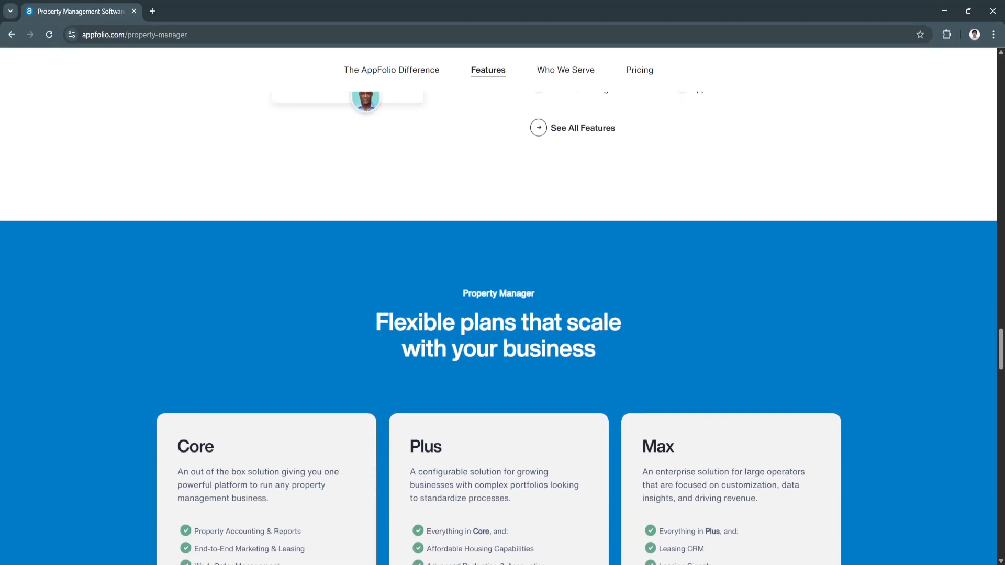
scroll("down", 3)
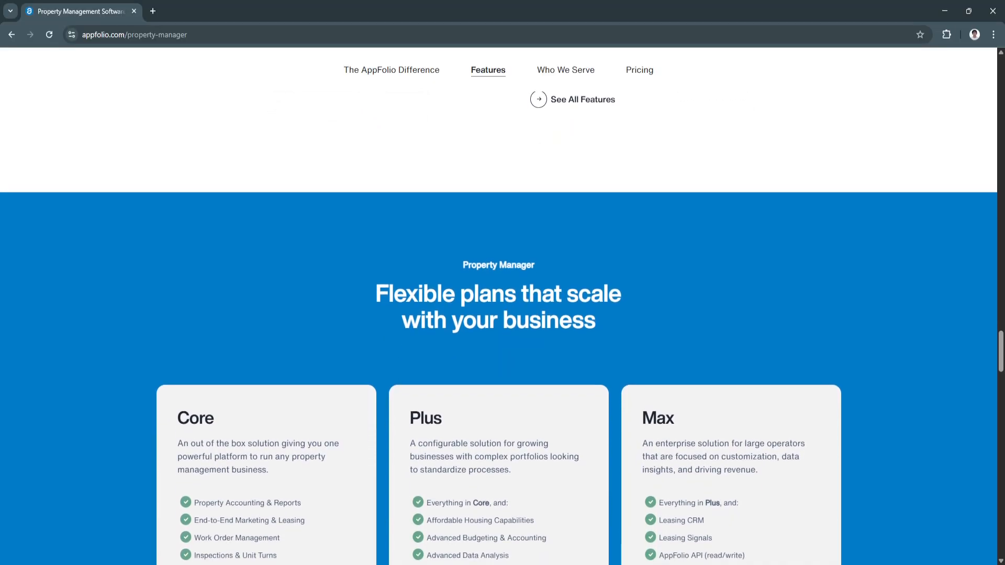
scroll("down", 3)
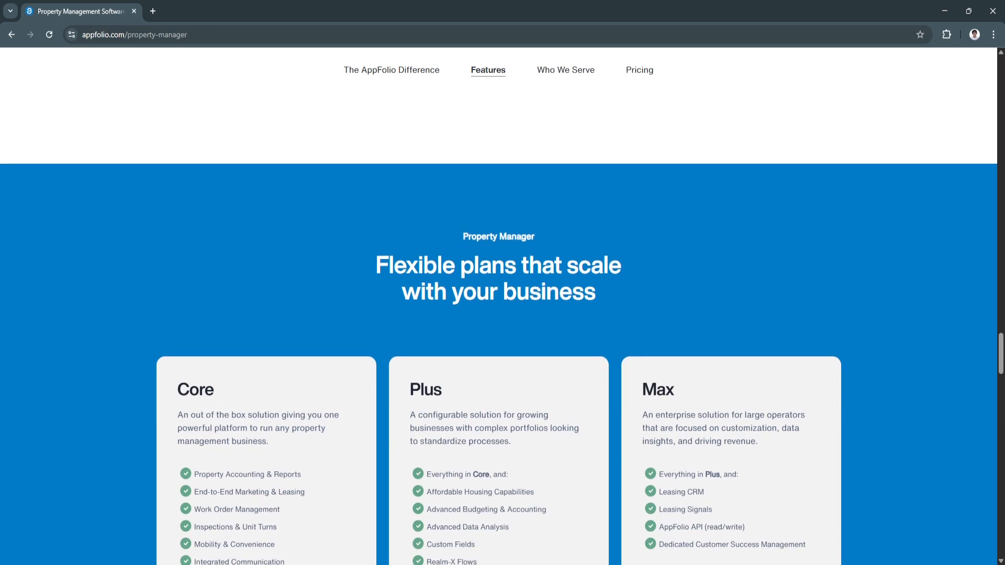
scroll("down", 3)
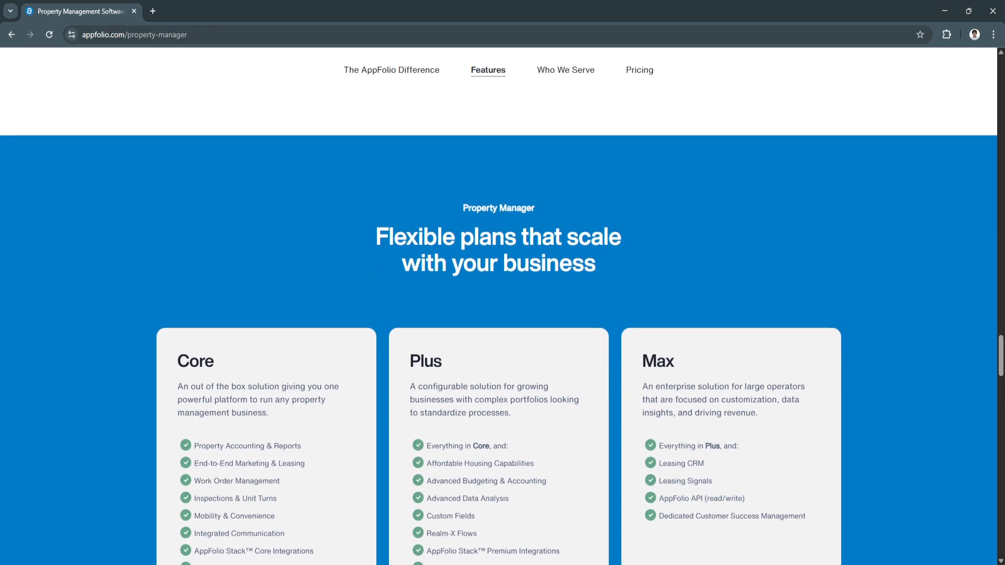
scroll("down", 3)
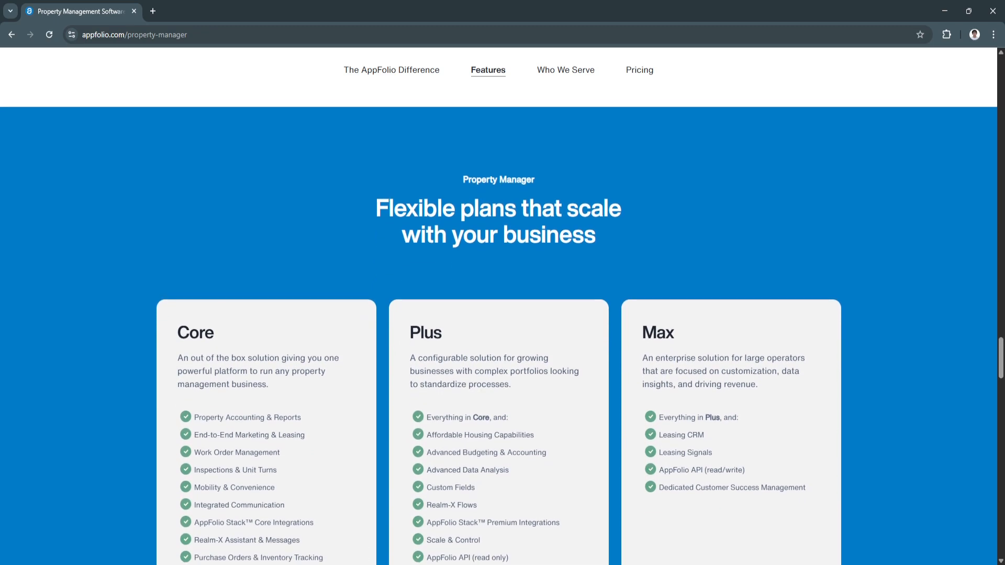
scroll("down", 3)
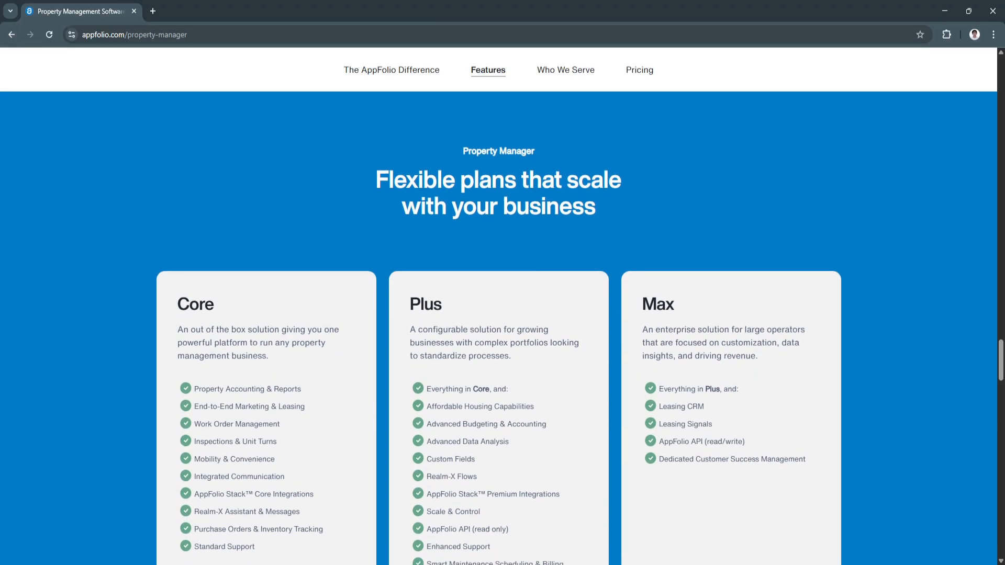
scroll("down", 3)
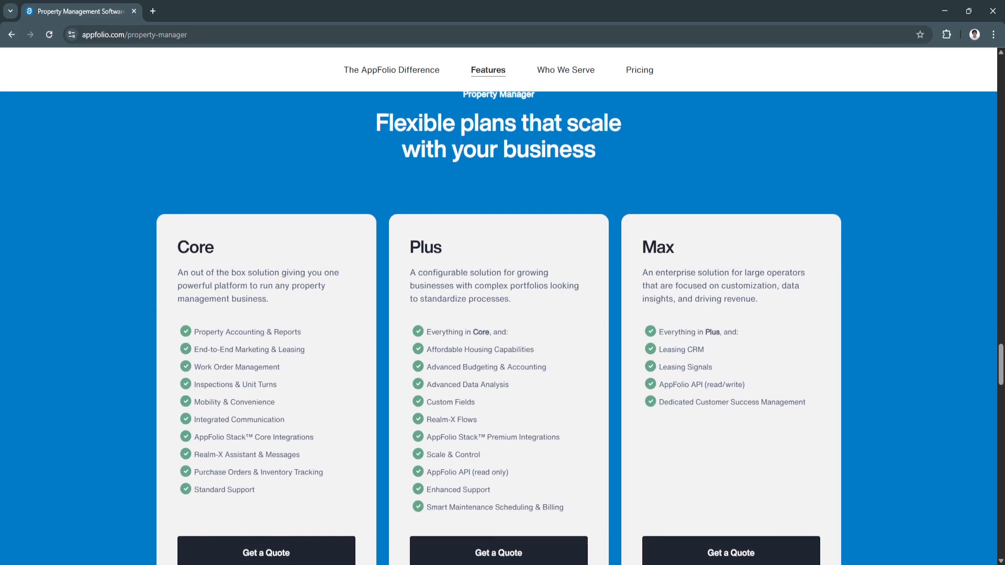
scroll("down", 3)
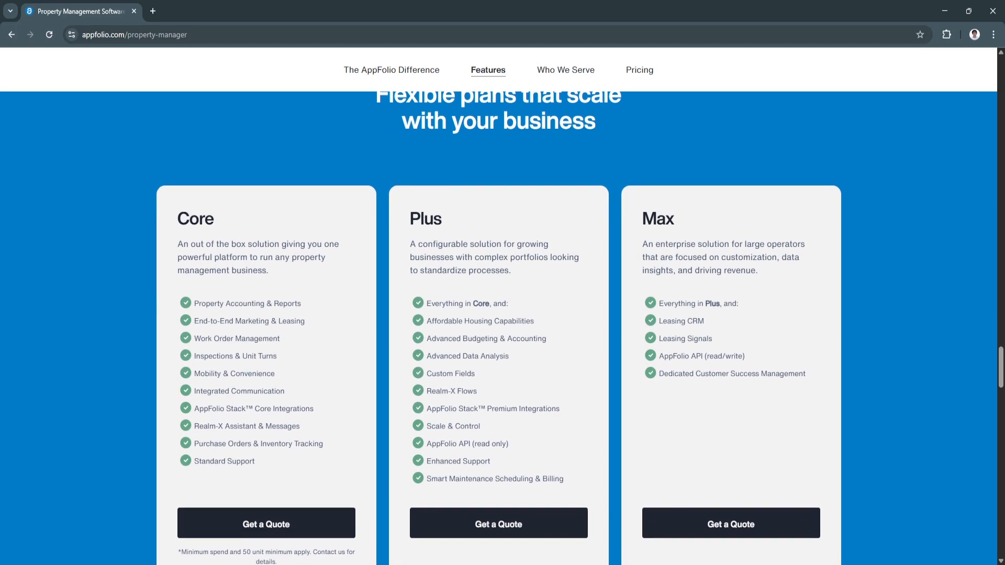
scroll("down", 3)
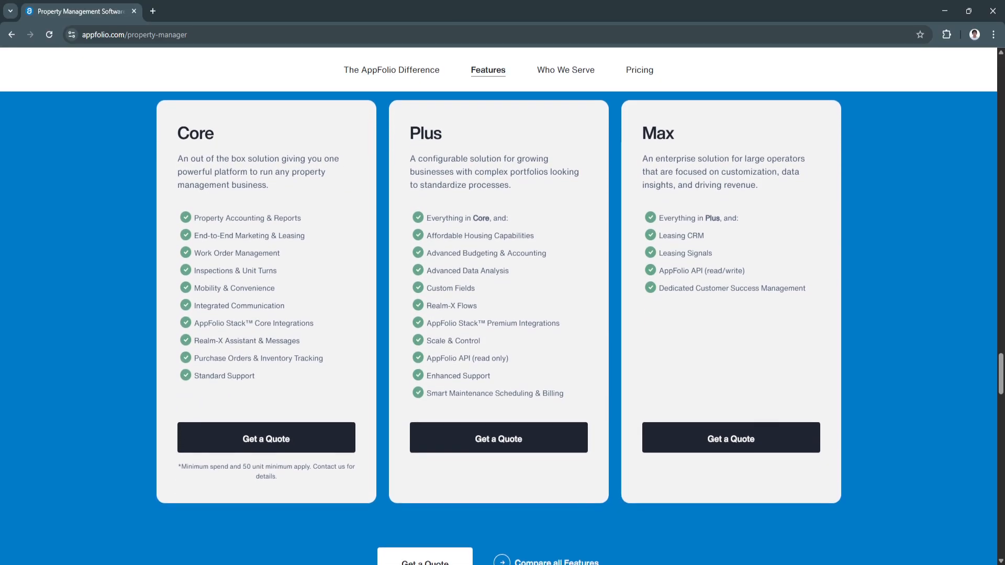
scroll("down", 3)
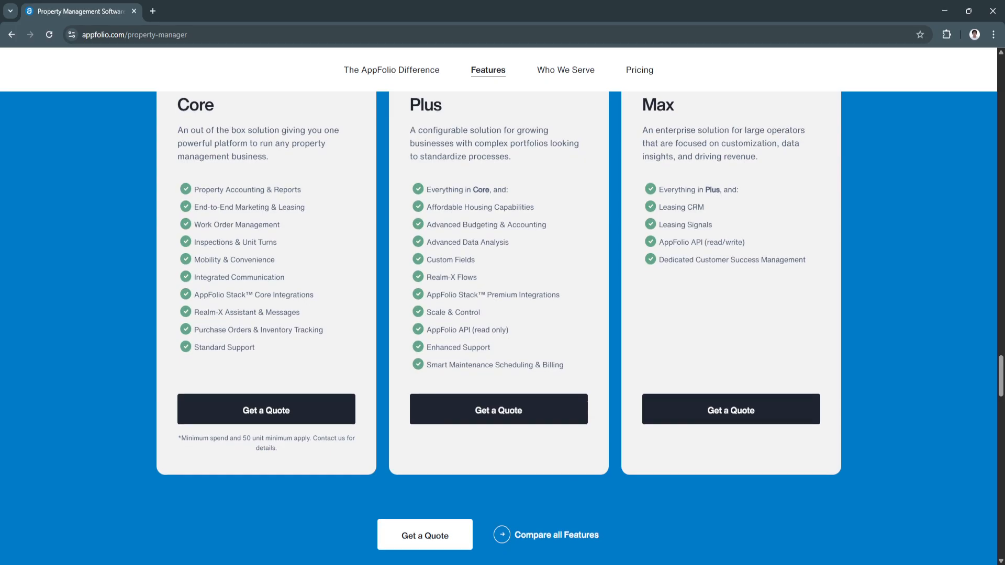
scroll("down", 3)
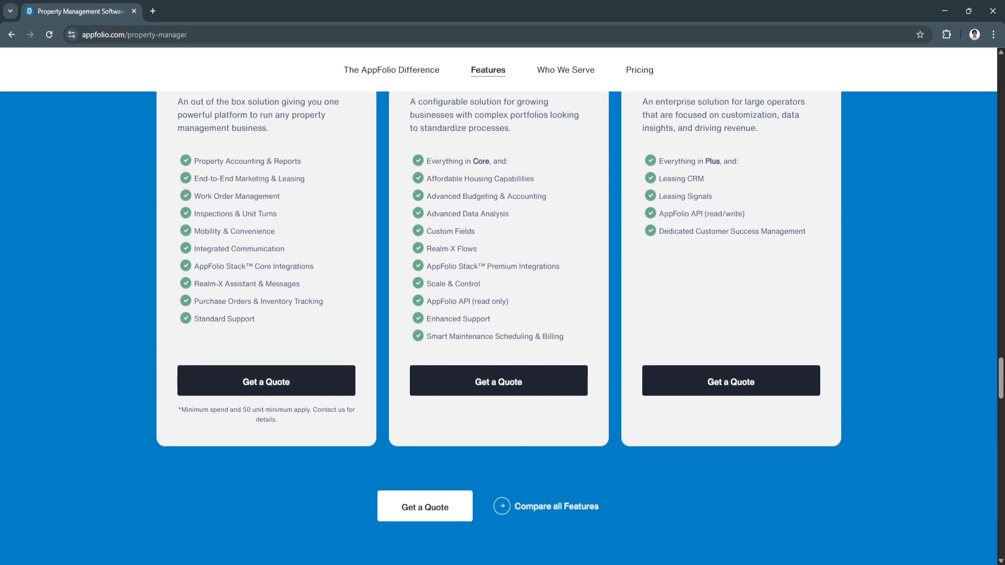
scroll("down", 3)
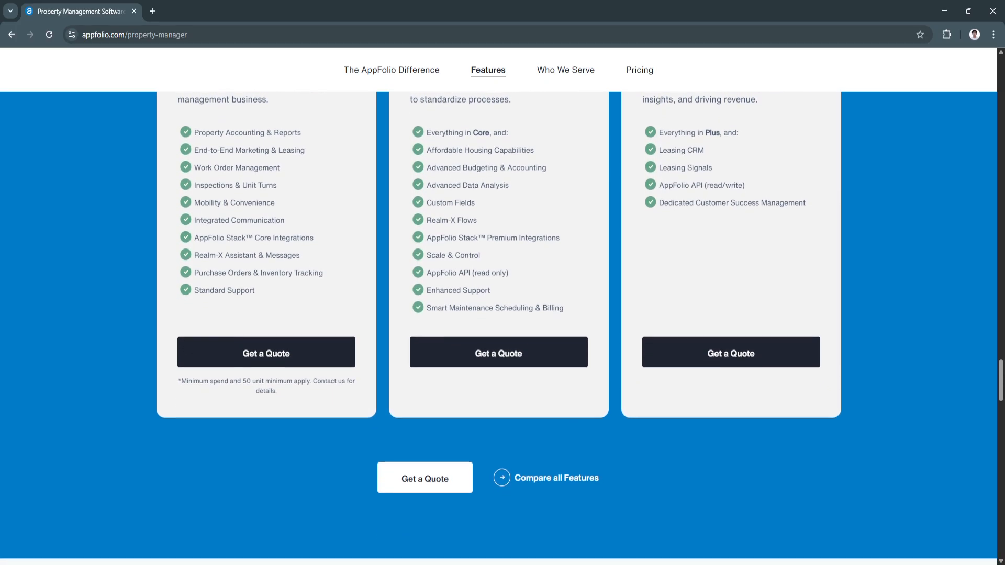
scroll("down", 3)
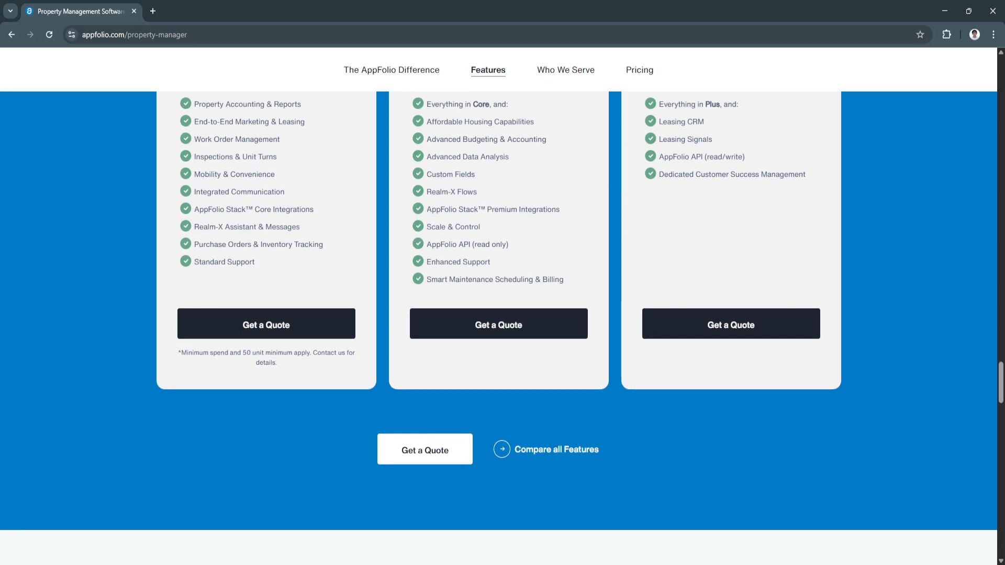
scroll("down", 3)
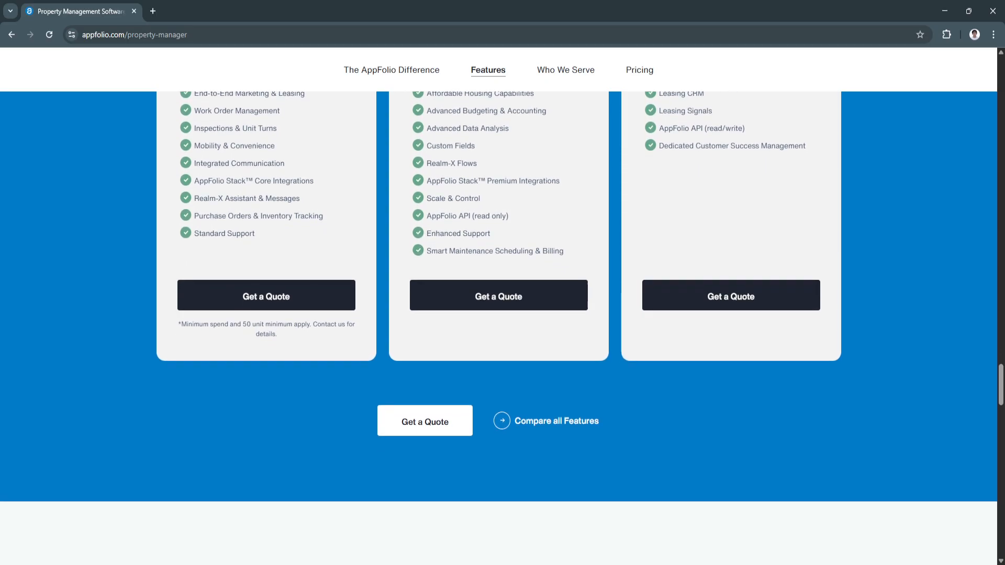
scroll("down", 3)
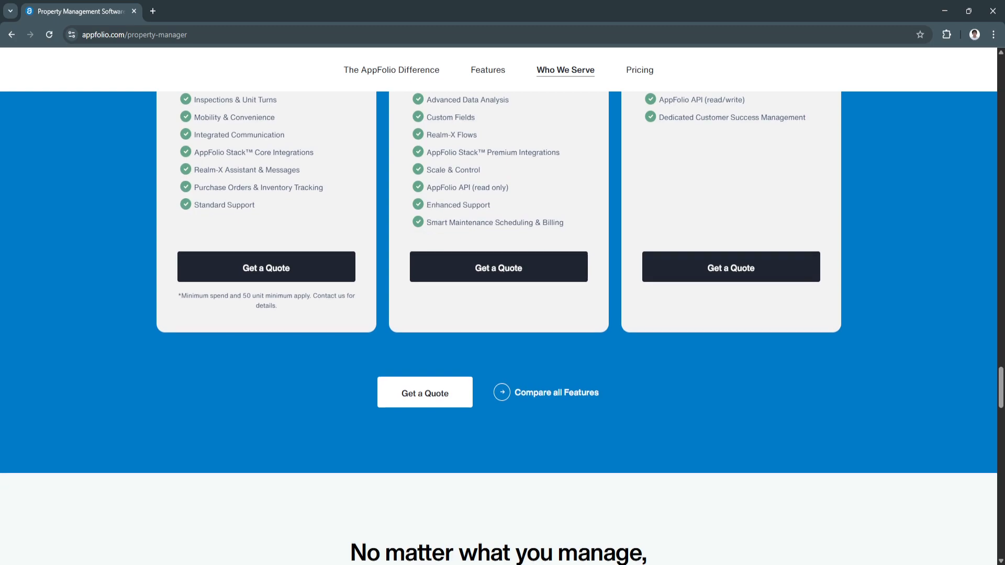
scroll("down", 3)
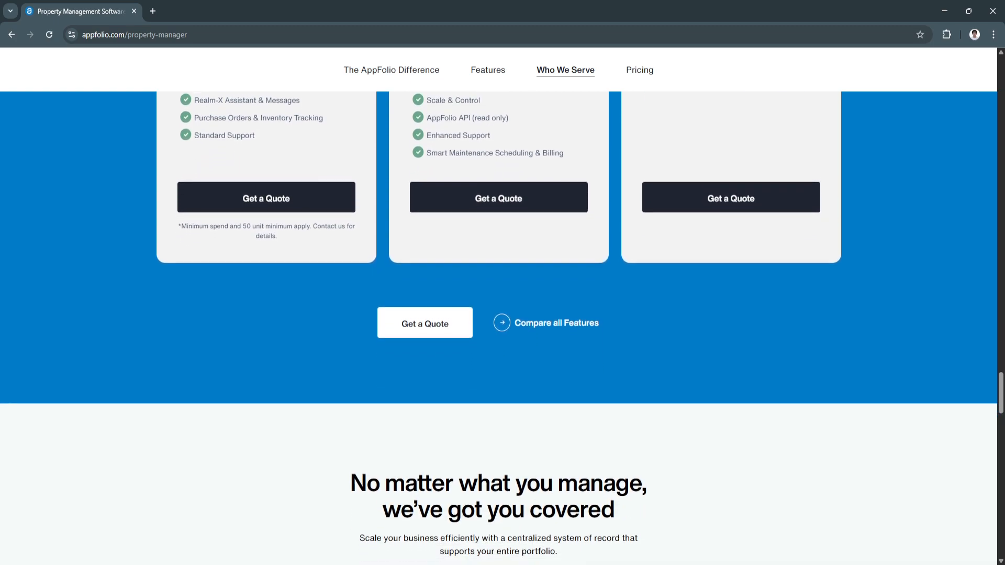
scroll("down", 3)
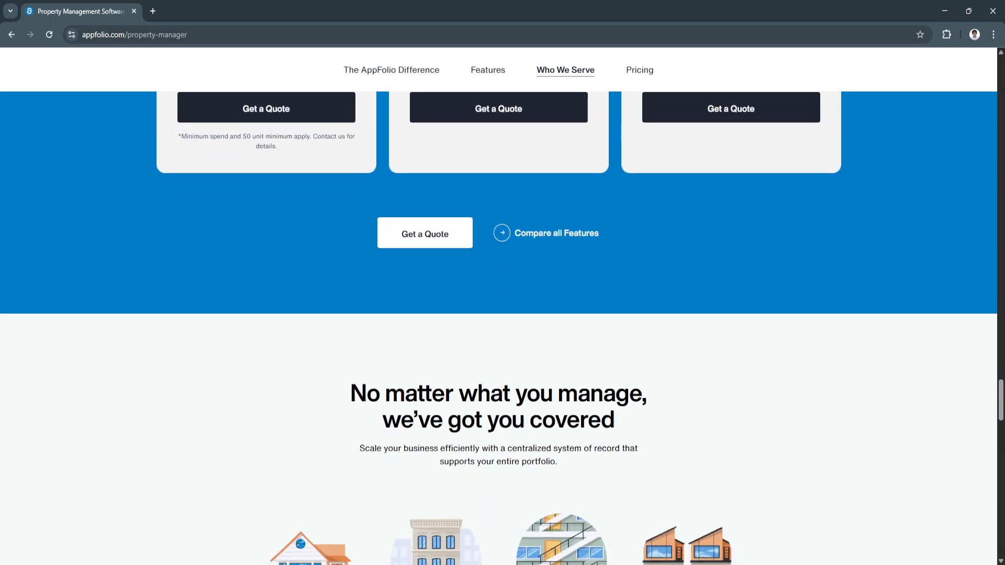
scroll("down", 3)
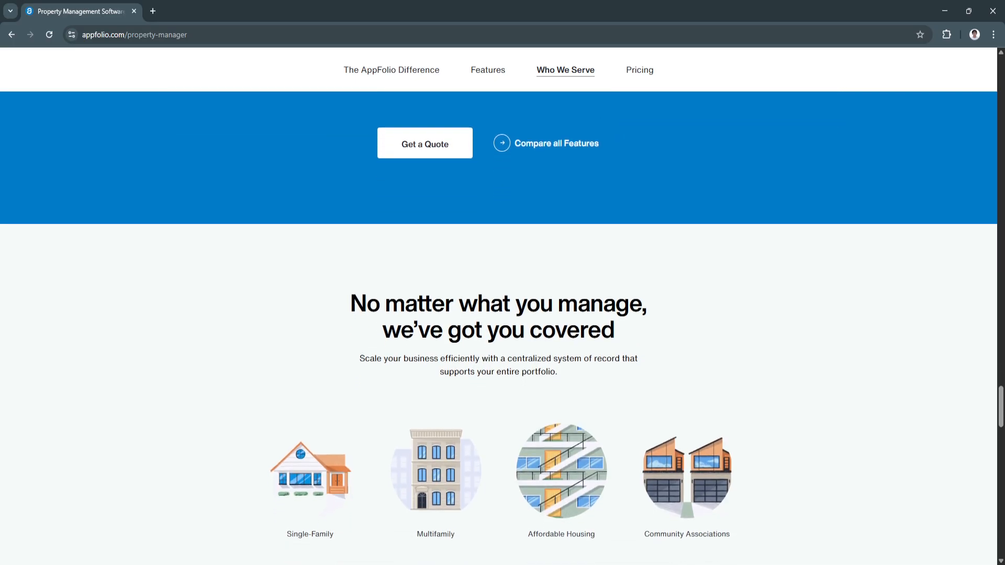
scroll("down", 3)
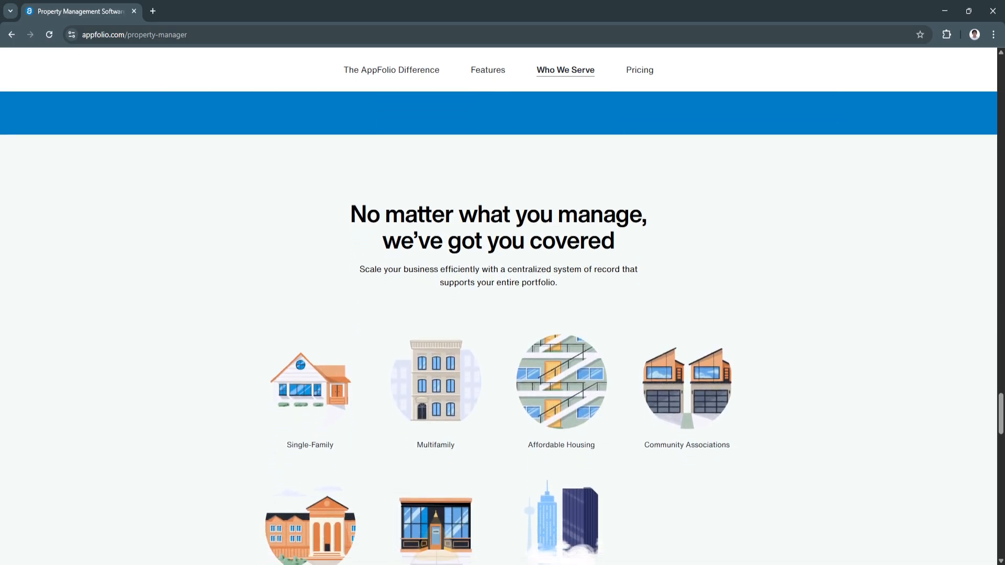
scroll("down", 3)
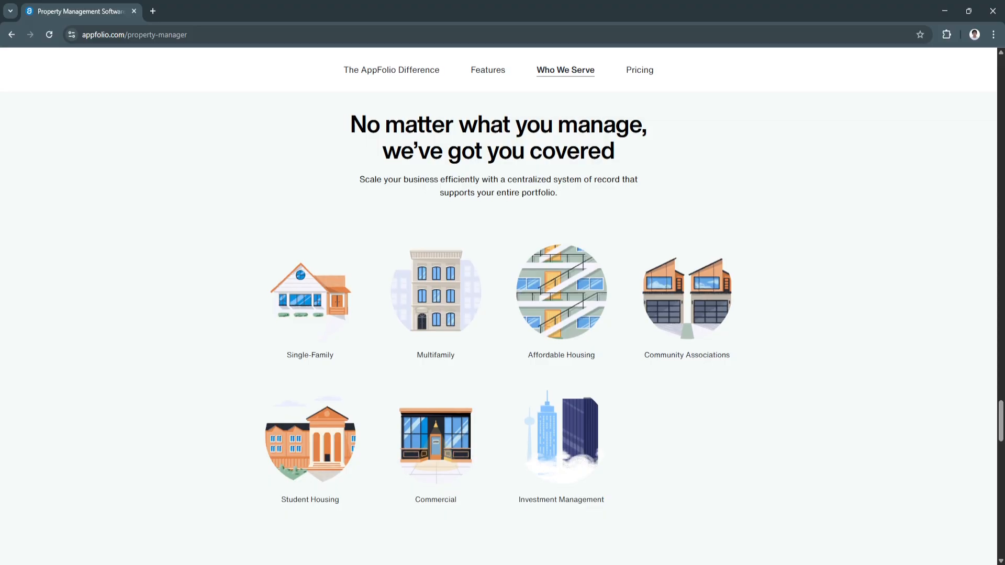
scroll("down", 3)
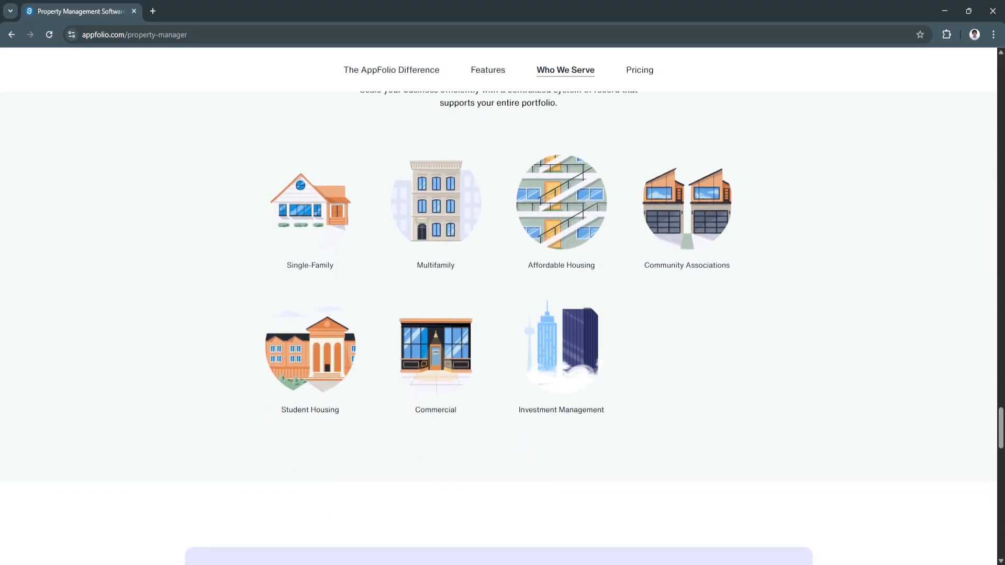
scroll("down", 3)
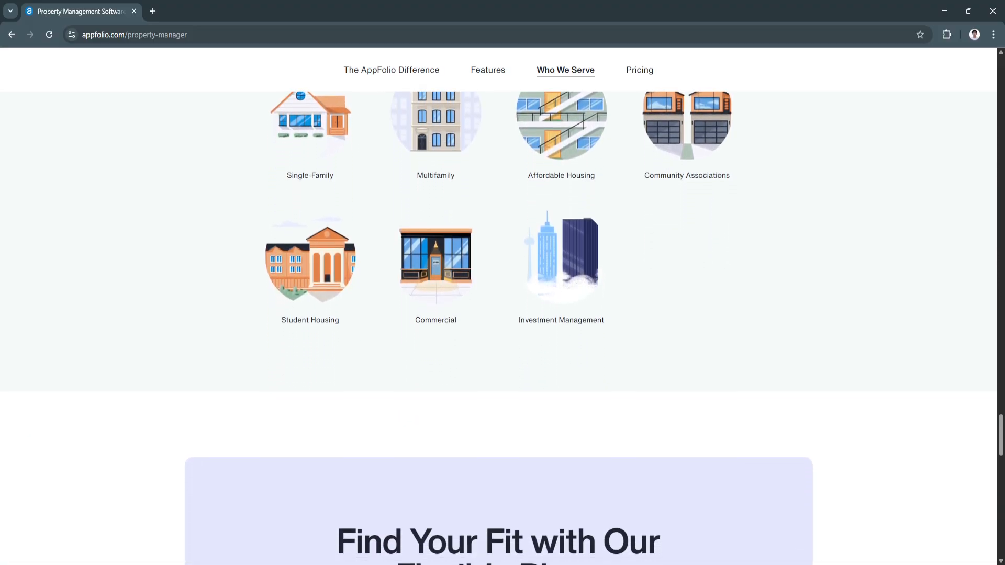
scroll("down", 3)
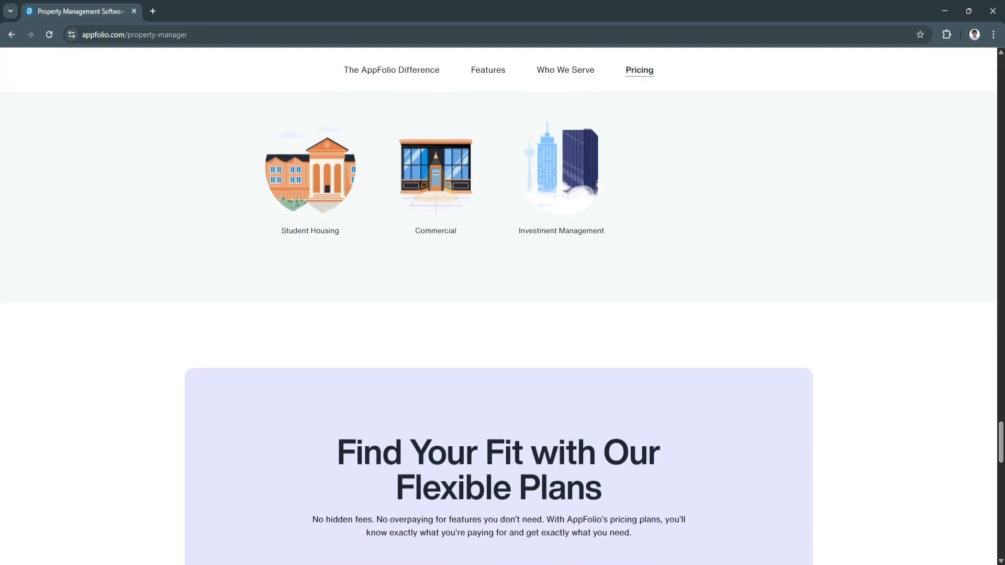
scroll("down", 3)
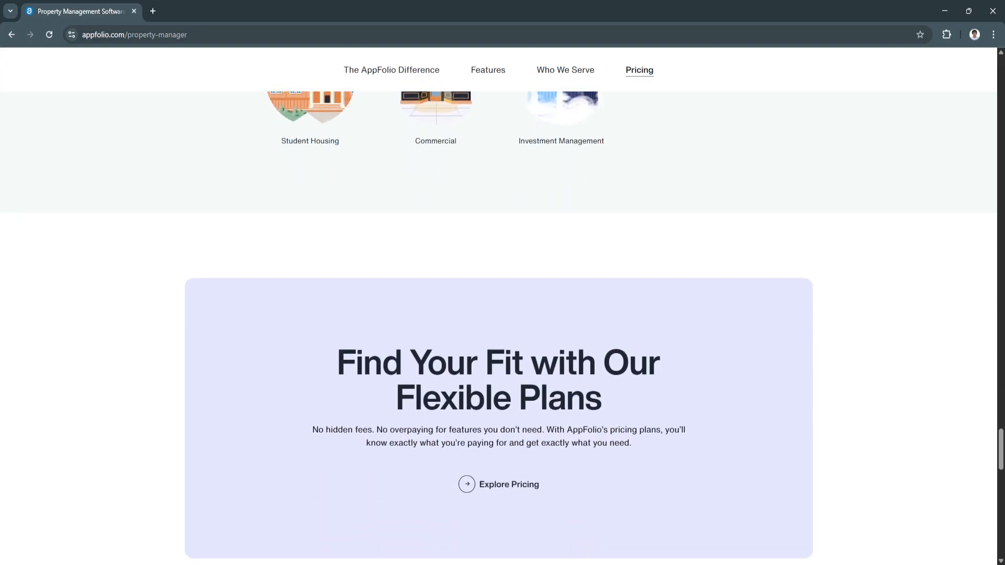
scroll("down", 3)
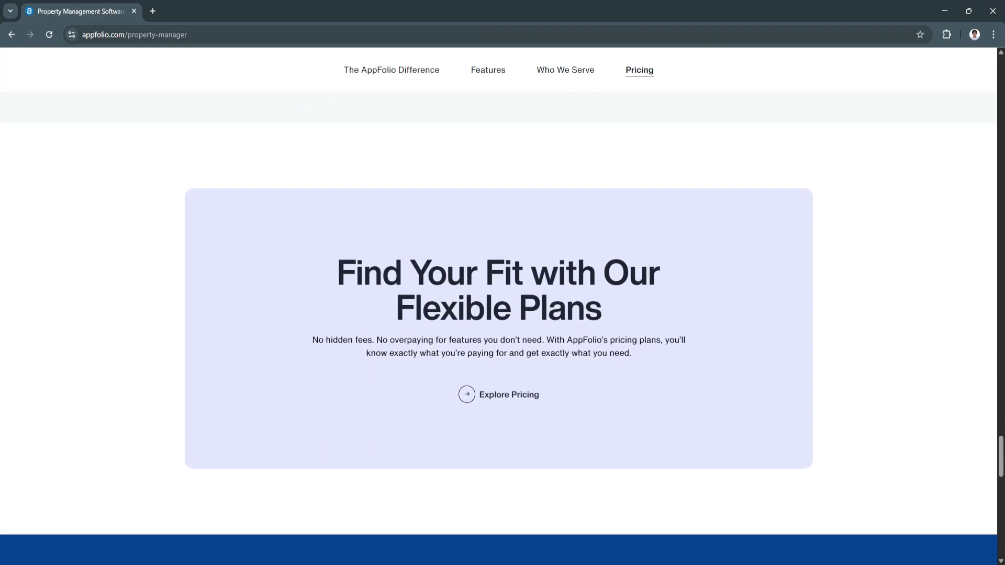
scroll("down", 3)
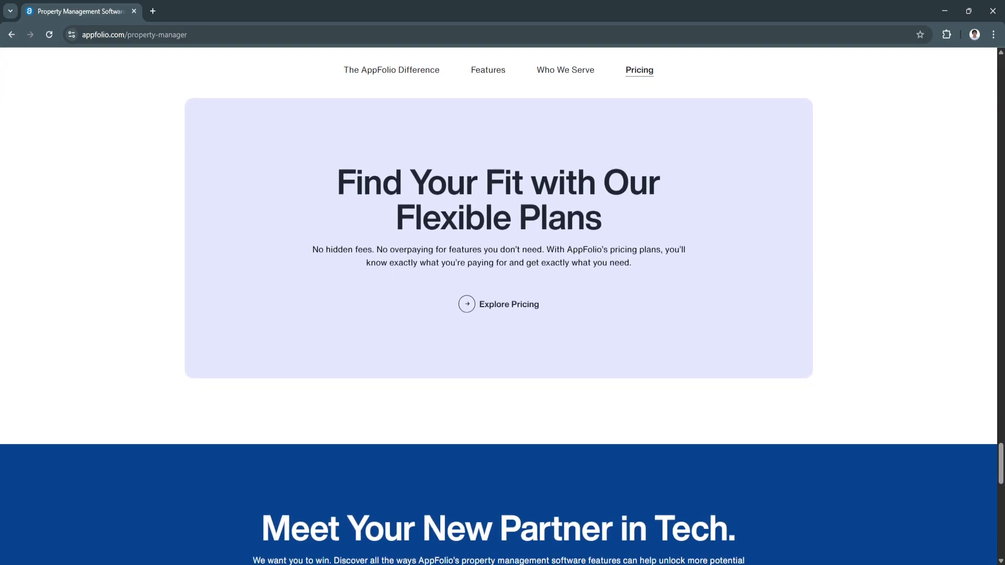
scroll("down", 3)
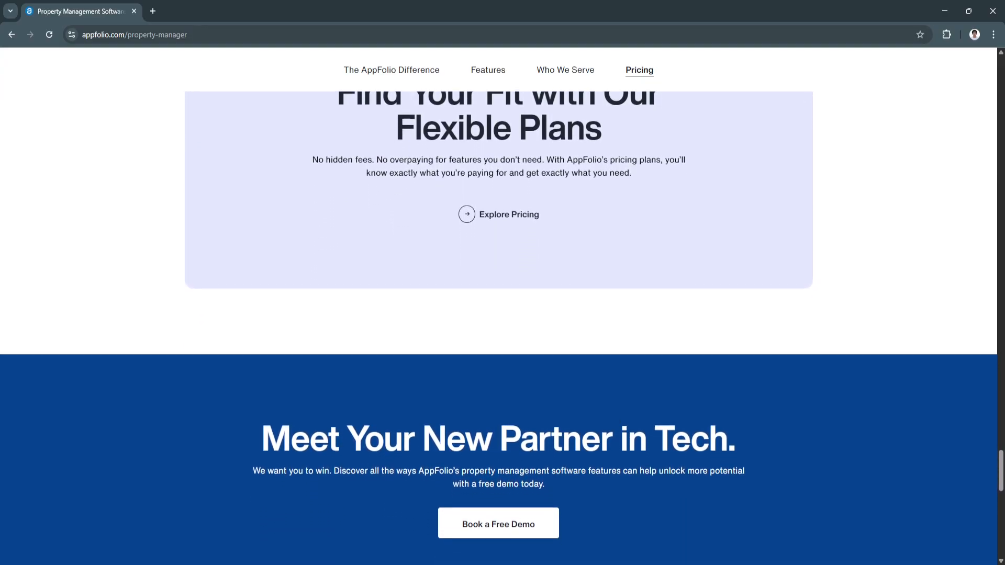
scroll("down", 3)
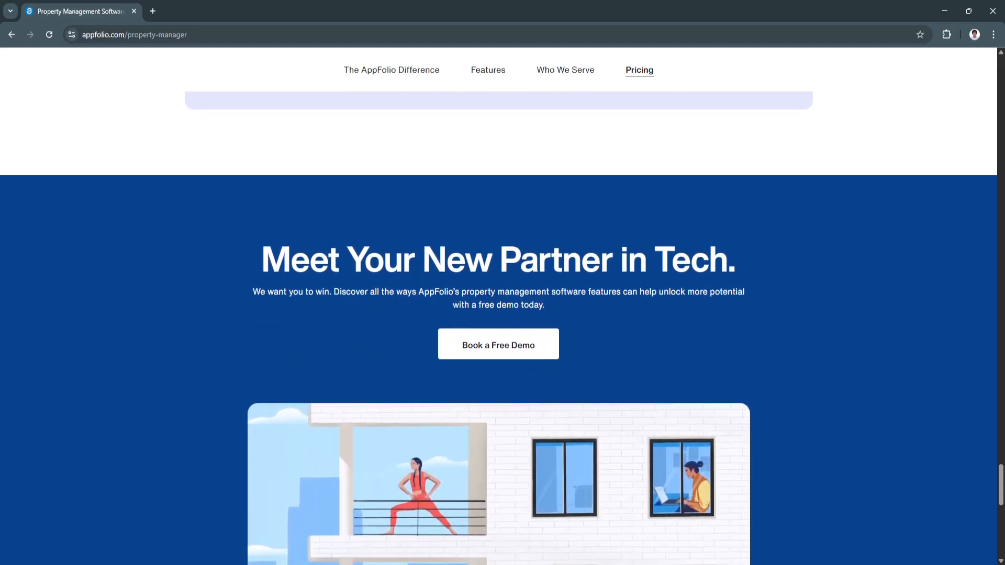
scroll("down", 3)
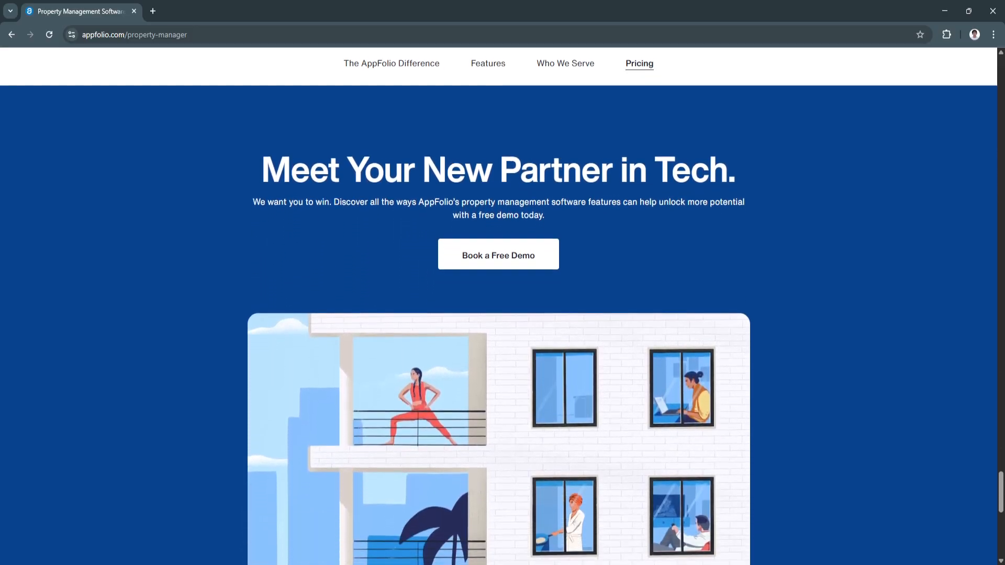
scroll("down", 3)
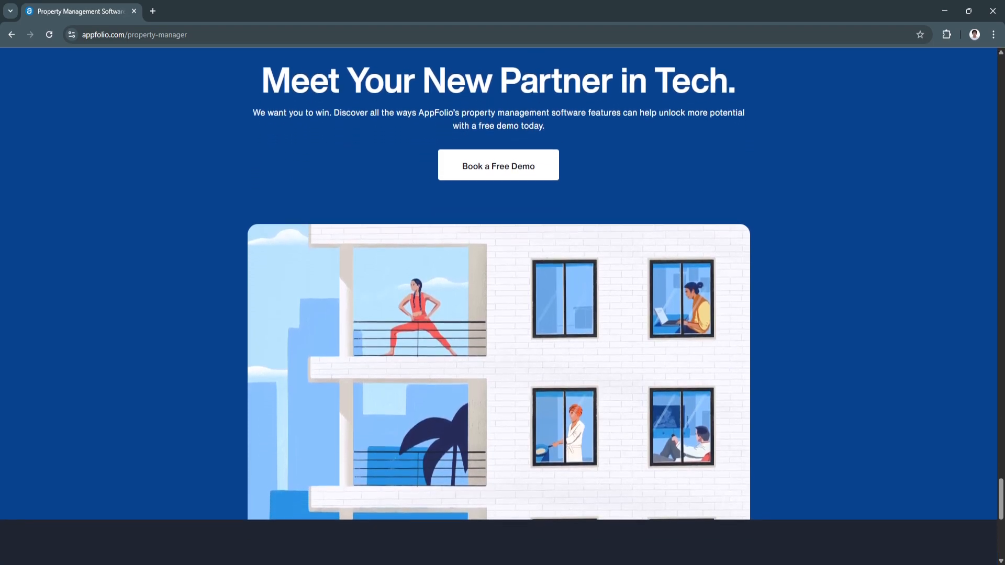
scroll("down", 3)
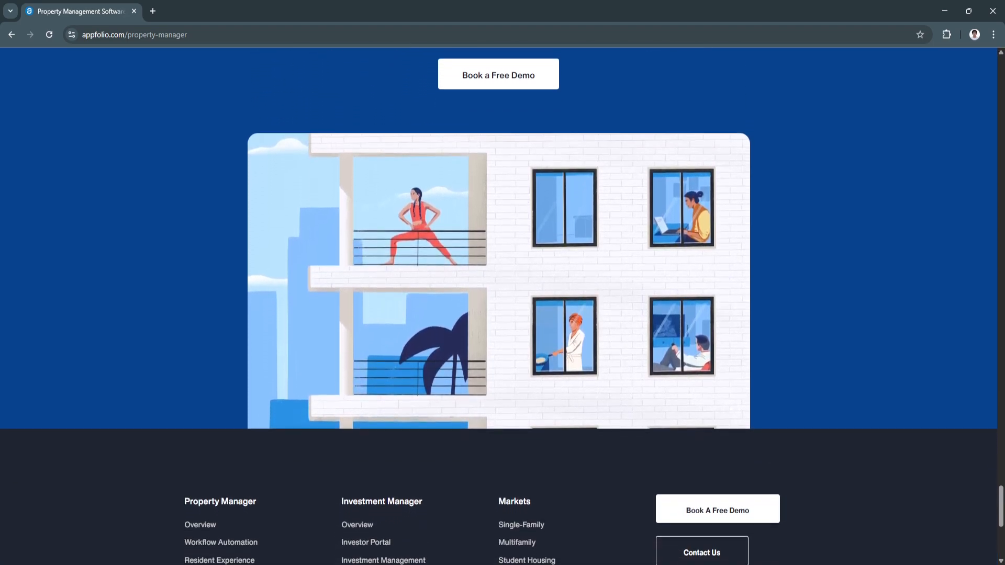
scroll("down", 3)
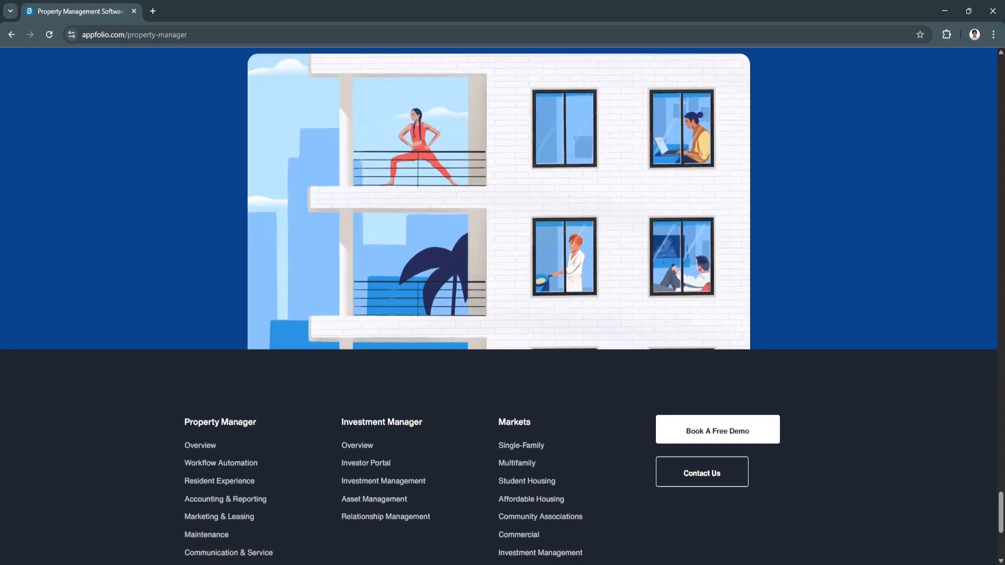